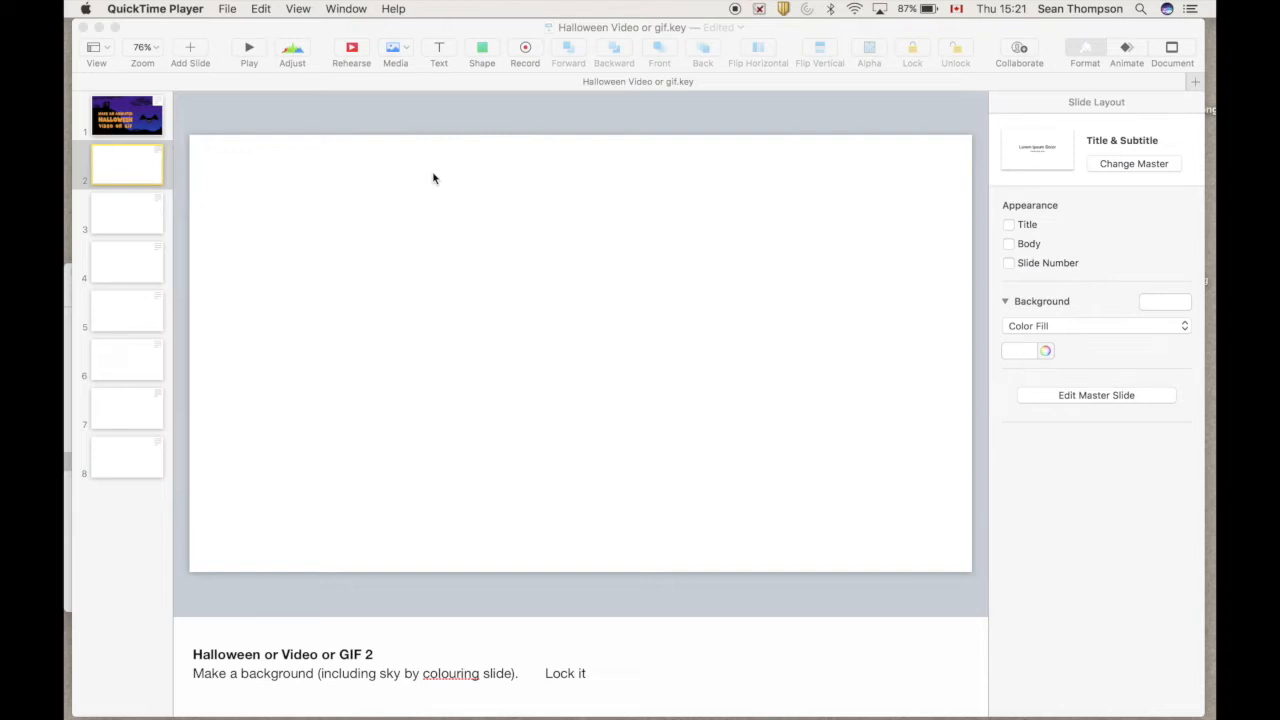
mouse_move(557, 139)
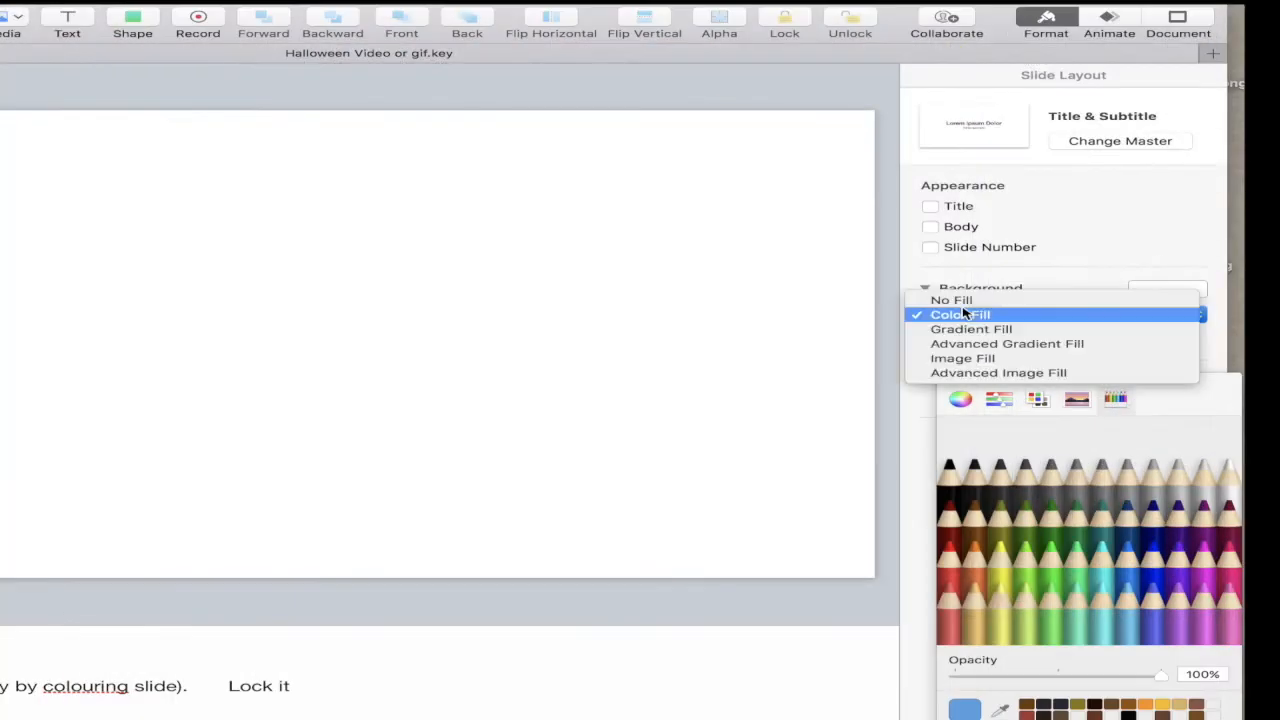
Step: Apply an advanced gradient background and arrange purple and dark stops above light blue
click(1006, 343)
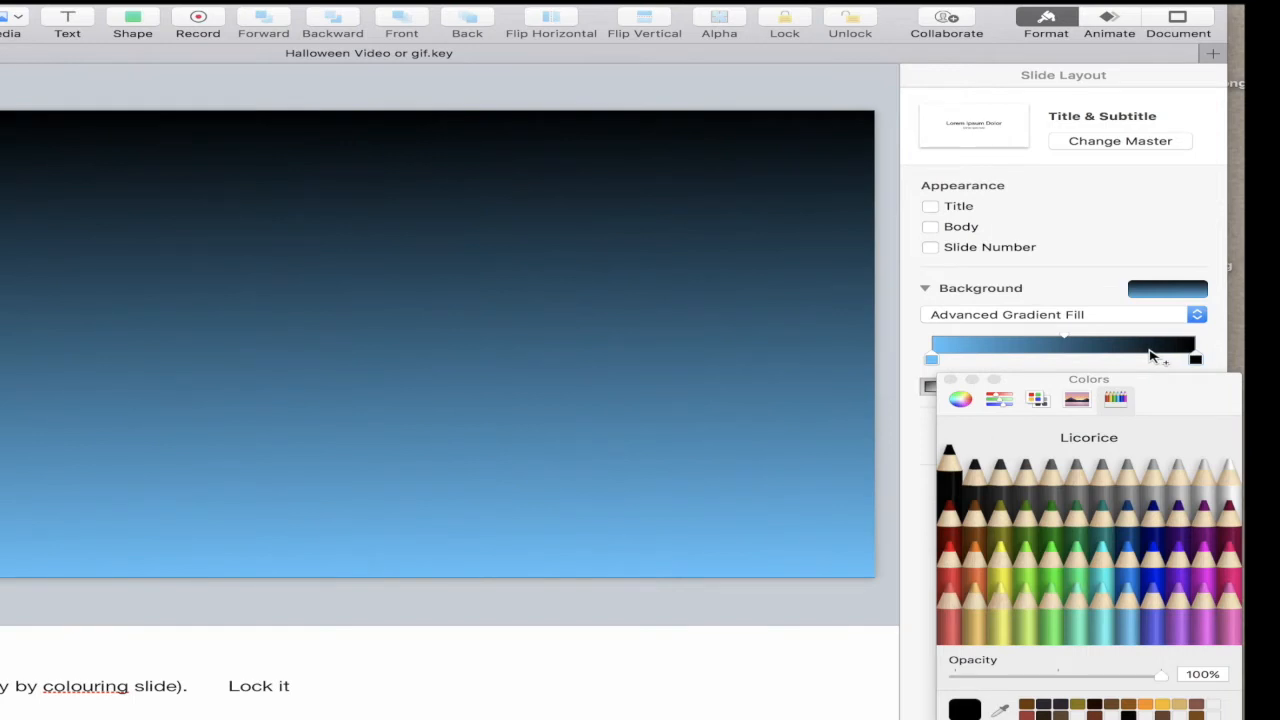
click(1178, 515)
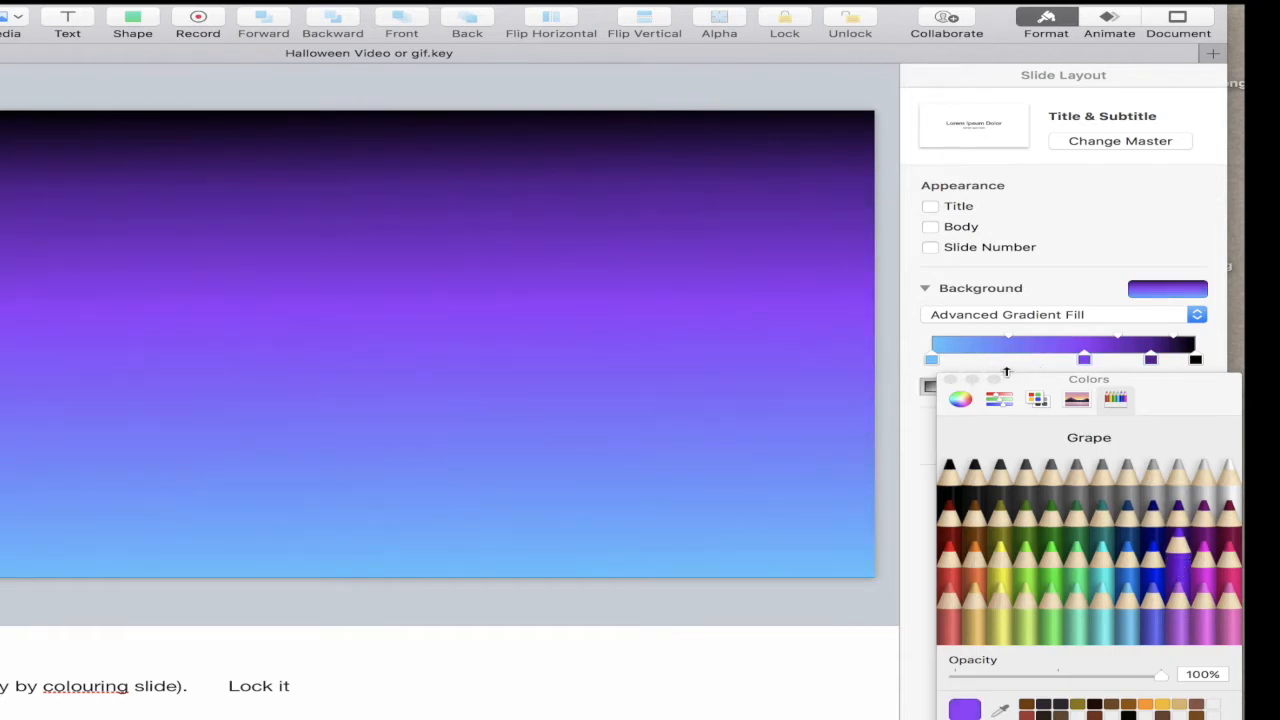
drag(1085, 359, 1030, 359)
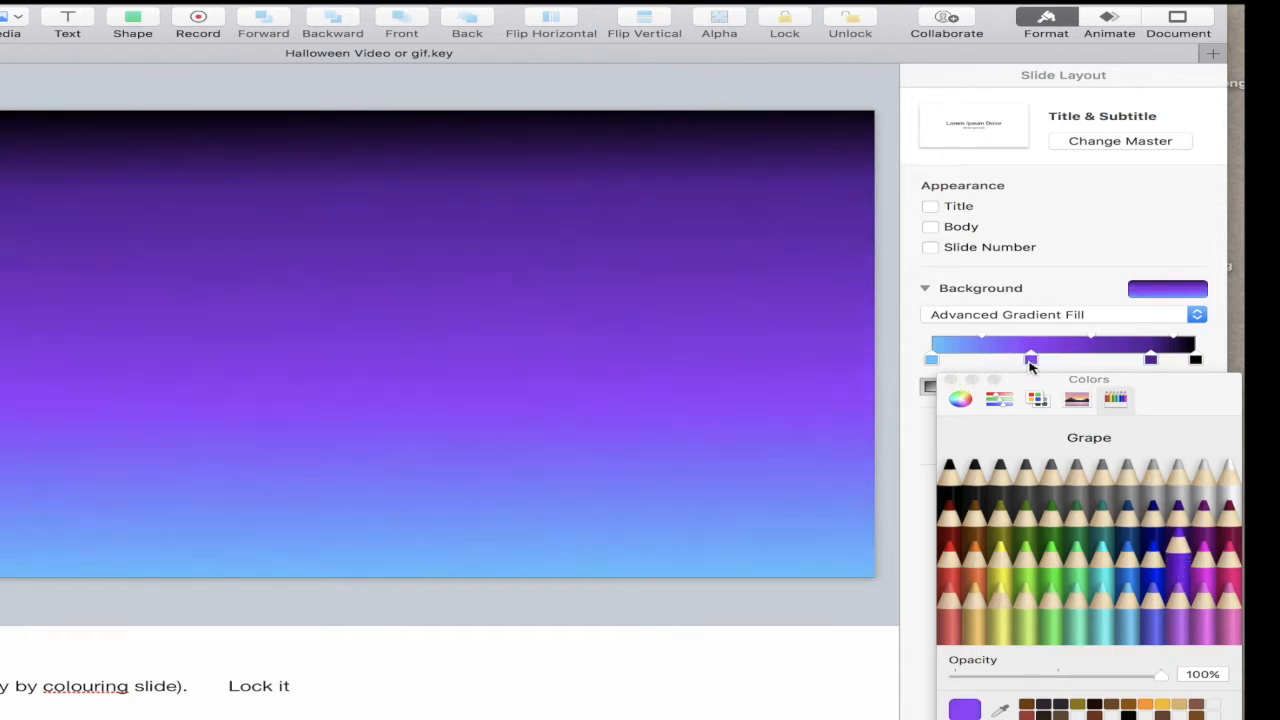
drag(1030, 360, 1095, 360)
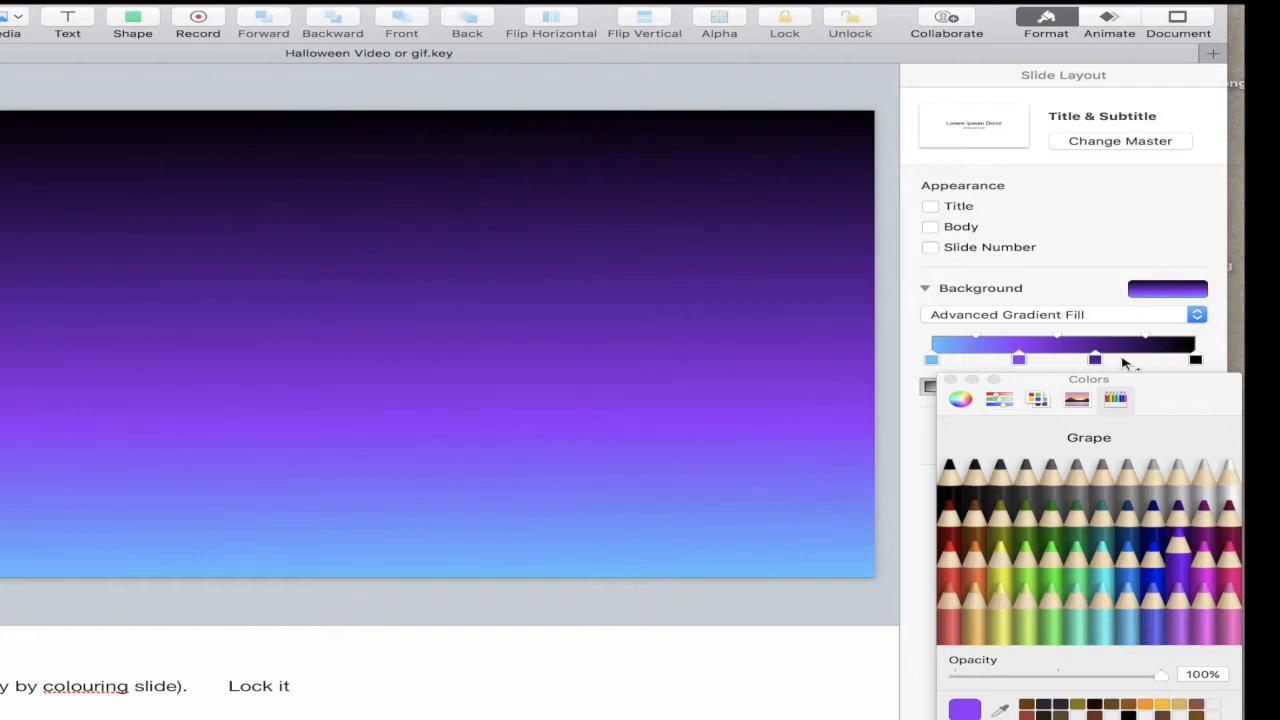
mouse_move(1130, 362)
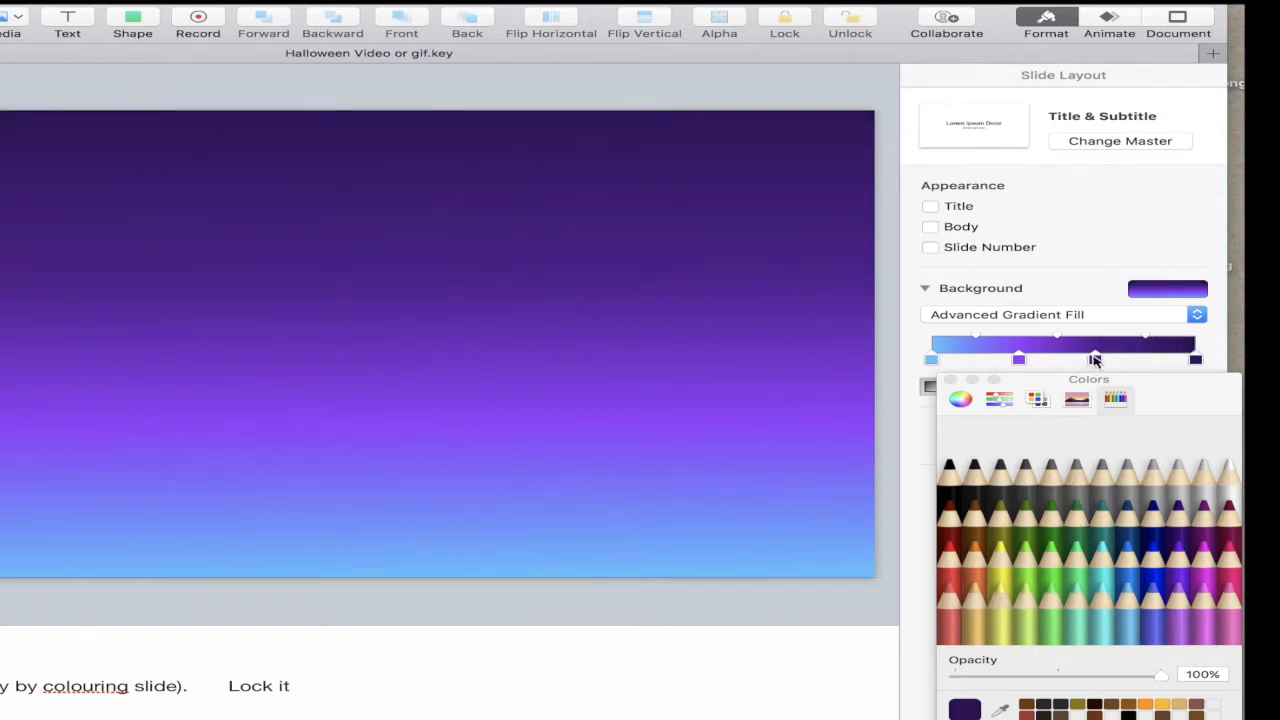
drag(1095, 359, 1085, 359)
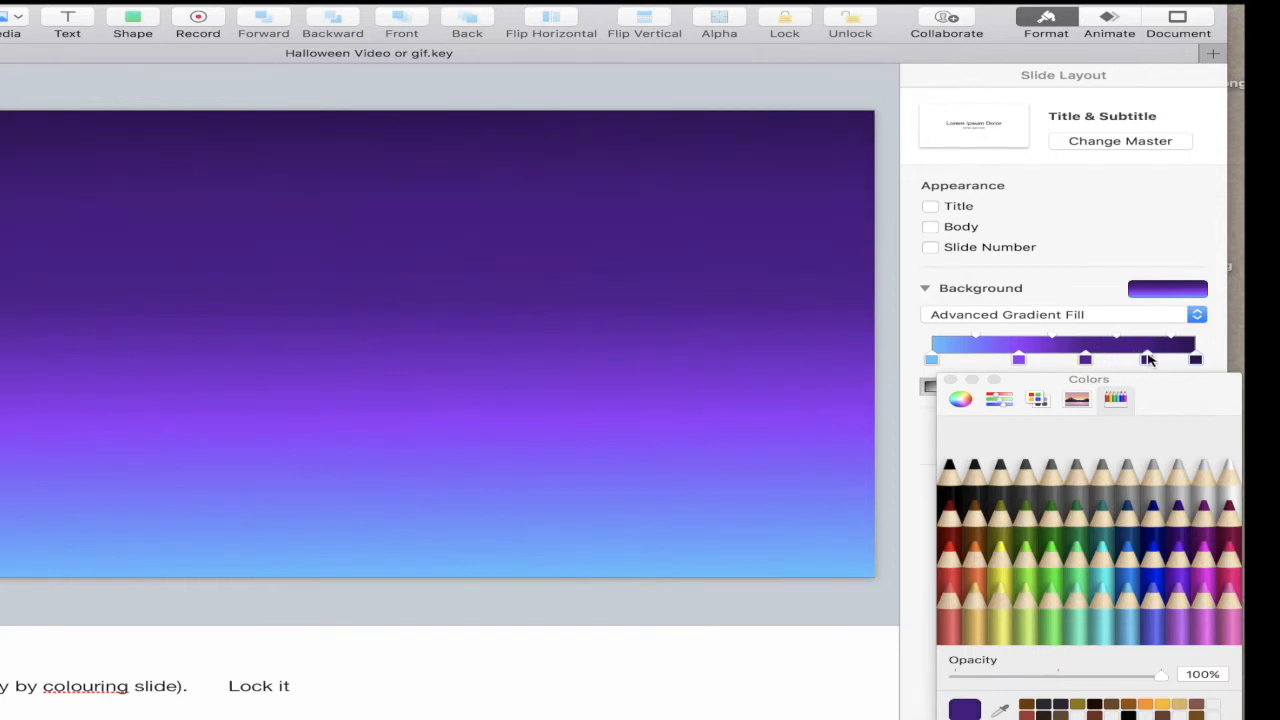
drag(1148, 358, 1057, 358)
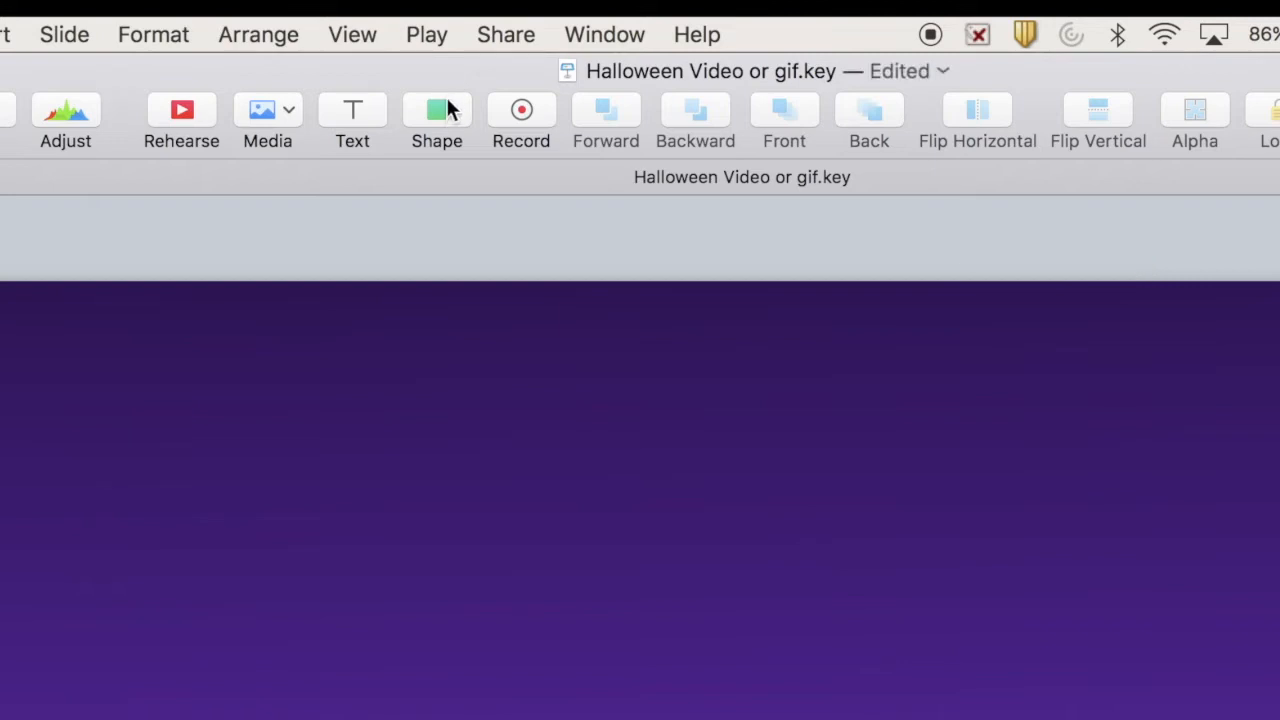
Step: Pen-draw a hilltop, cliff face and grassy ground outline, then fill it black
click(437, 110)
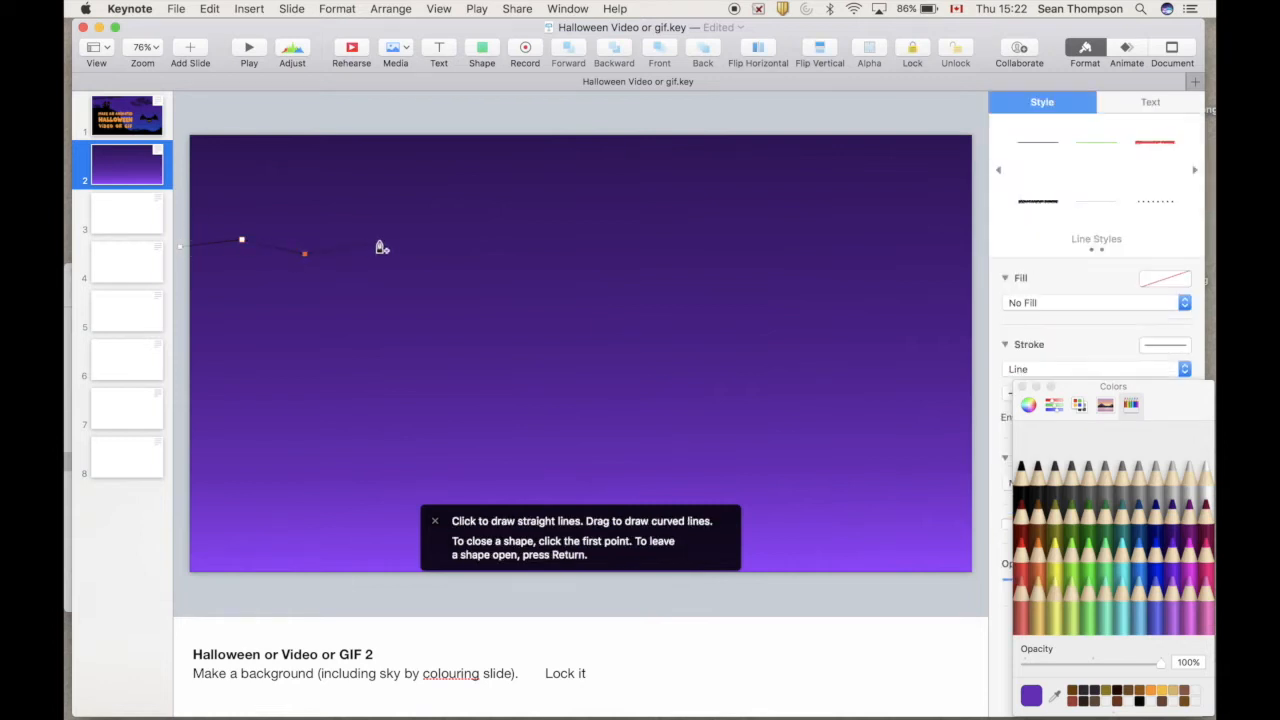
click(418, 247)
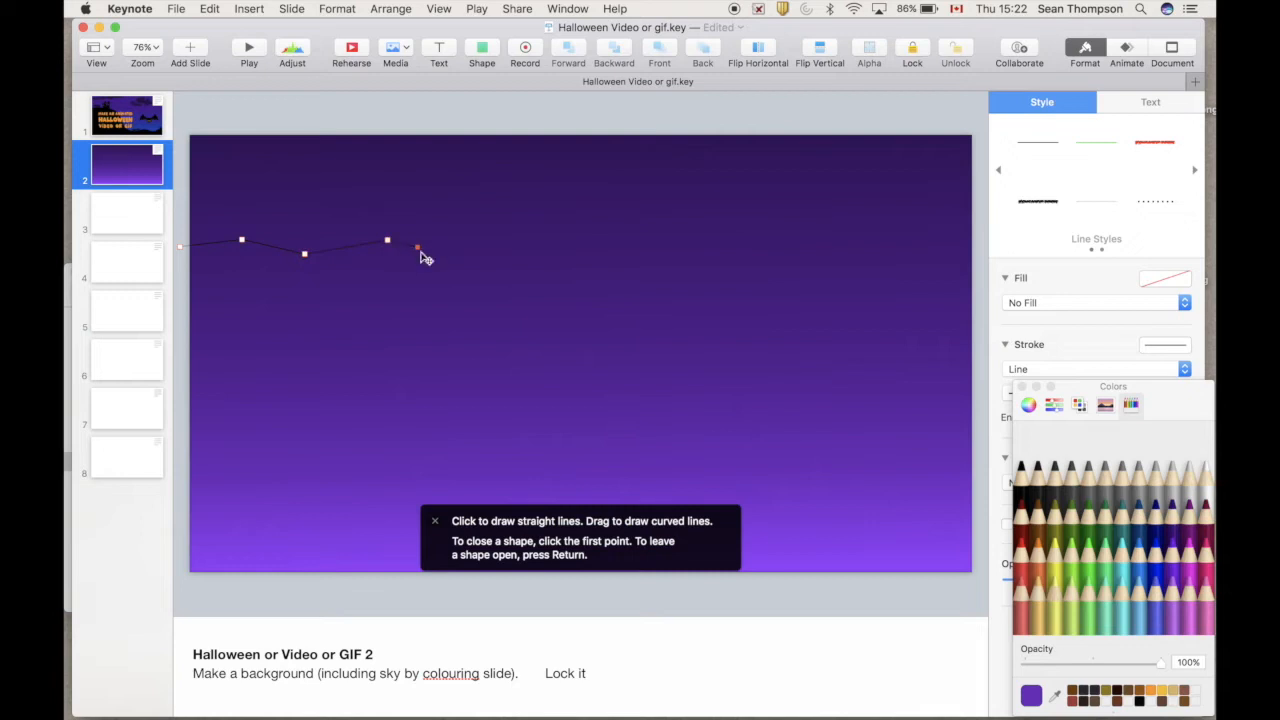
click(425, 433)
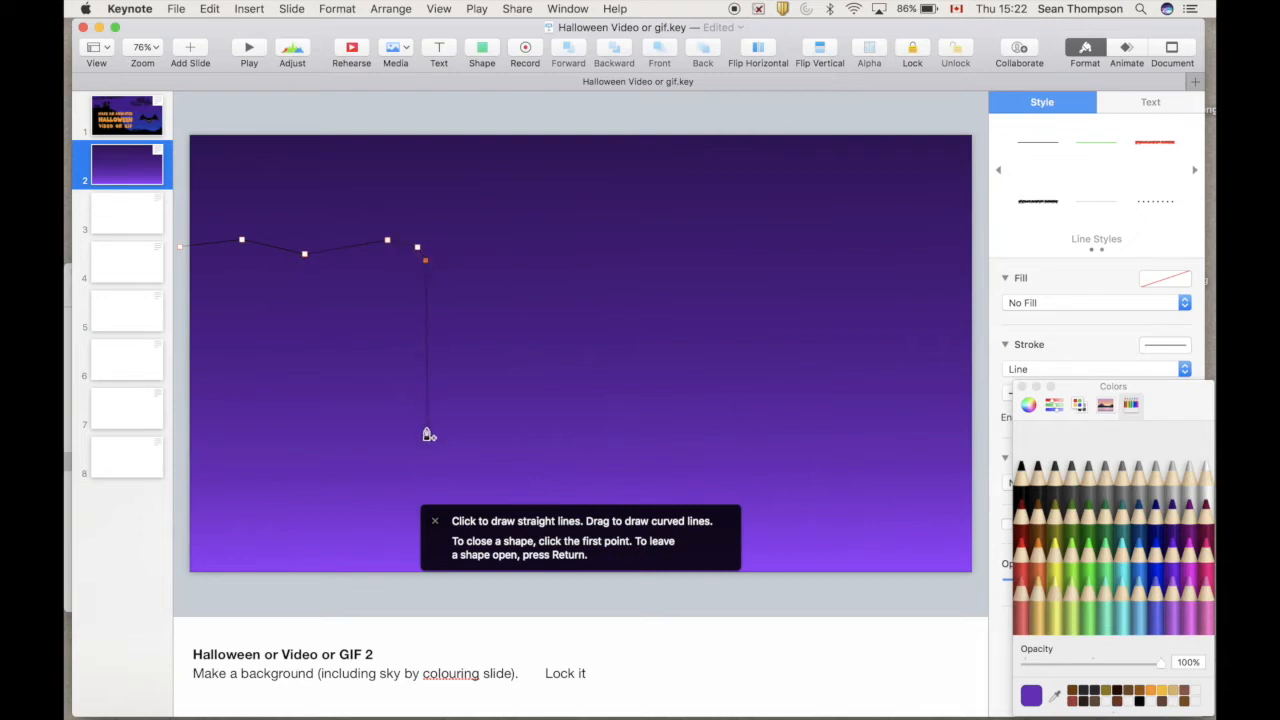
click(428, 460)
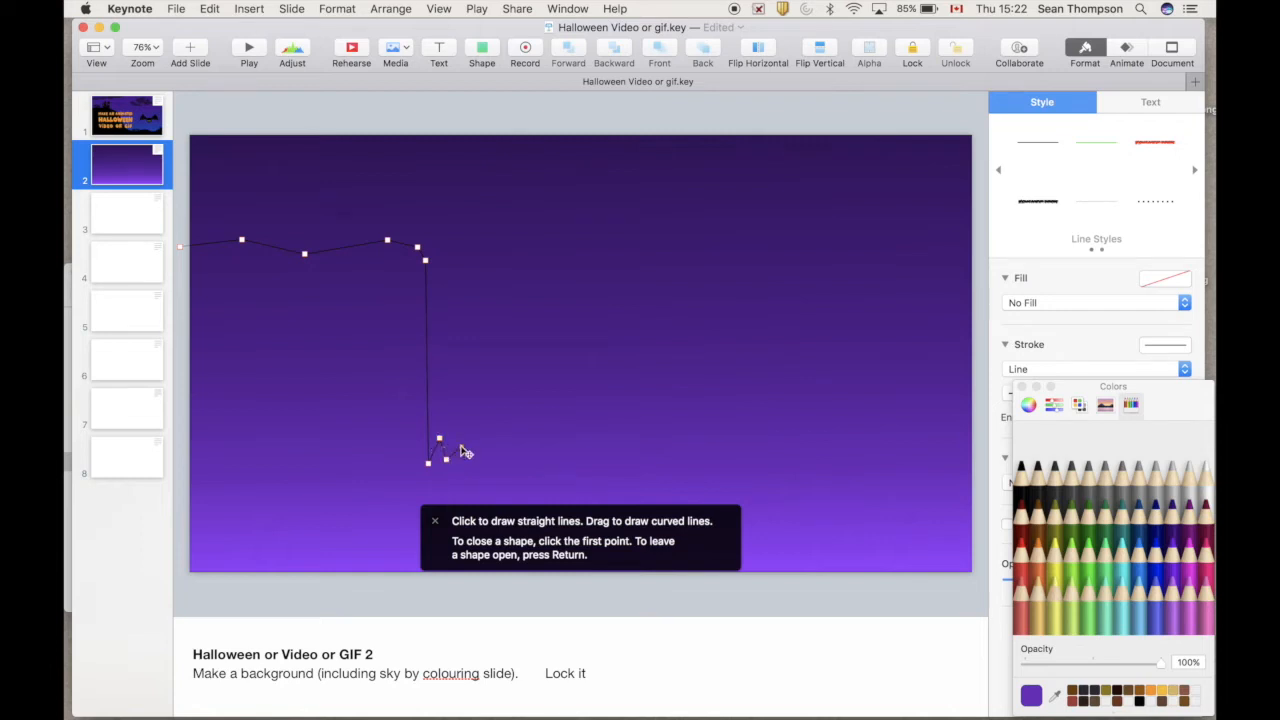
click(595, 478)
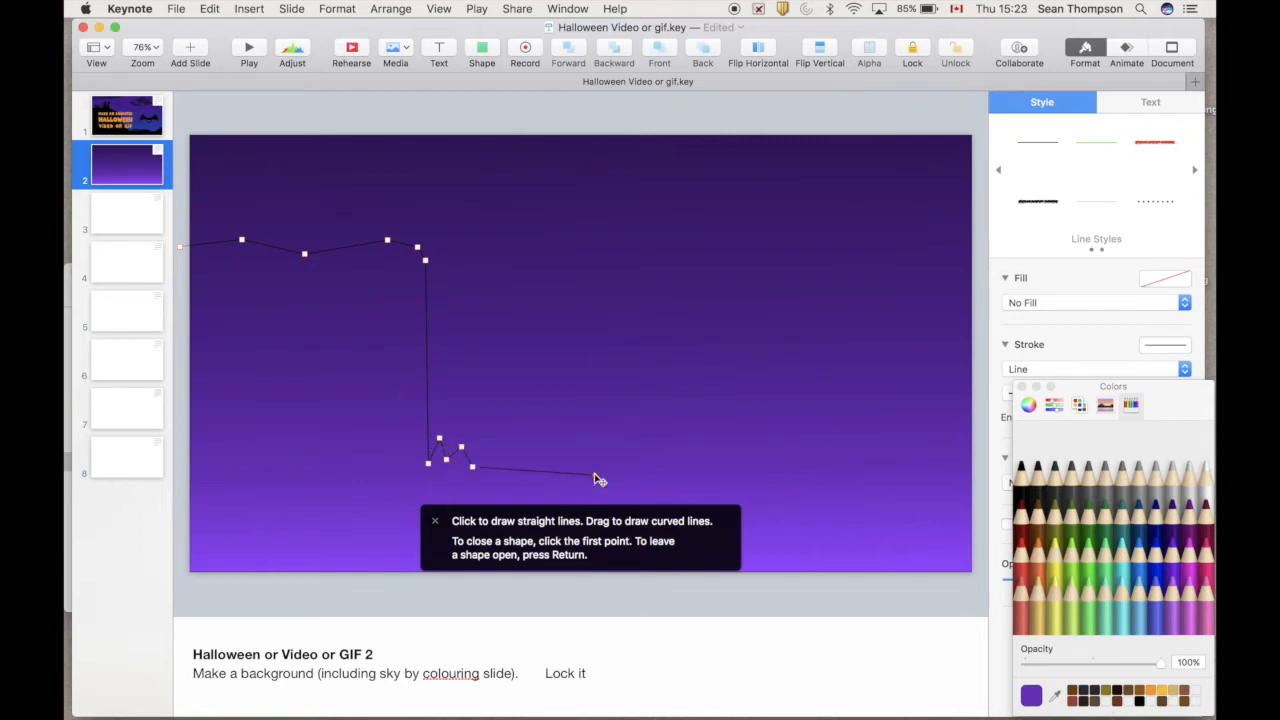
click(770, 461)
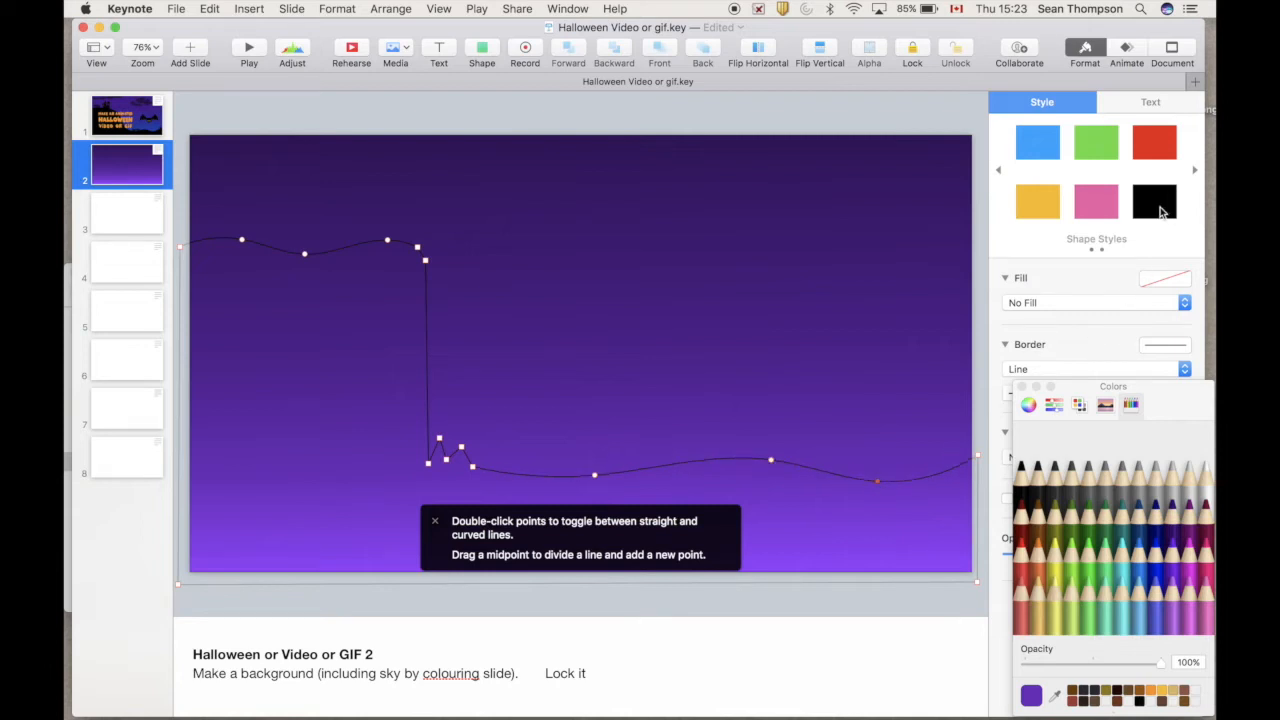
click(1154, 201)
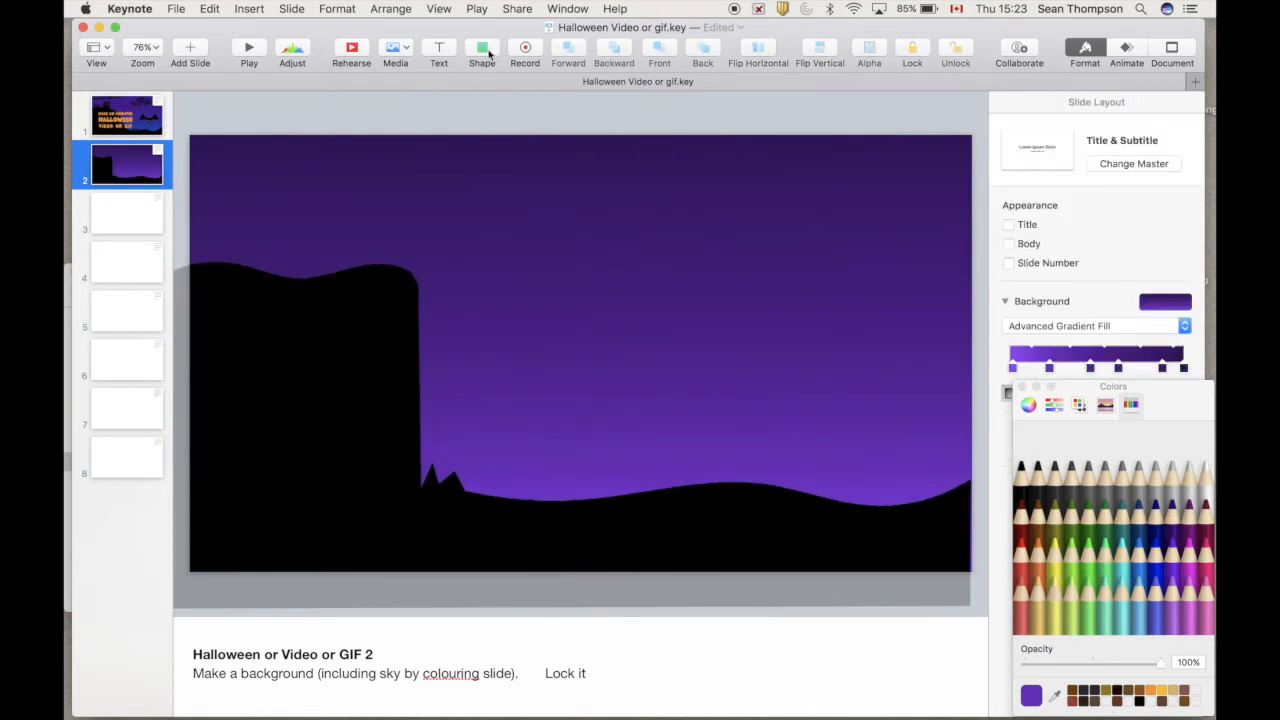
Step: Insert a square and shape it into the castle body on the cliff top
click(481, 47)
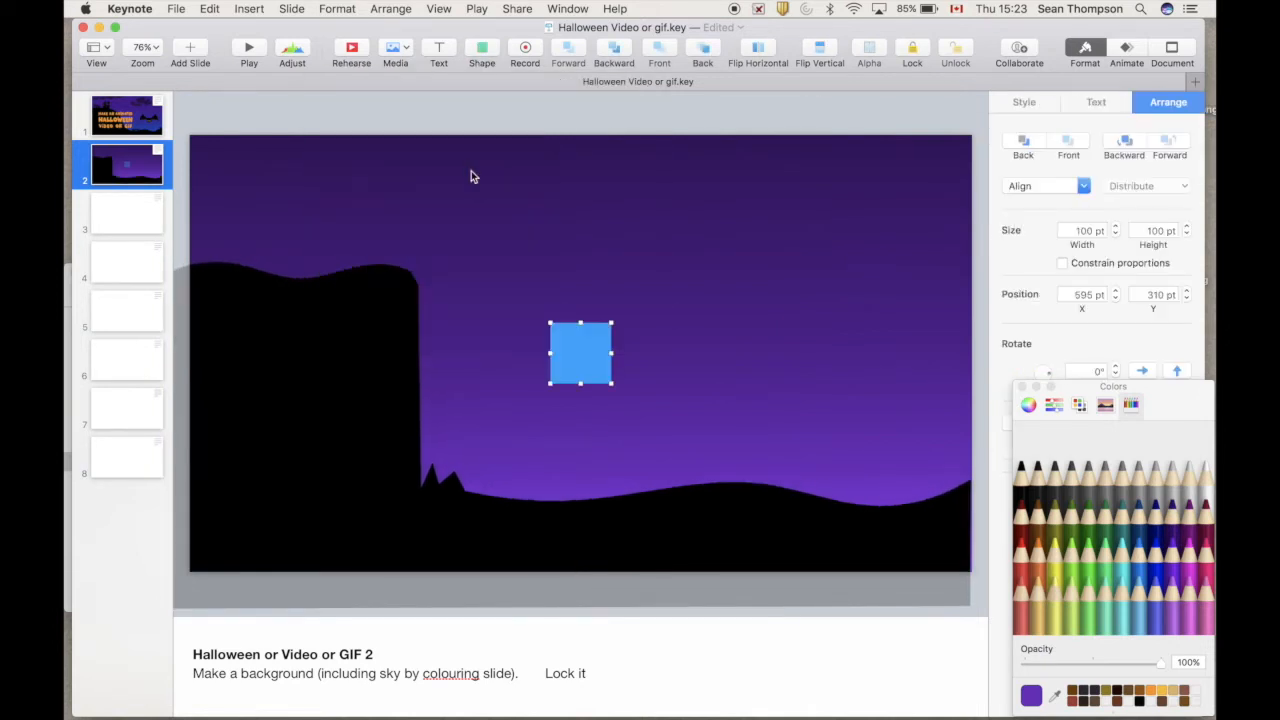
drag(580, 353, 290, 270)
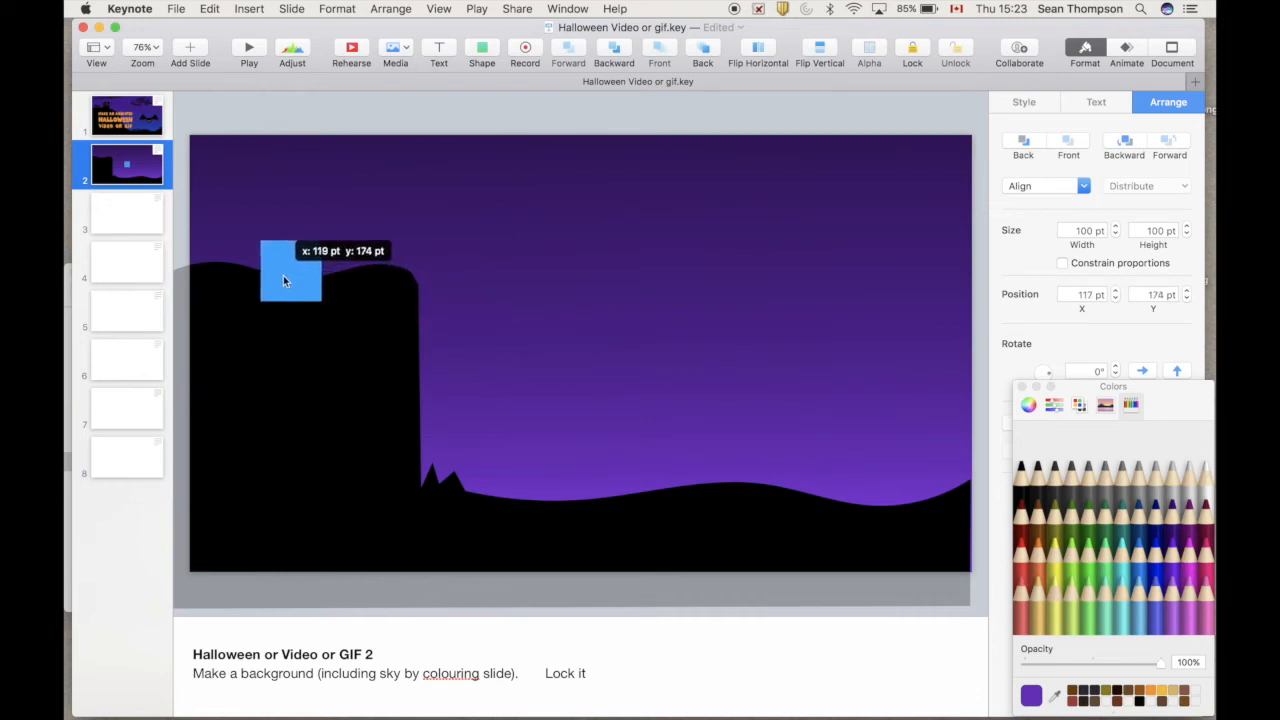
drag(291, 283, 284, 260)
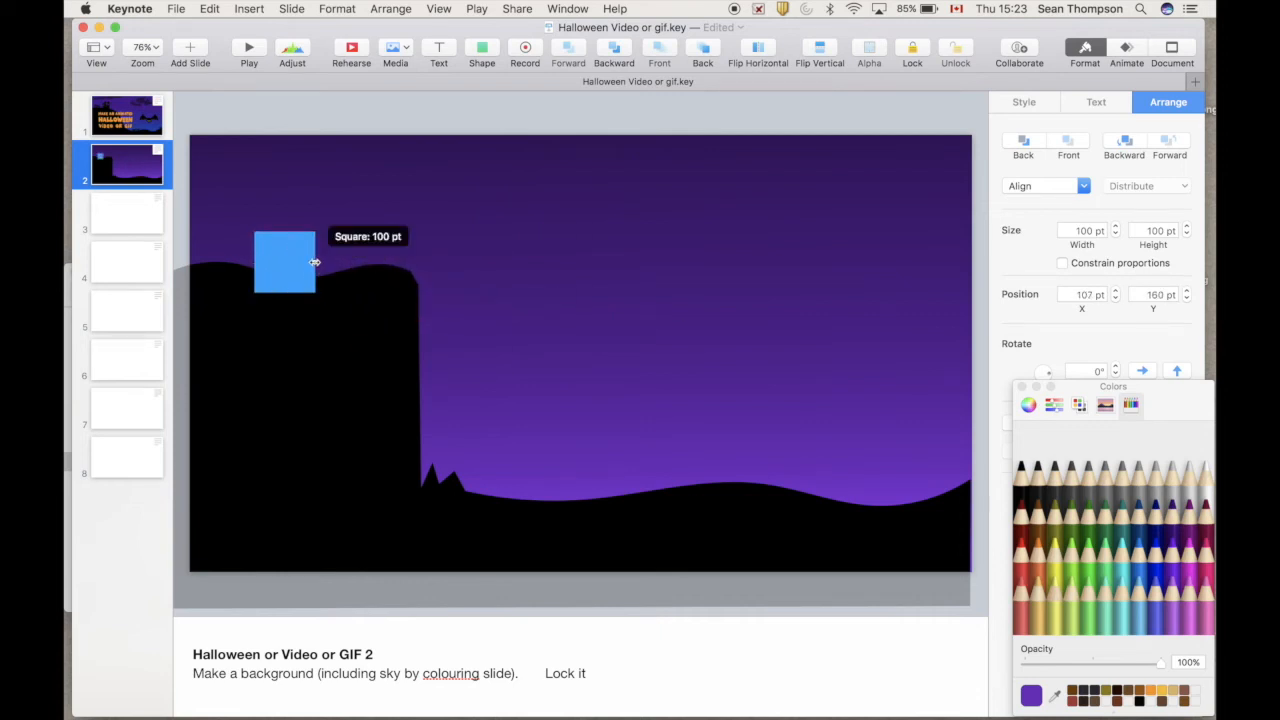
drag(315, 262, 352, 262)
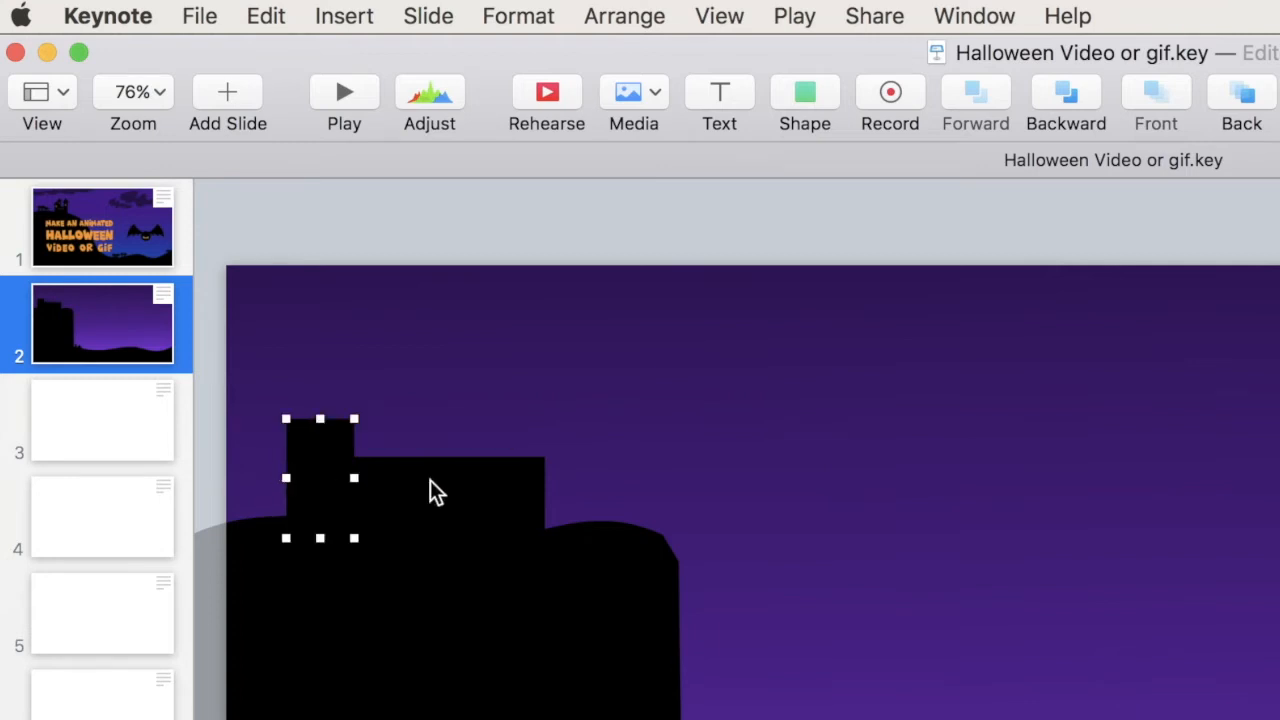
Step: Add triangle tower roofs: left, right, and a wider middle tower
click(804, 95)
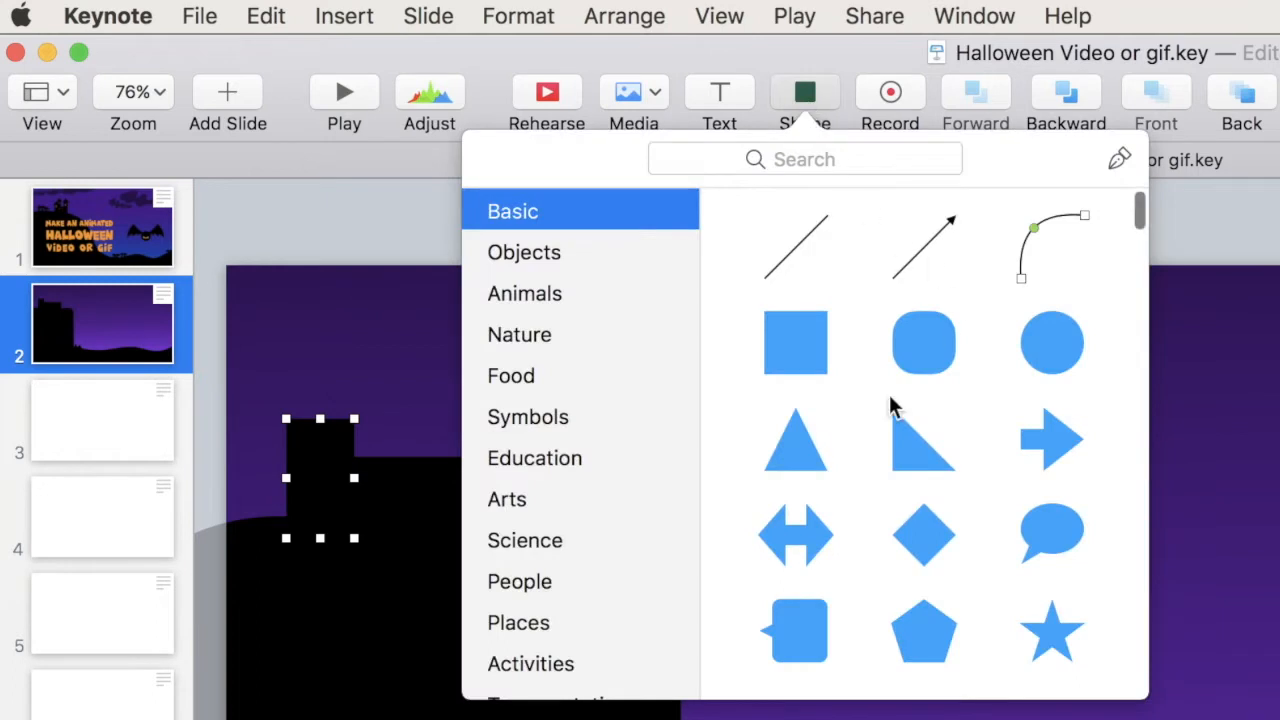
click(795, 439)
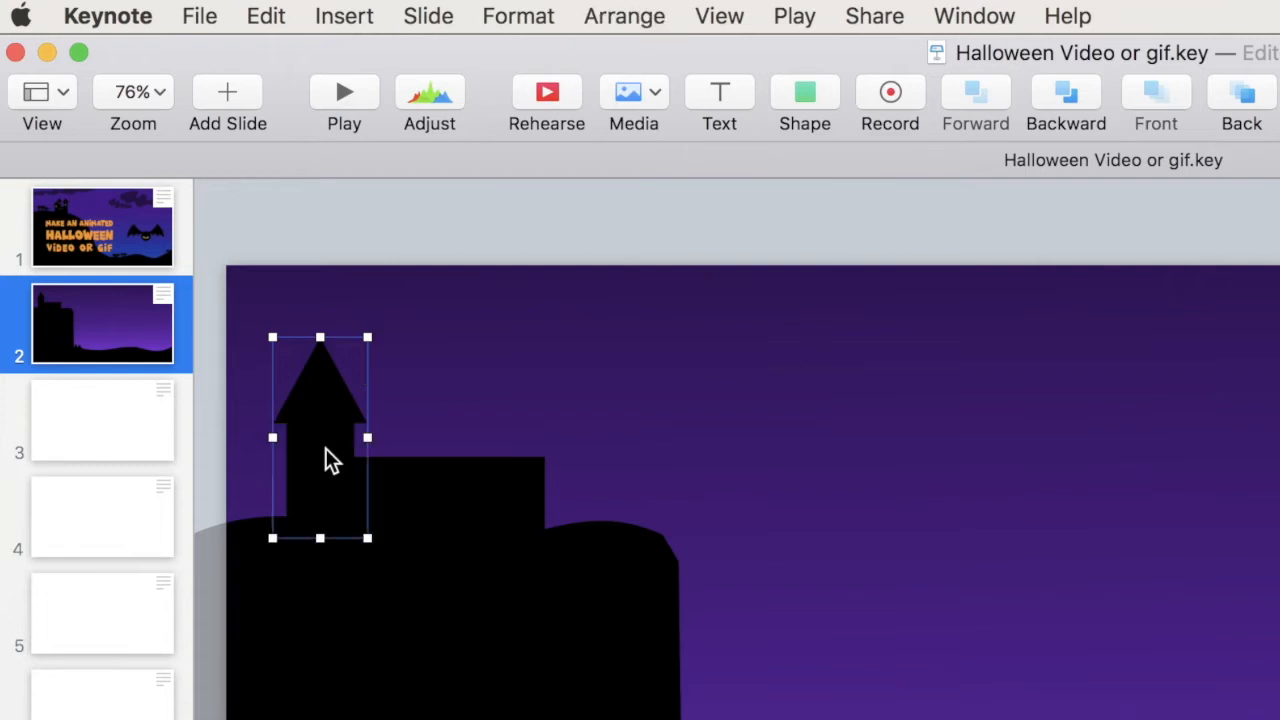
drag(320, 437, 573, 437)
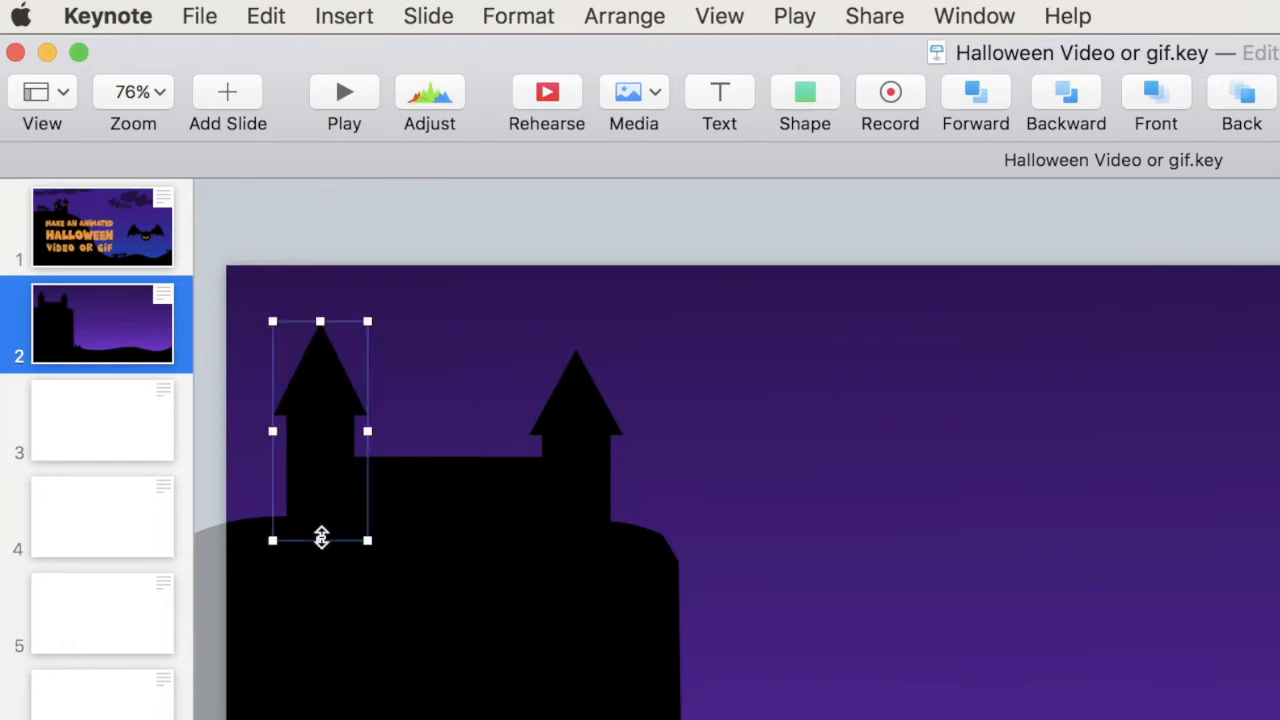
drag(320, 430, 575, 449)
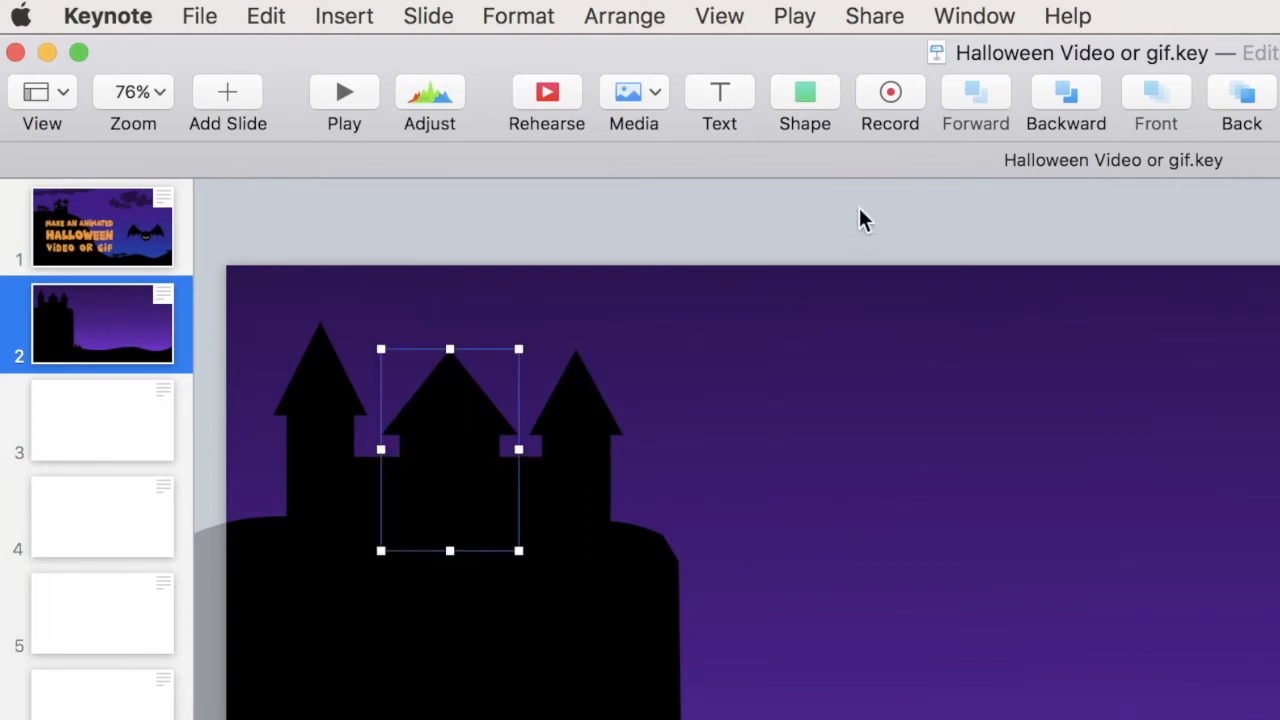
mouse_move(610, 475)
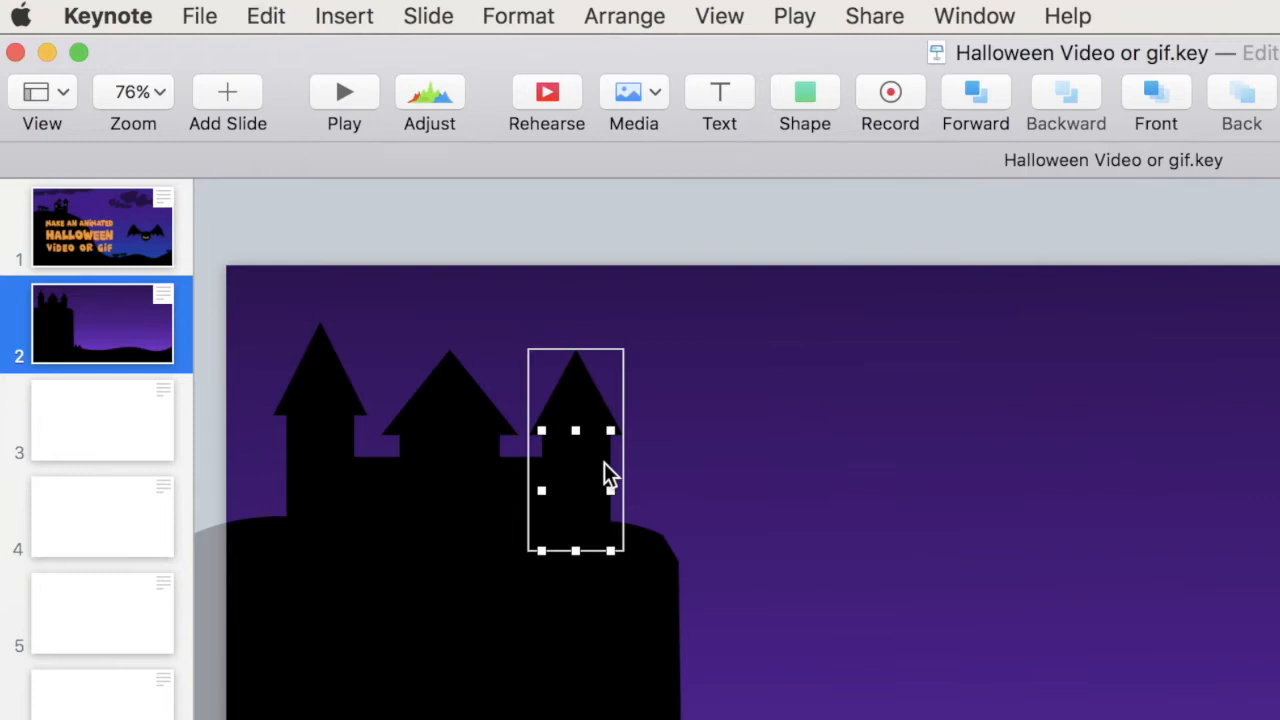
click(820, 458)
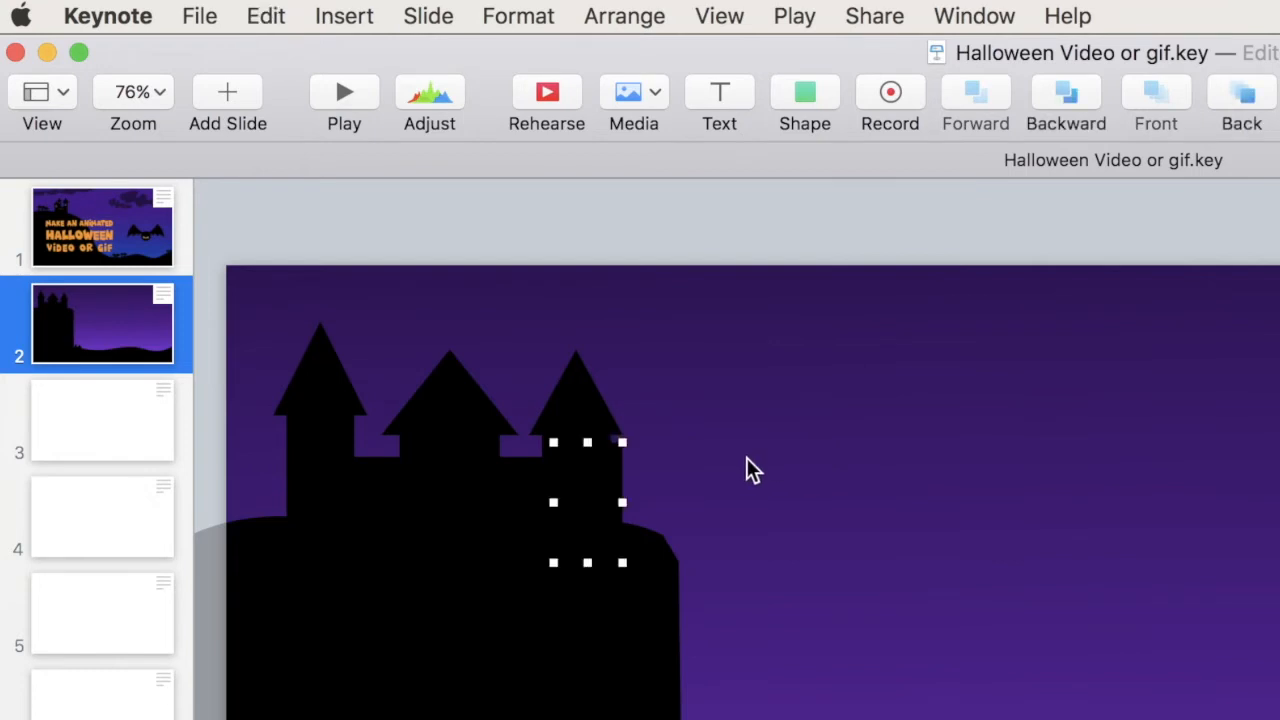
drag(587, 502, 802, 485)
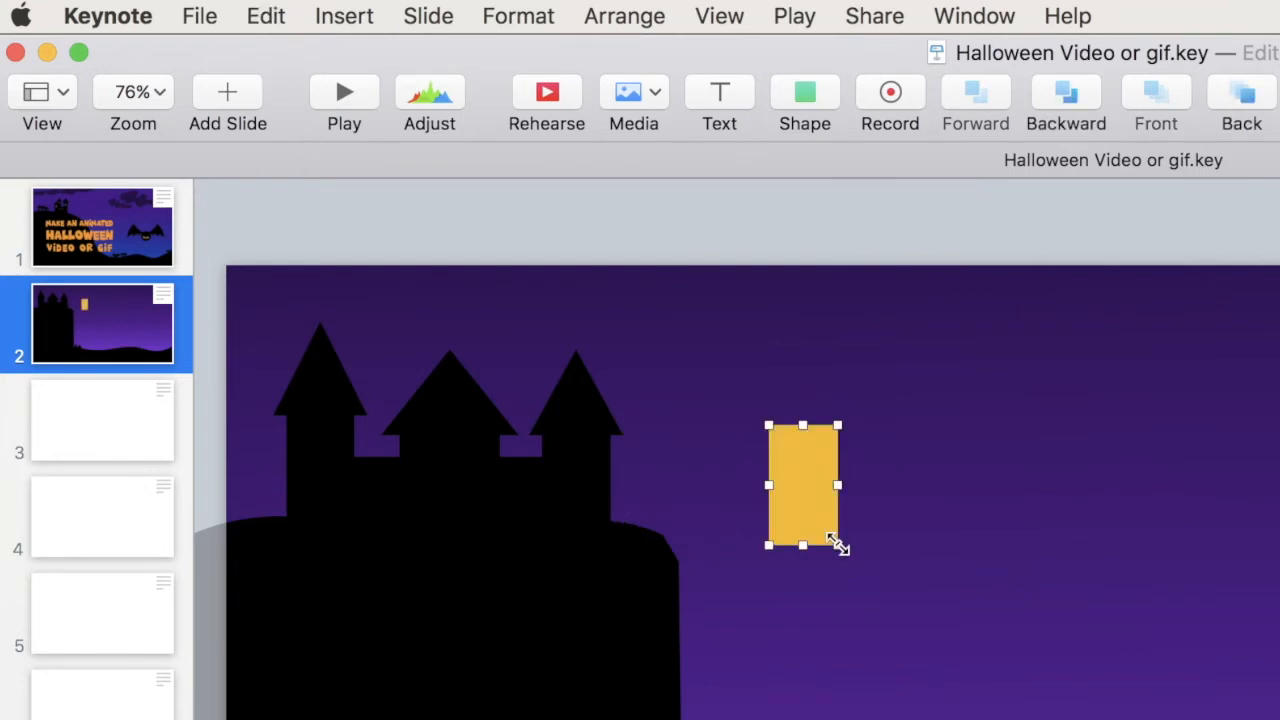
Step: Shrink the yellow rectangle into a tiny window inside the left tower
drag(838, 545, 780, 443)
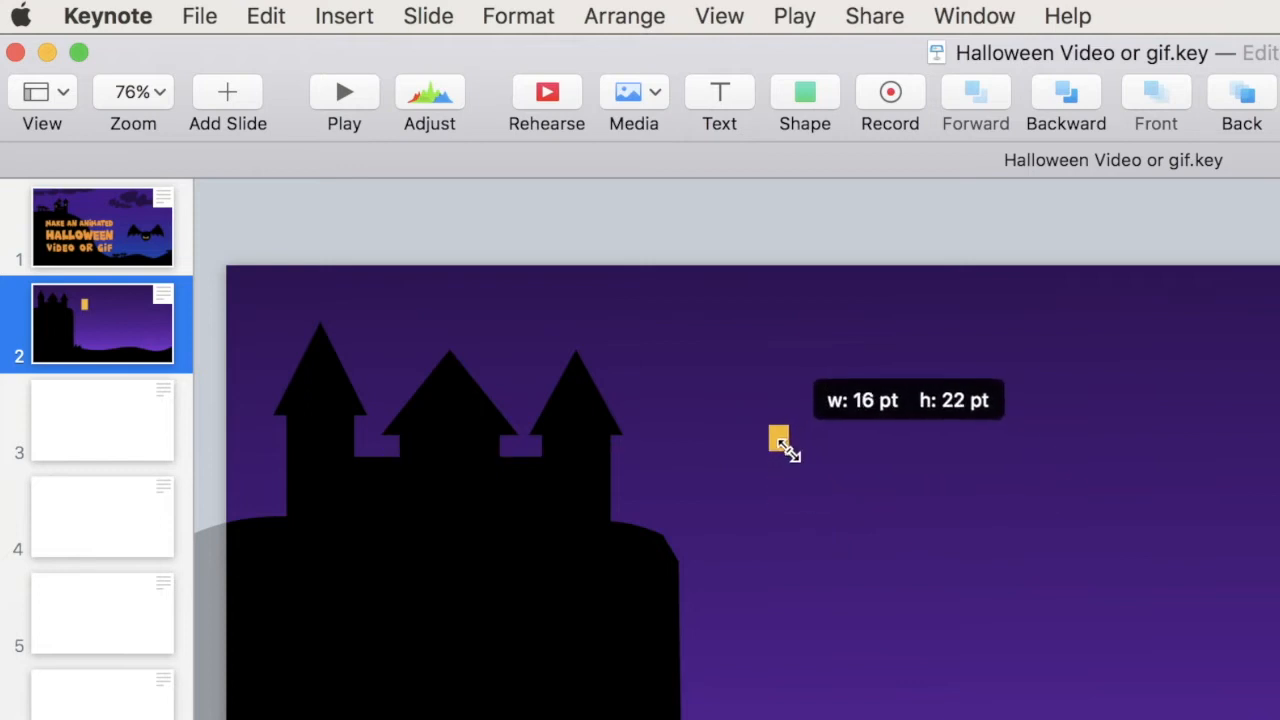
drag(780, 445, 333, 448)
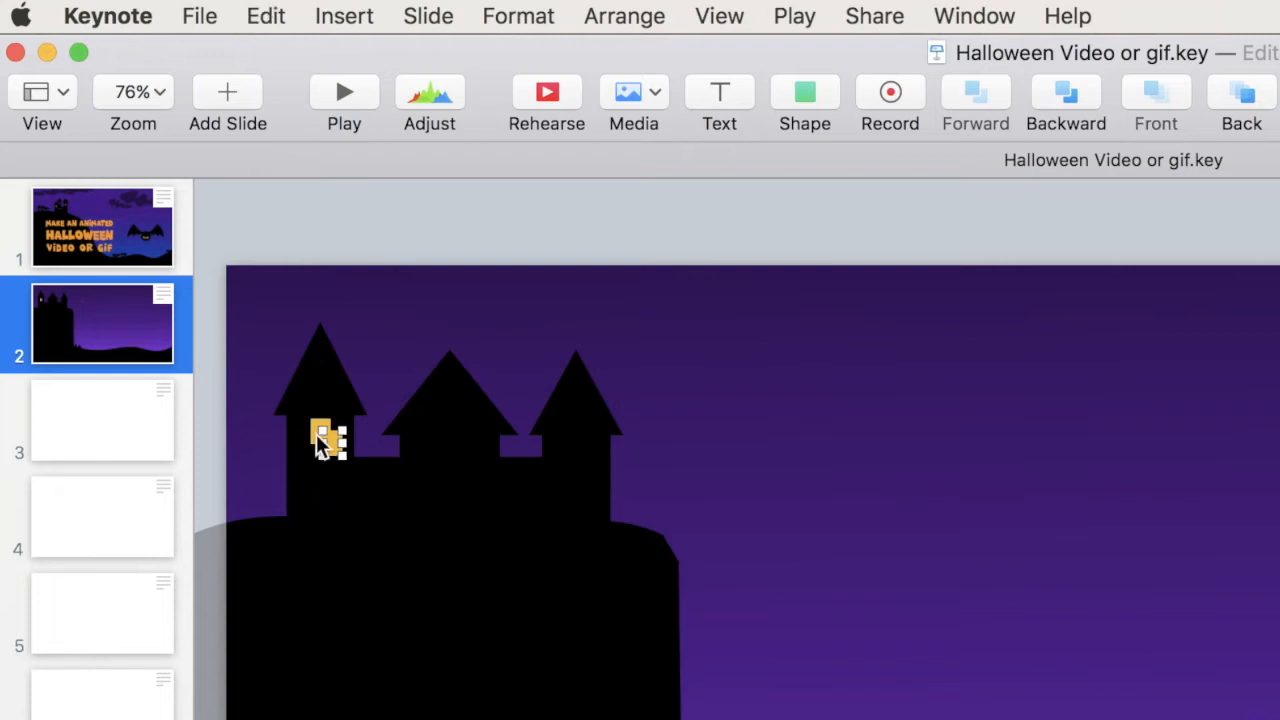
drag(320, 440, 430, 470)
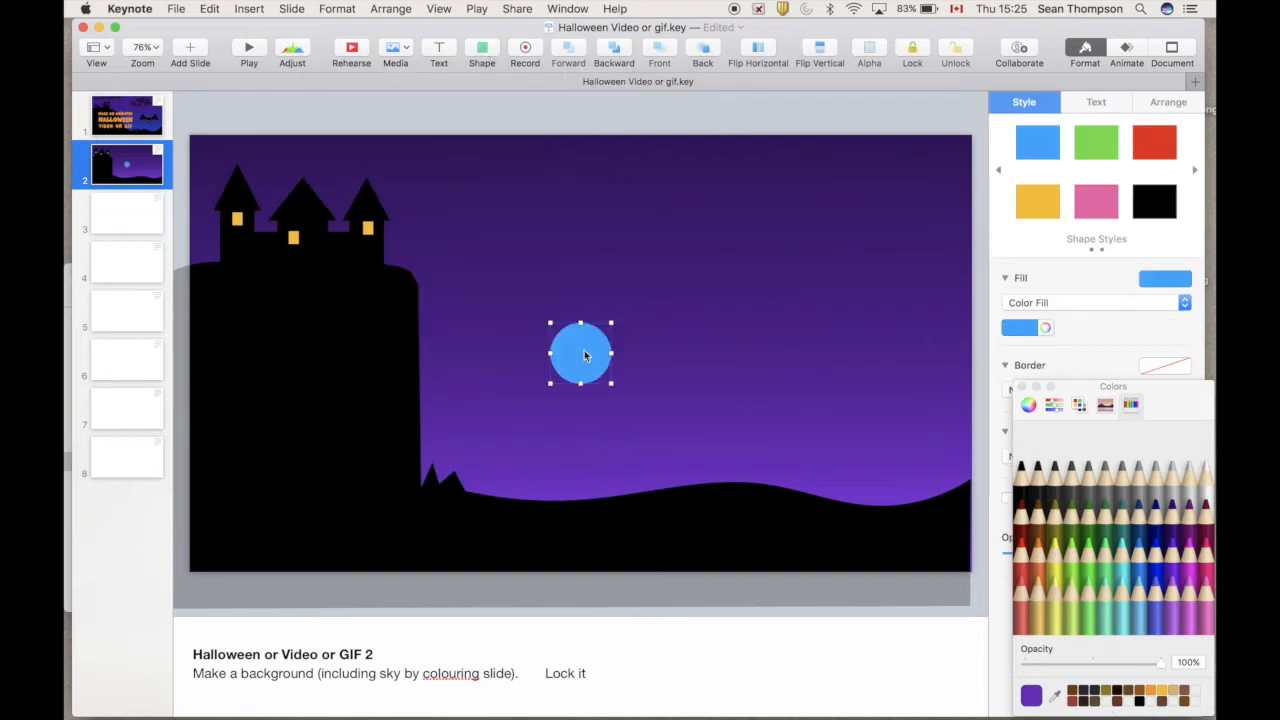
Step: Move the circle to the upper-right sky, colour it yellow, and begin a custom shape
drag(580, 355, 882, 202)
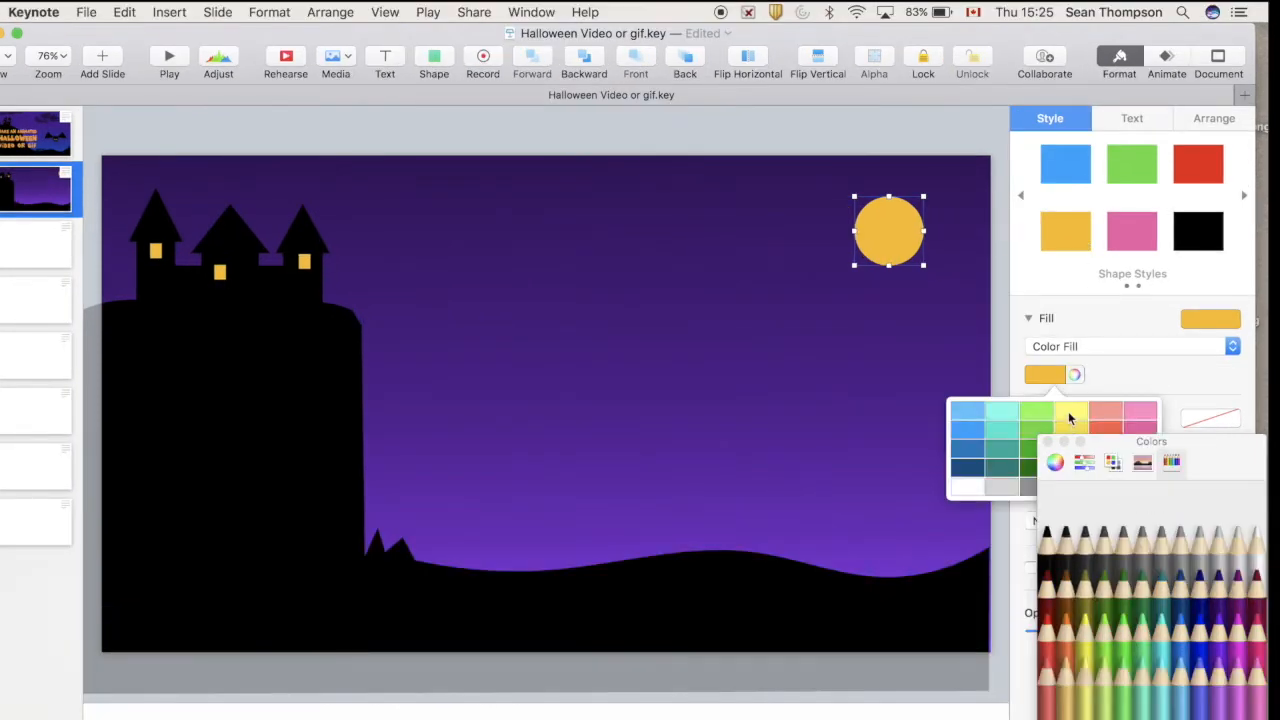
click(1070, 418)
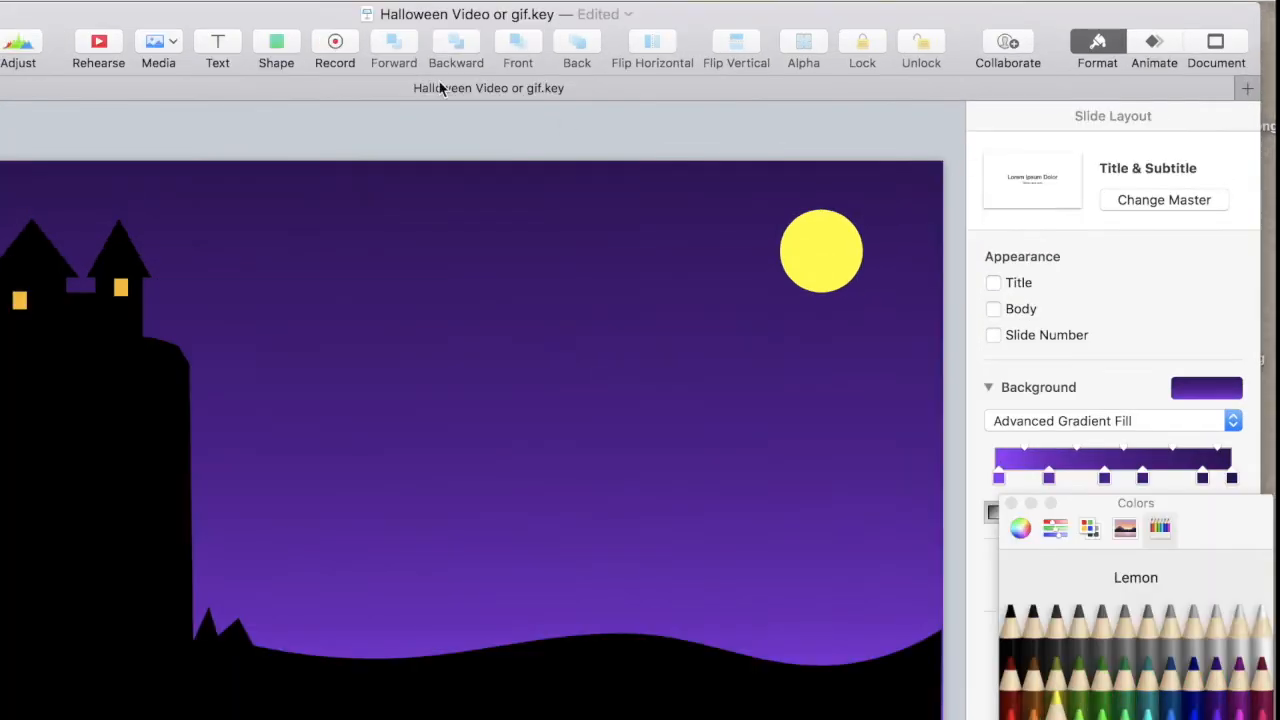
click(275, 45)
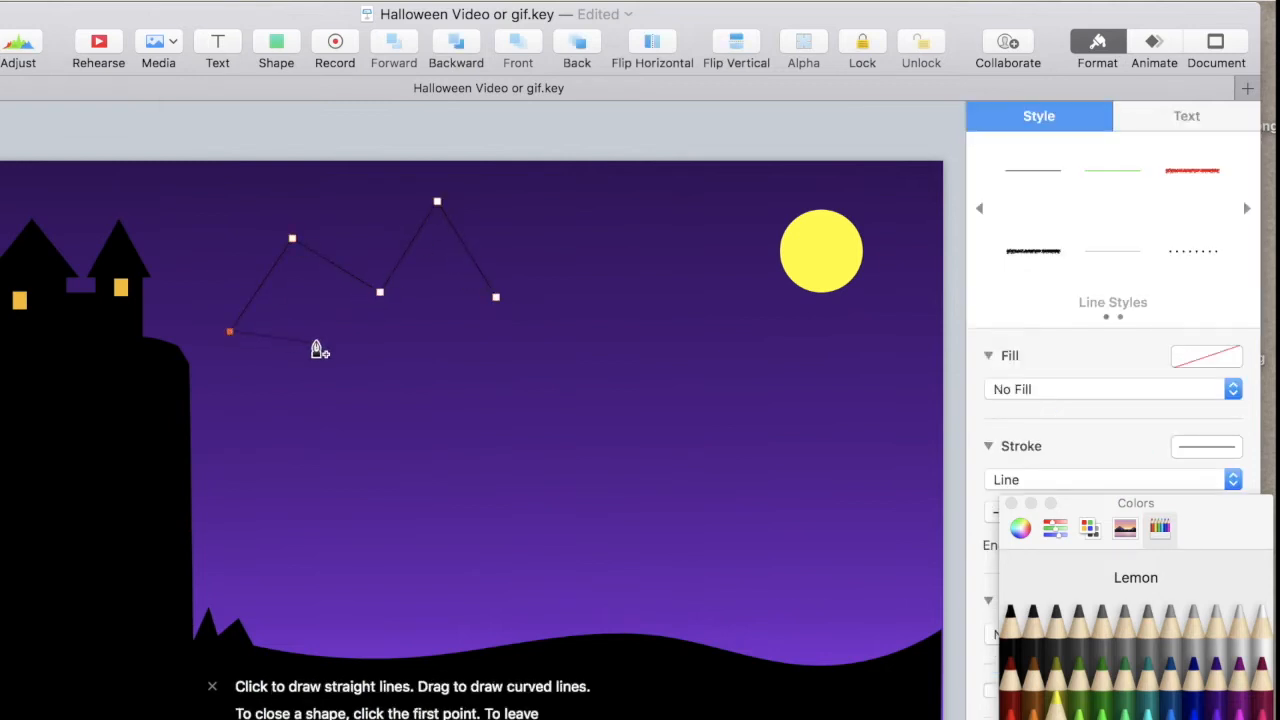
Step: Add cloud outline points and double-click to curve its corners
click(343, 328)
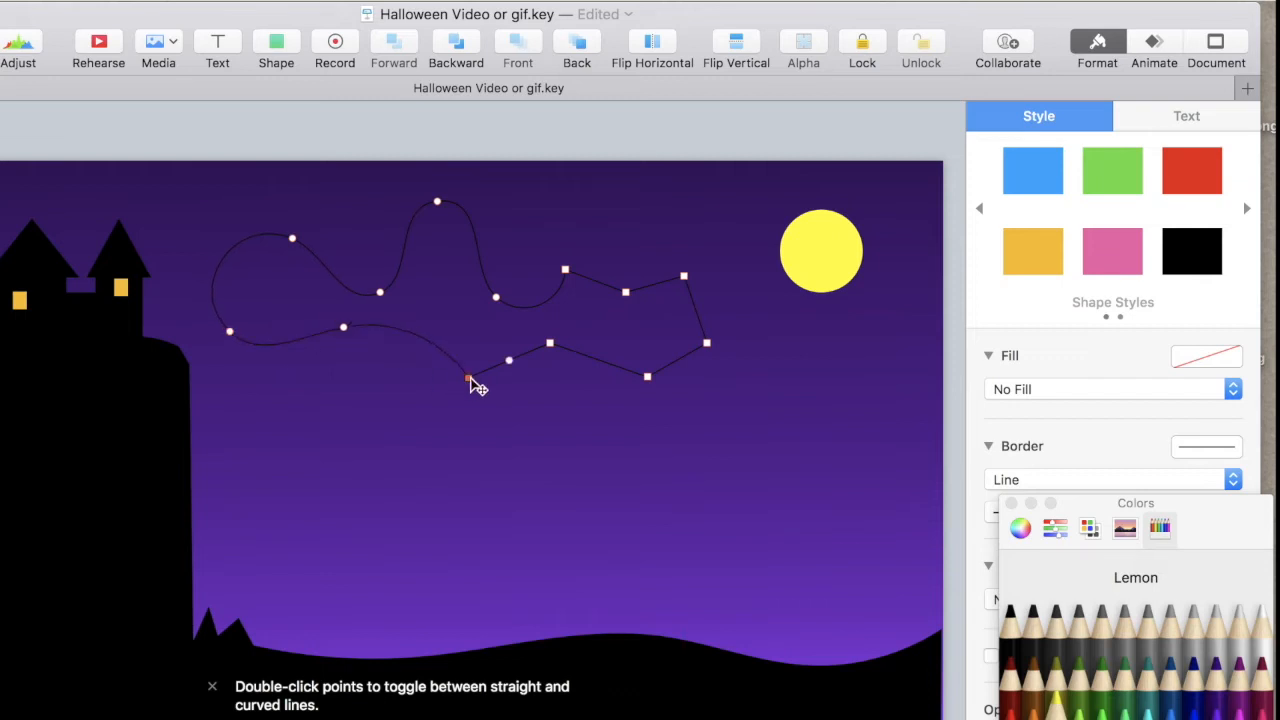
double_click(549, 343)
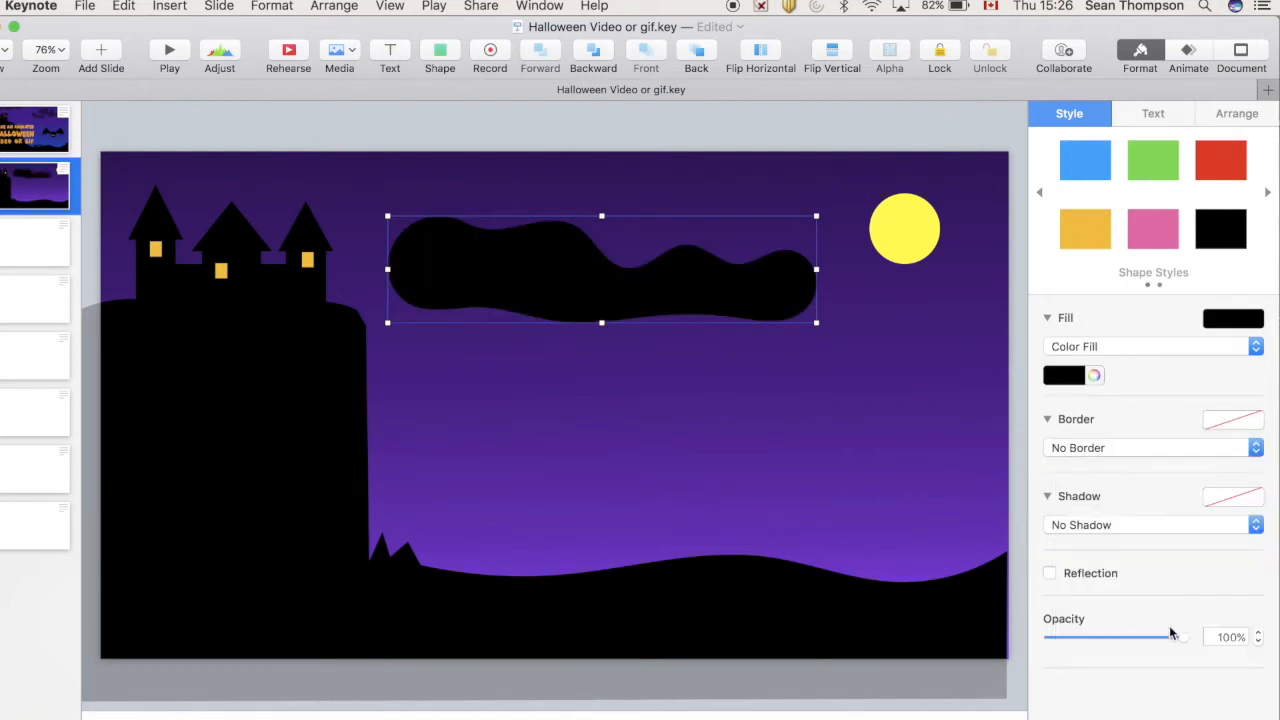
Step: Lower the black cloud's opacity and move it over the moon
drag(1185, 636, 1100, 636)
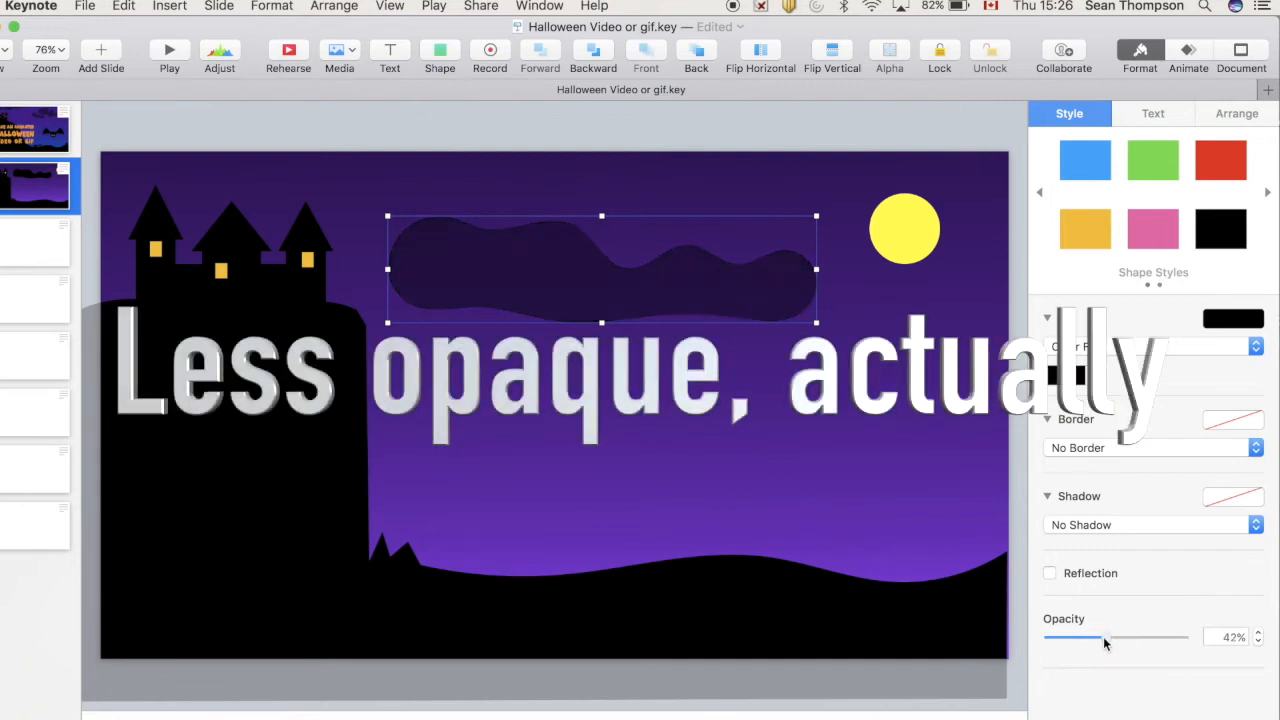
drag(1100, 637, 1115, 637)
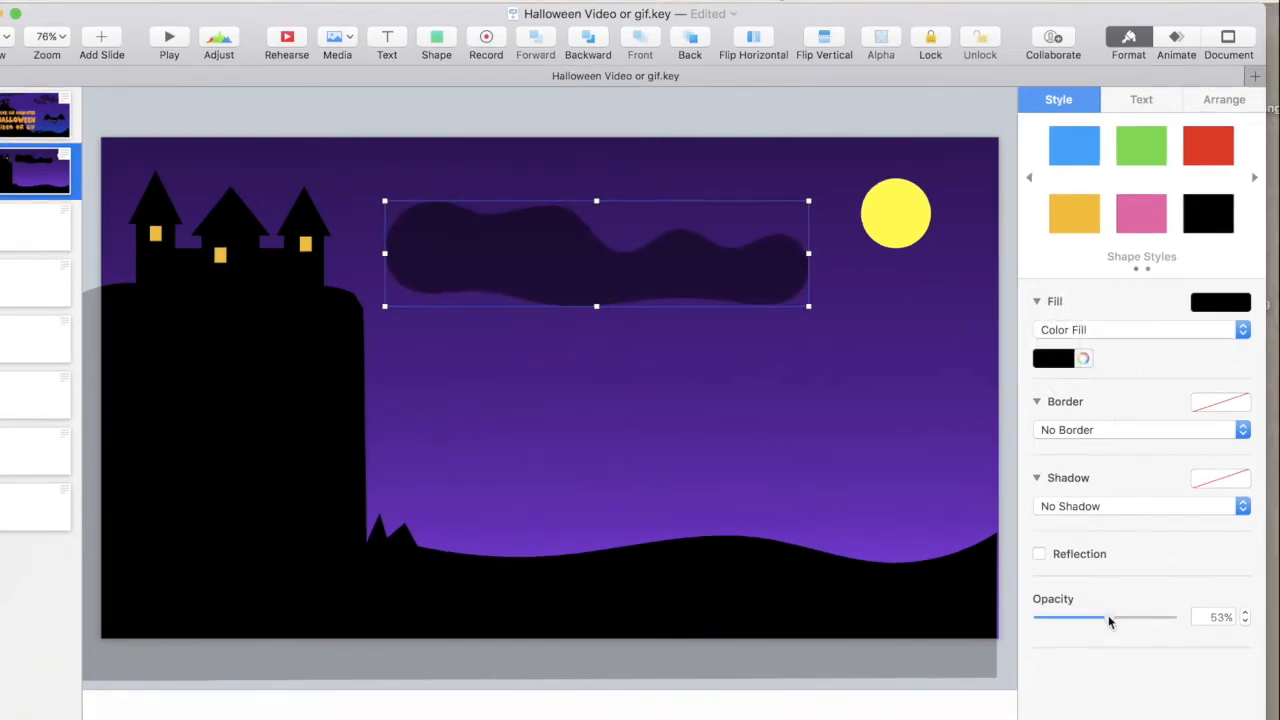
drag(1110, 617, 1084, 617)
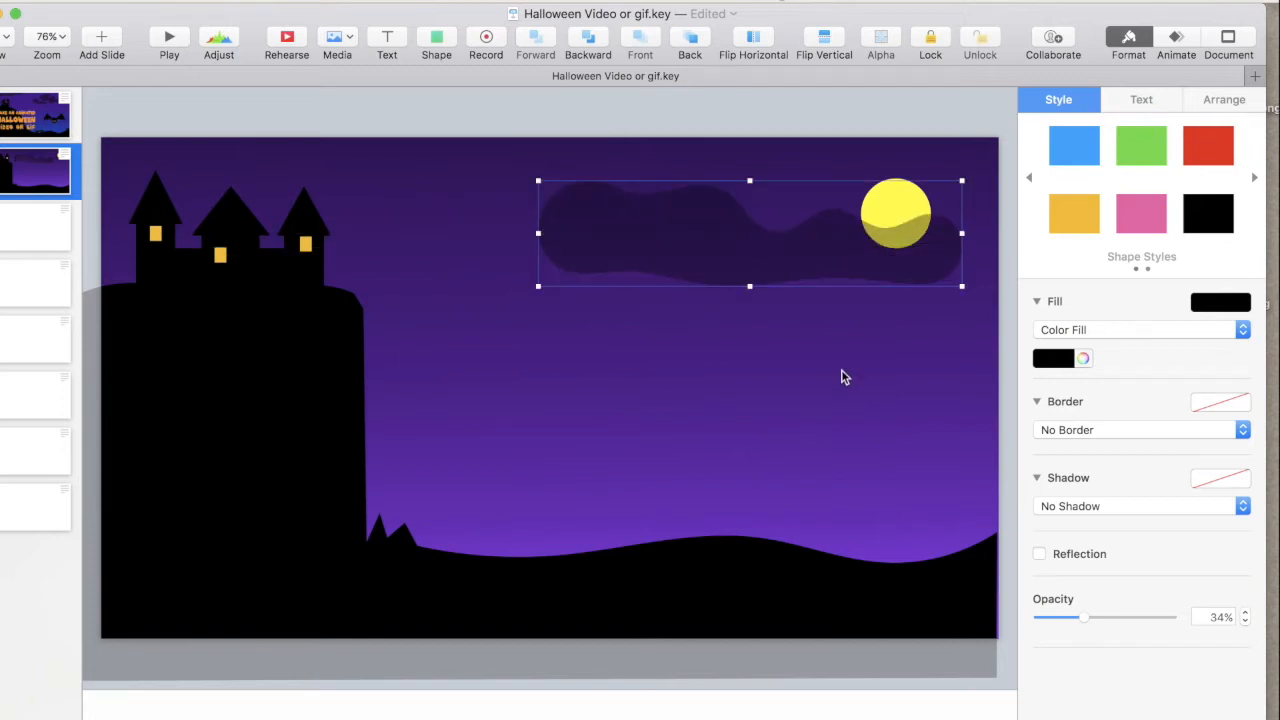
mouse_move(710, 270)
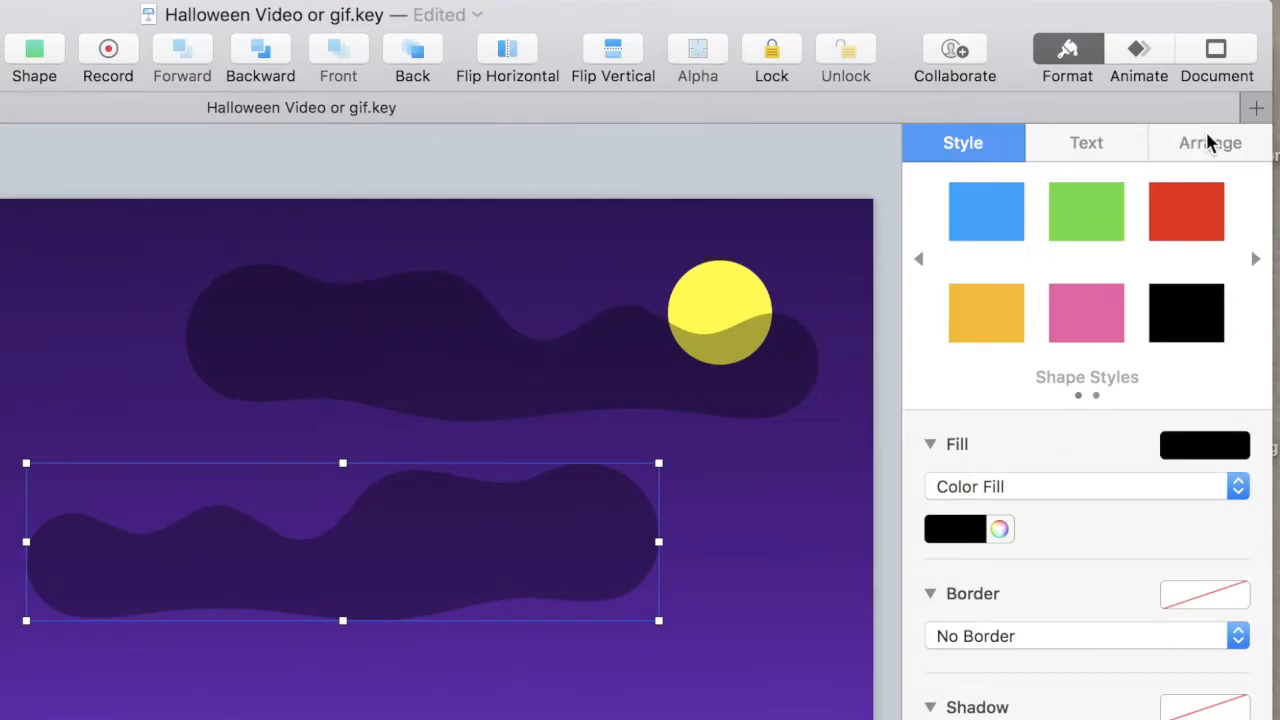
Step: Shrink a second cloud proportionally and place the small copy beside the moon
click(1210, 142)
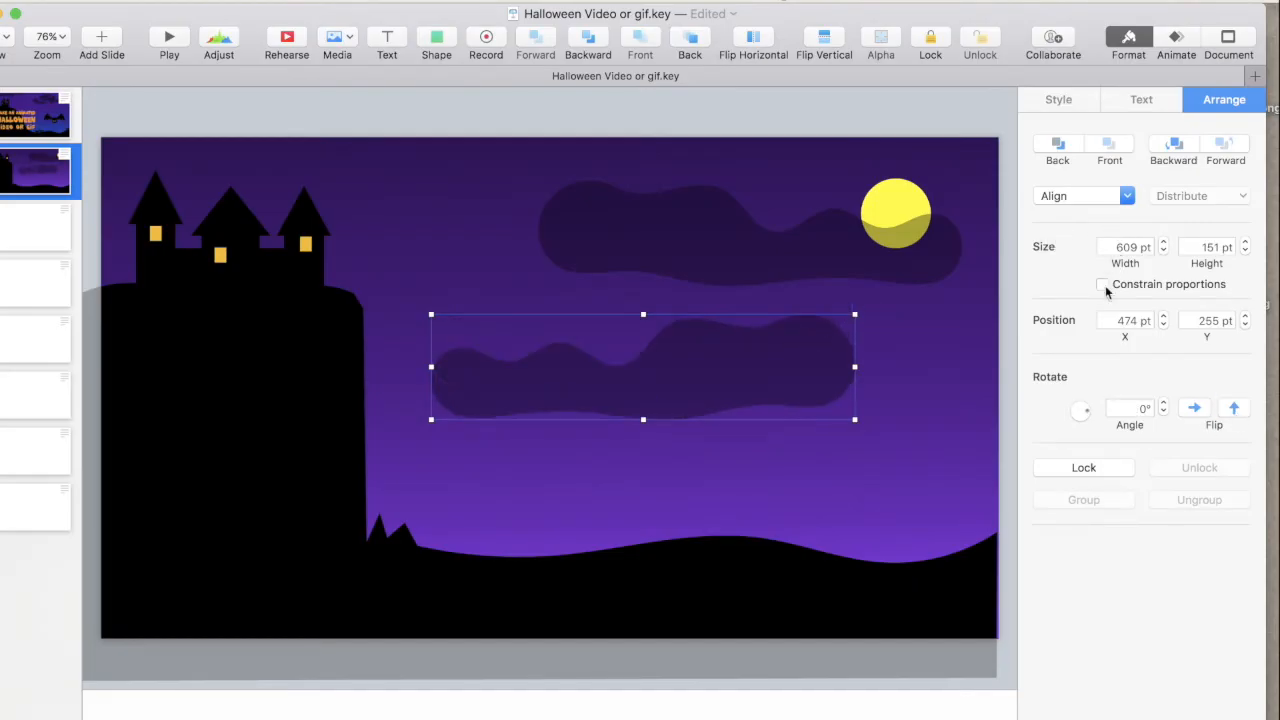
click(1102, 284)
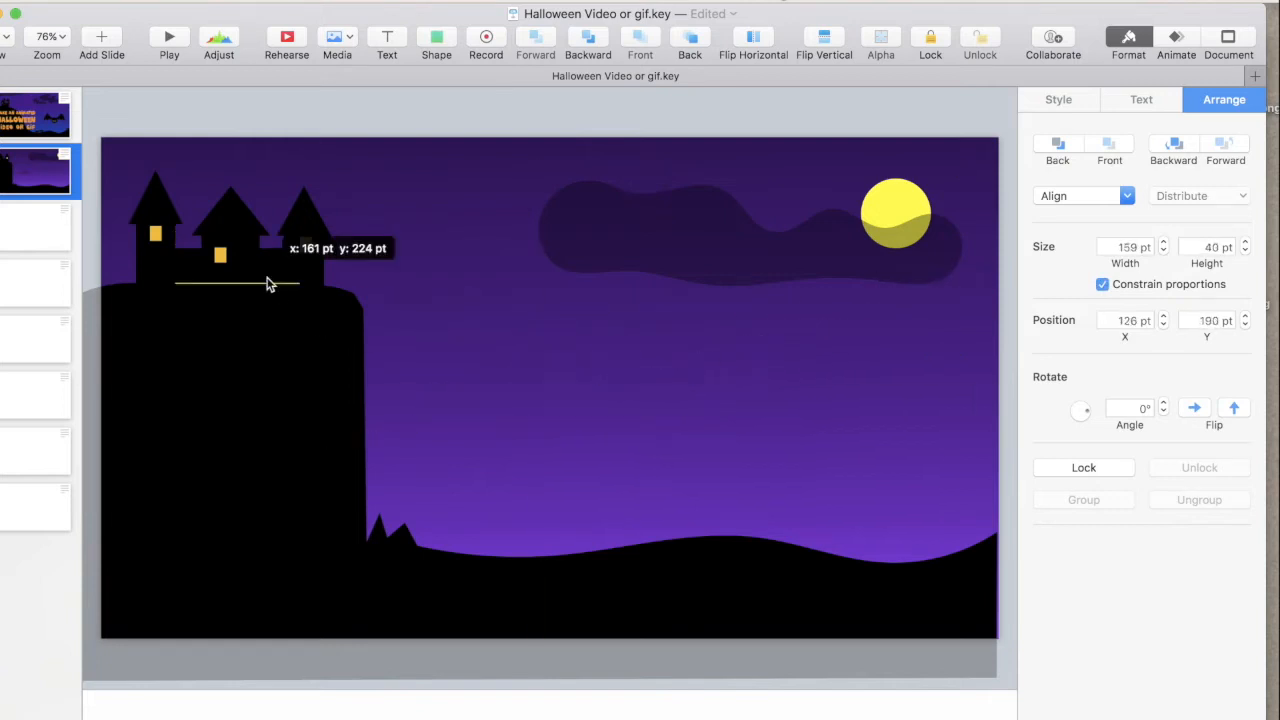
drag(268, 283, 165, 173)
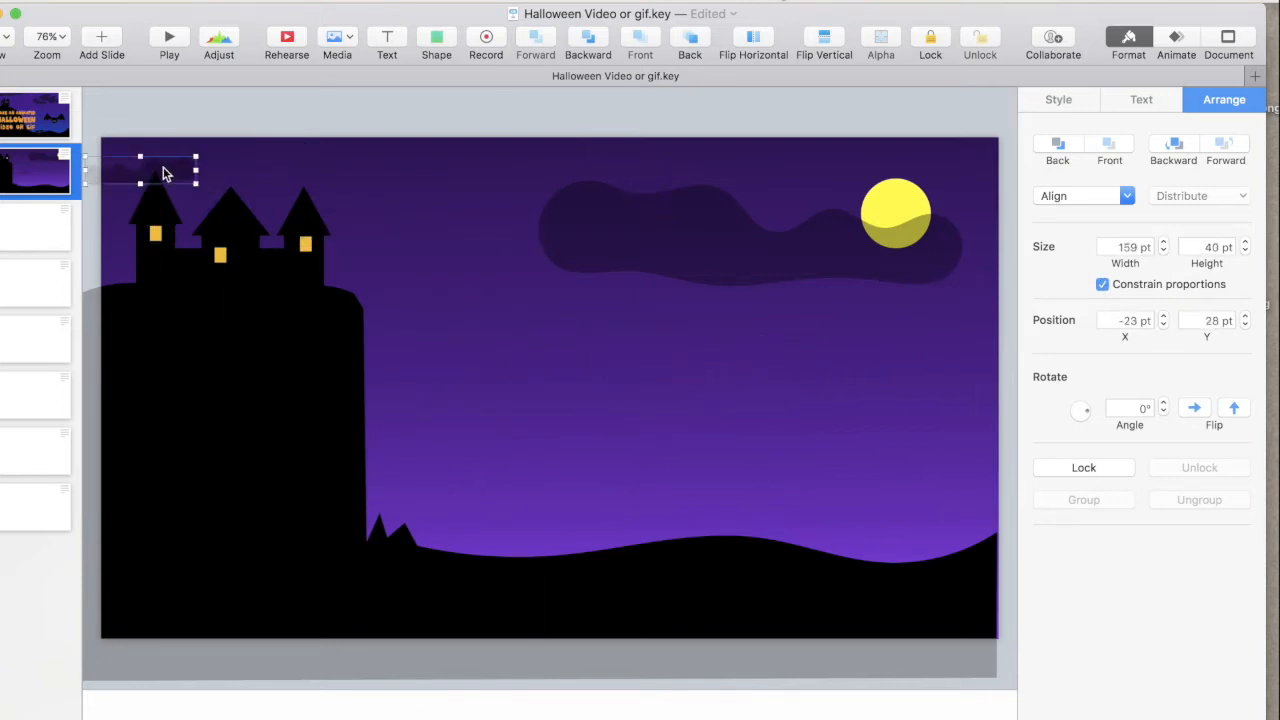
drag(165, 170, 175, 185)
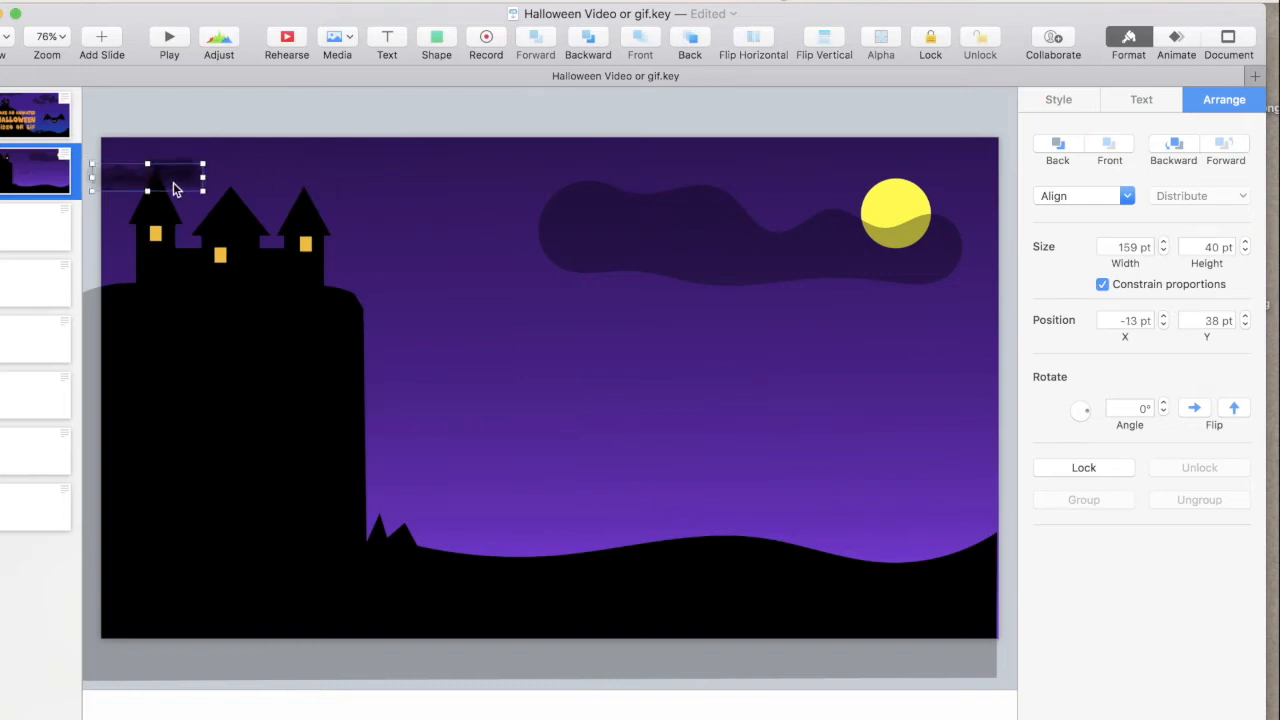
drag(175, 178, 898, 320)
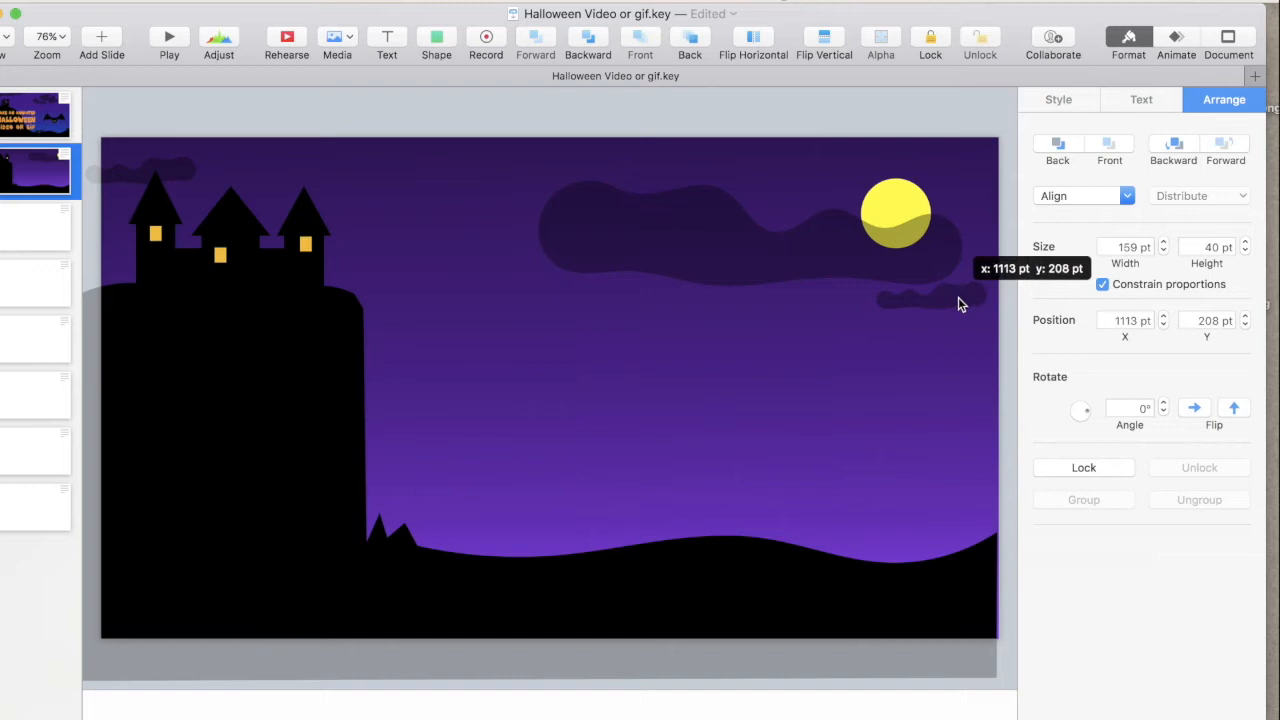
click(787, 127)
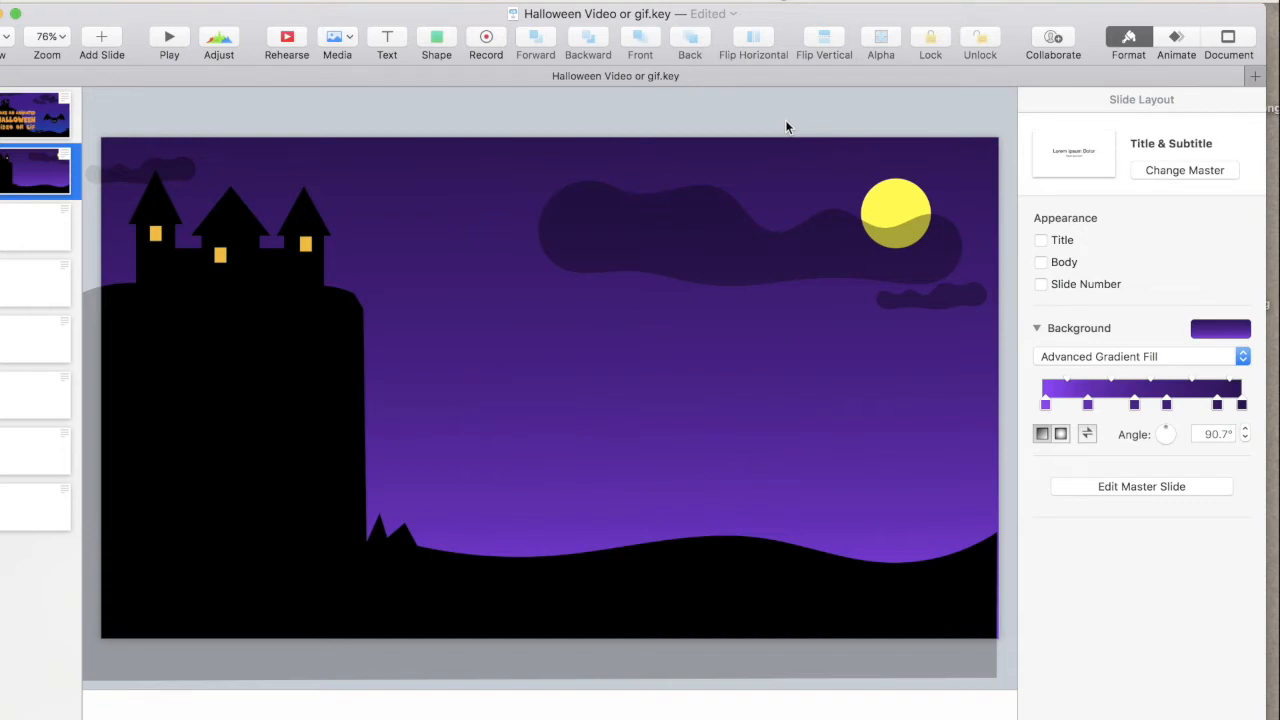
mouse_move(1128, 37)
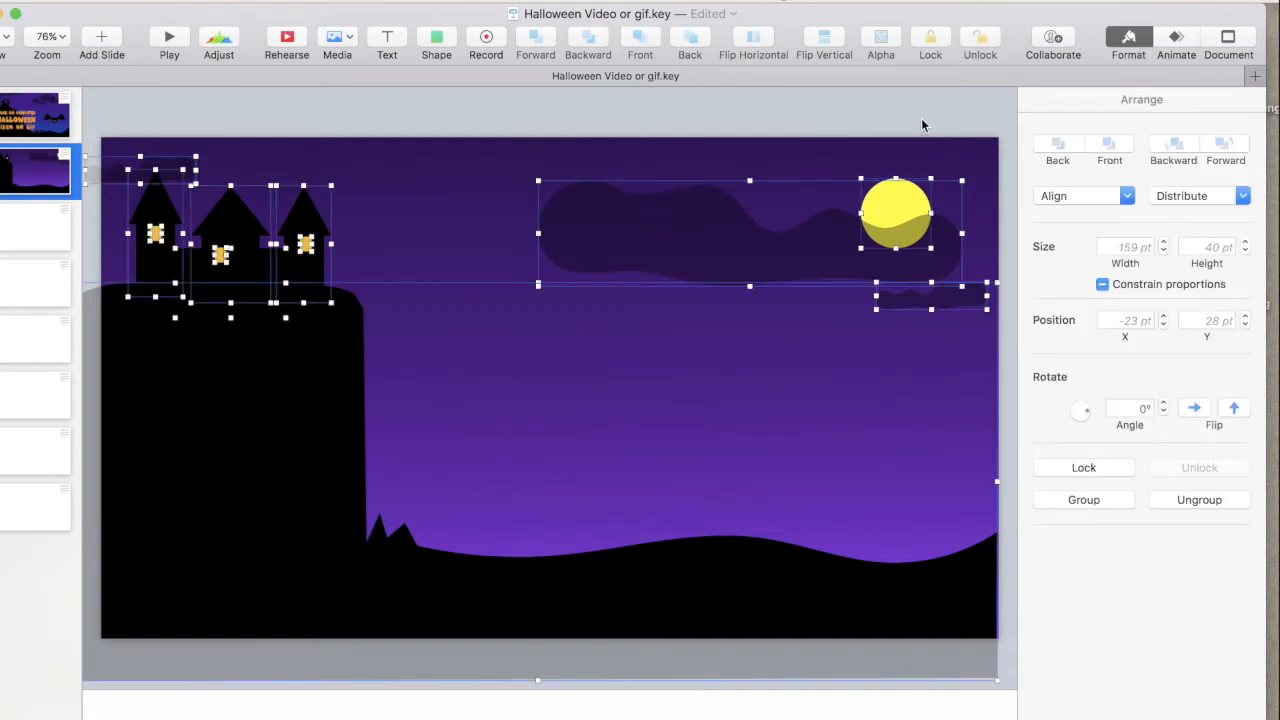
Step: Lock all castle scene objects and switch to the blank third slide
click(1083, 467)
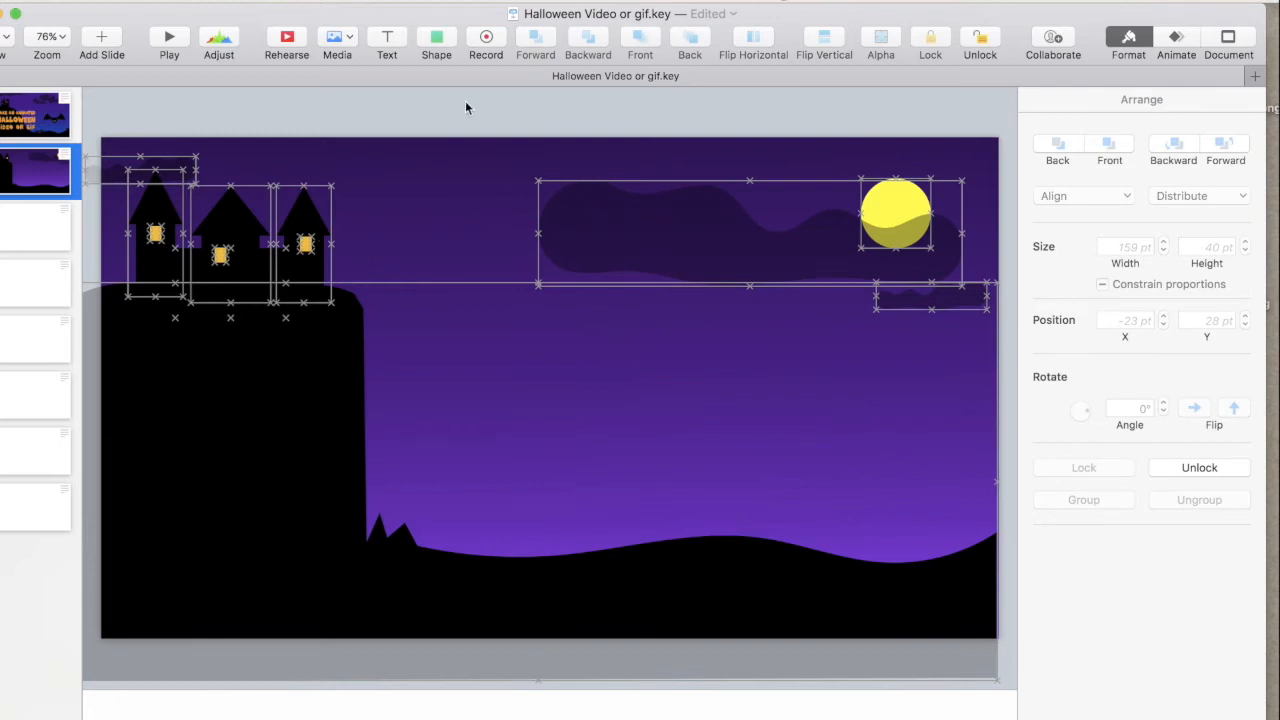
click(40, 227)
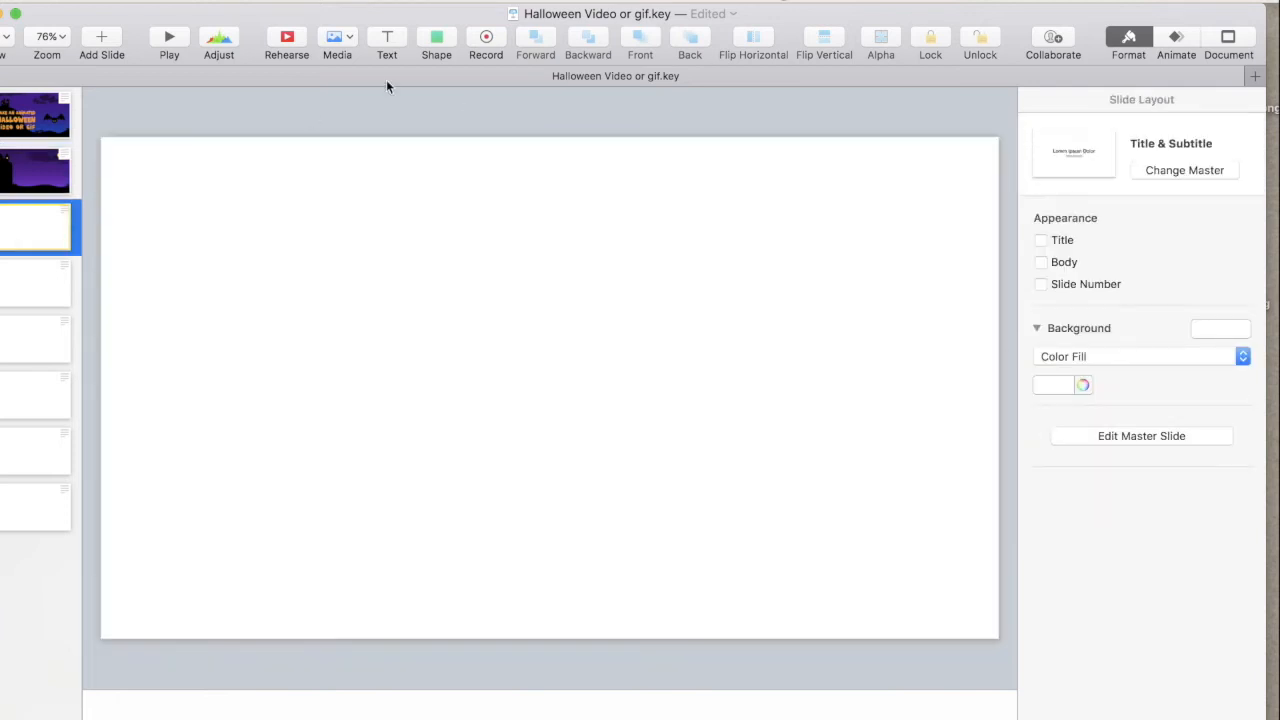
Step: Insert a circle on slide 3 with Constrain proportions enabled
click(436, 40)
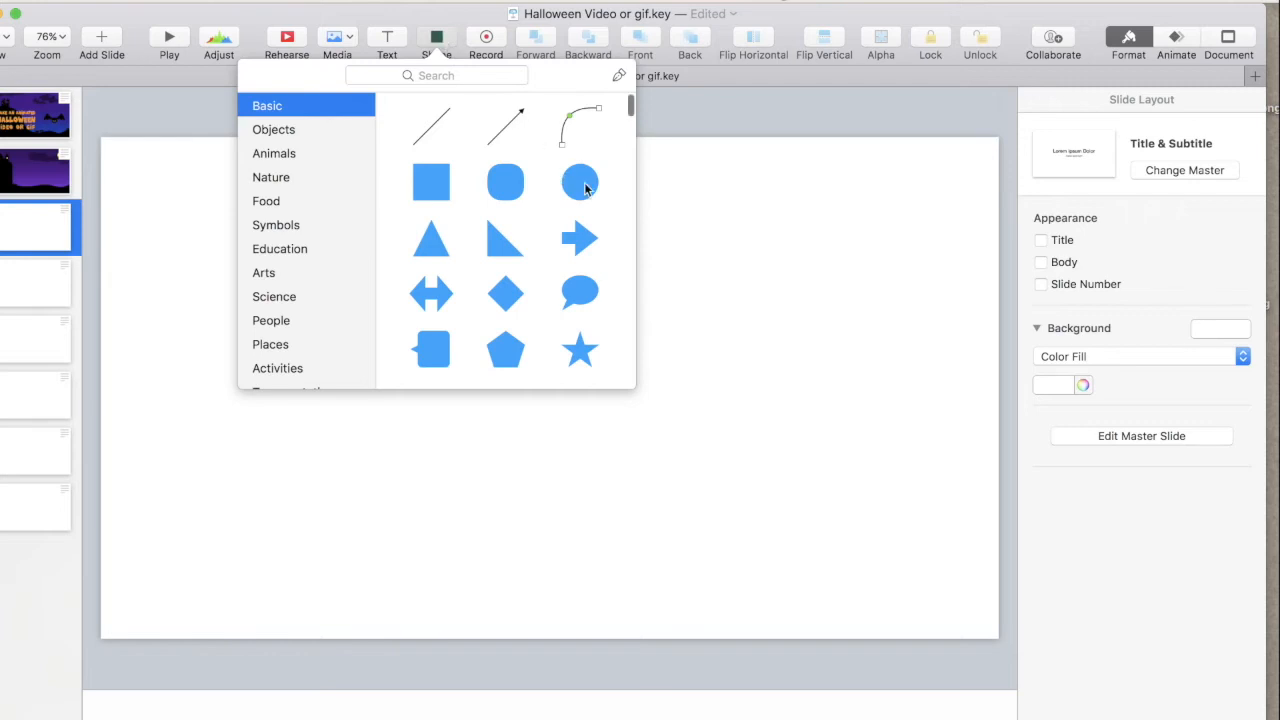
click(580, 182)
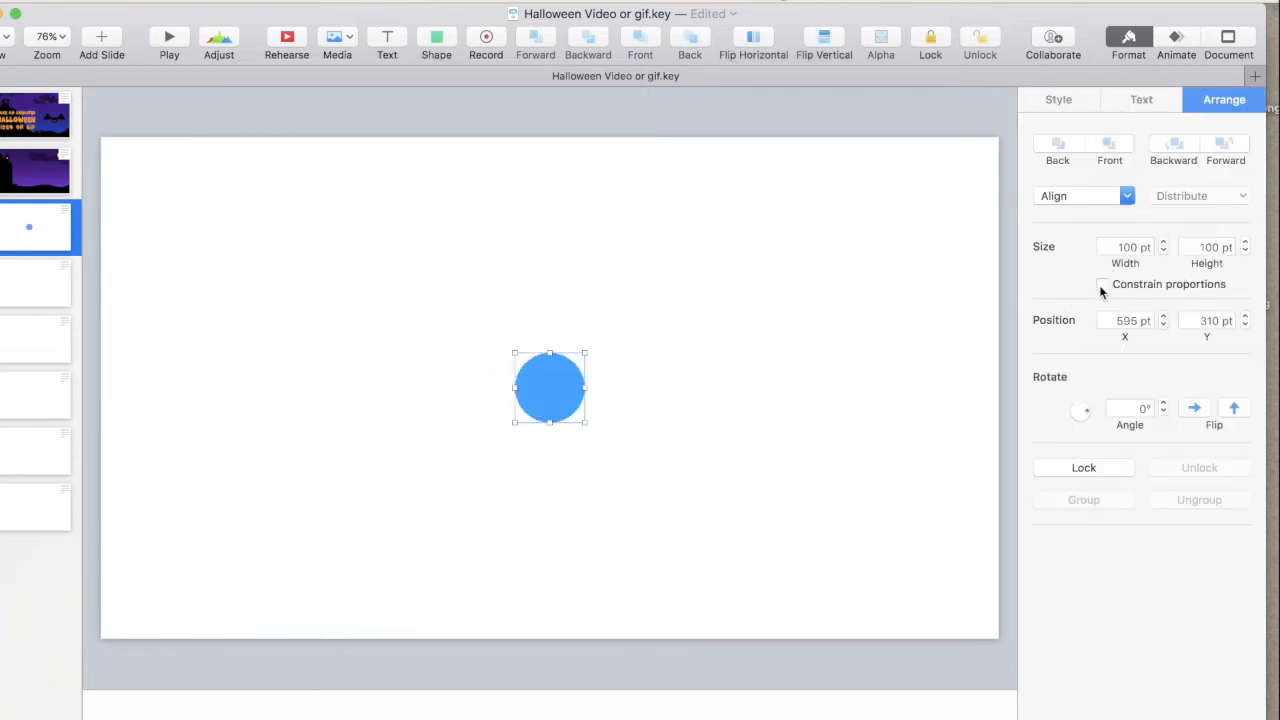
click(1102, 284)
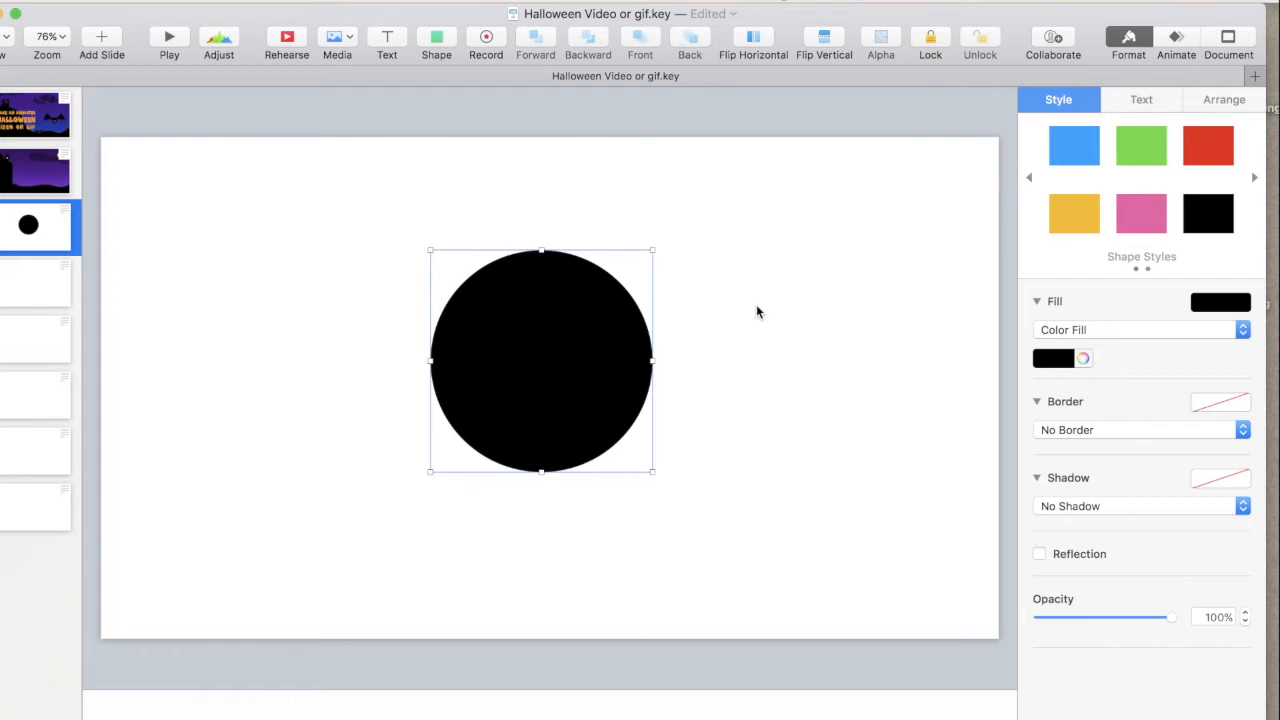
mouse_move(447, 40)
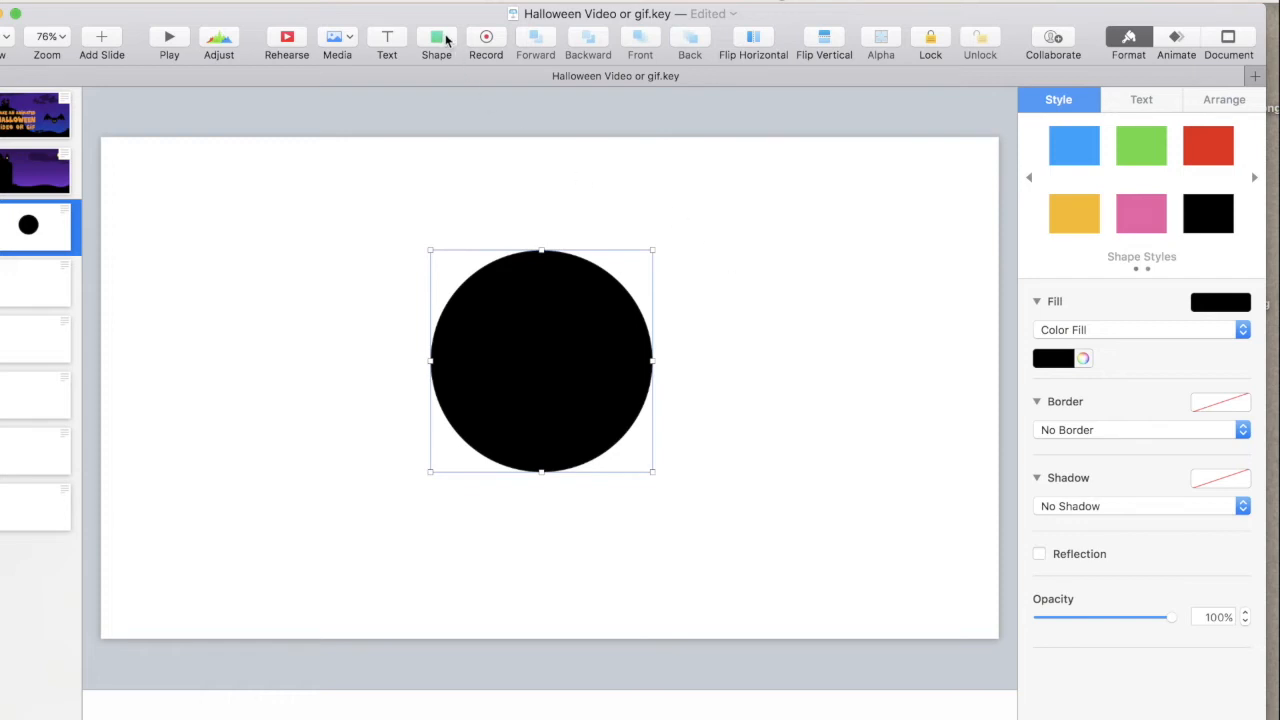
Step: Pen-draw a curved wing outline and nudge the circle body onto its edge
click(436, 38)
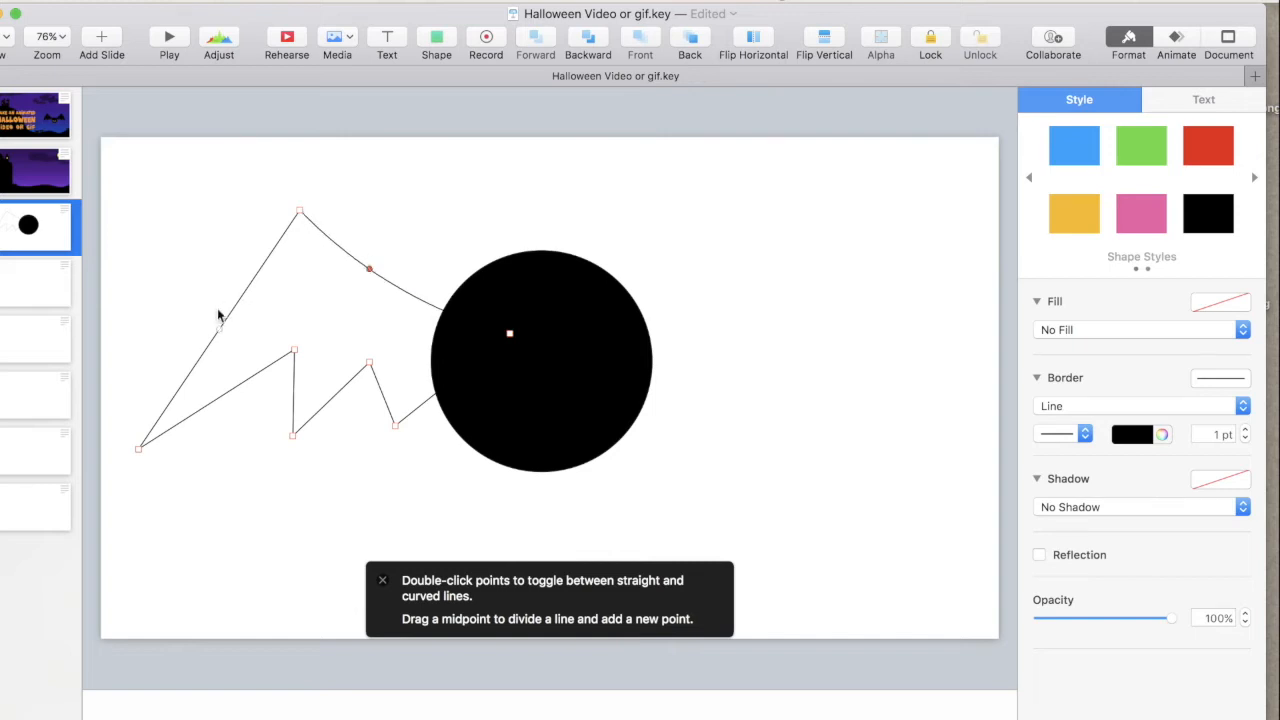
drag(220, 315, 196, 324)
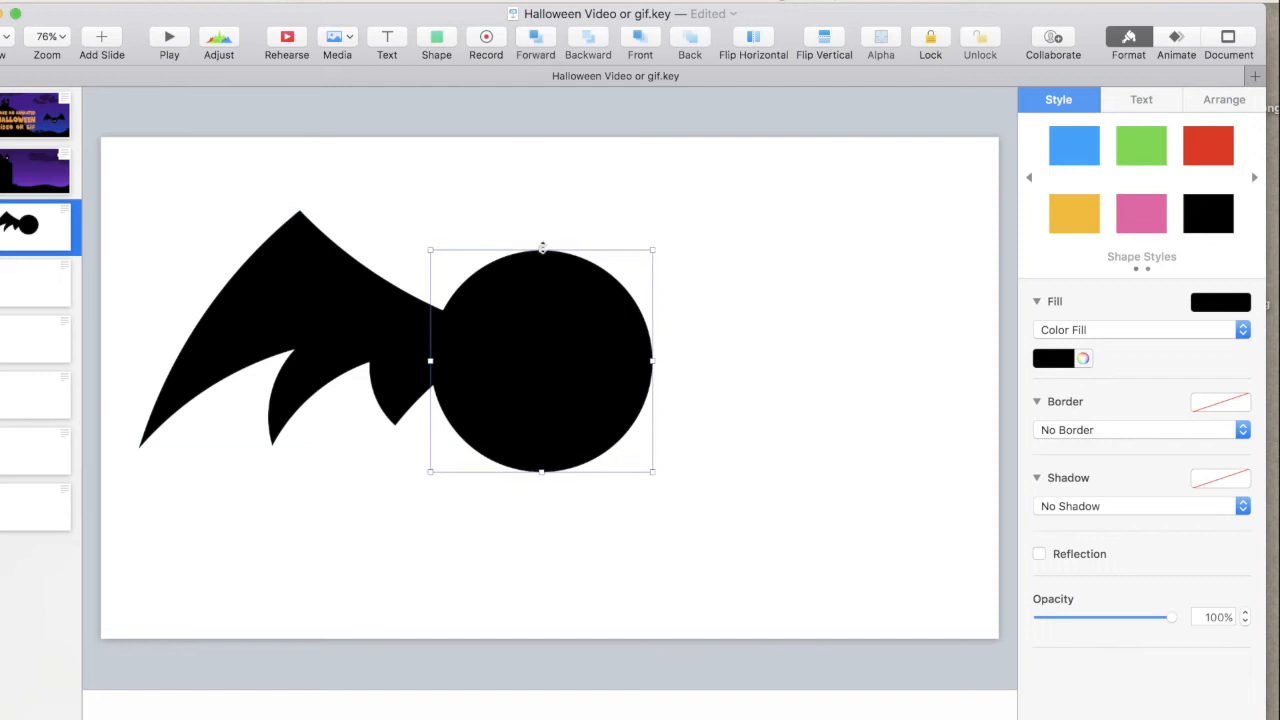
drag(541, 360, 520, 352)
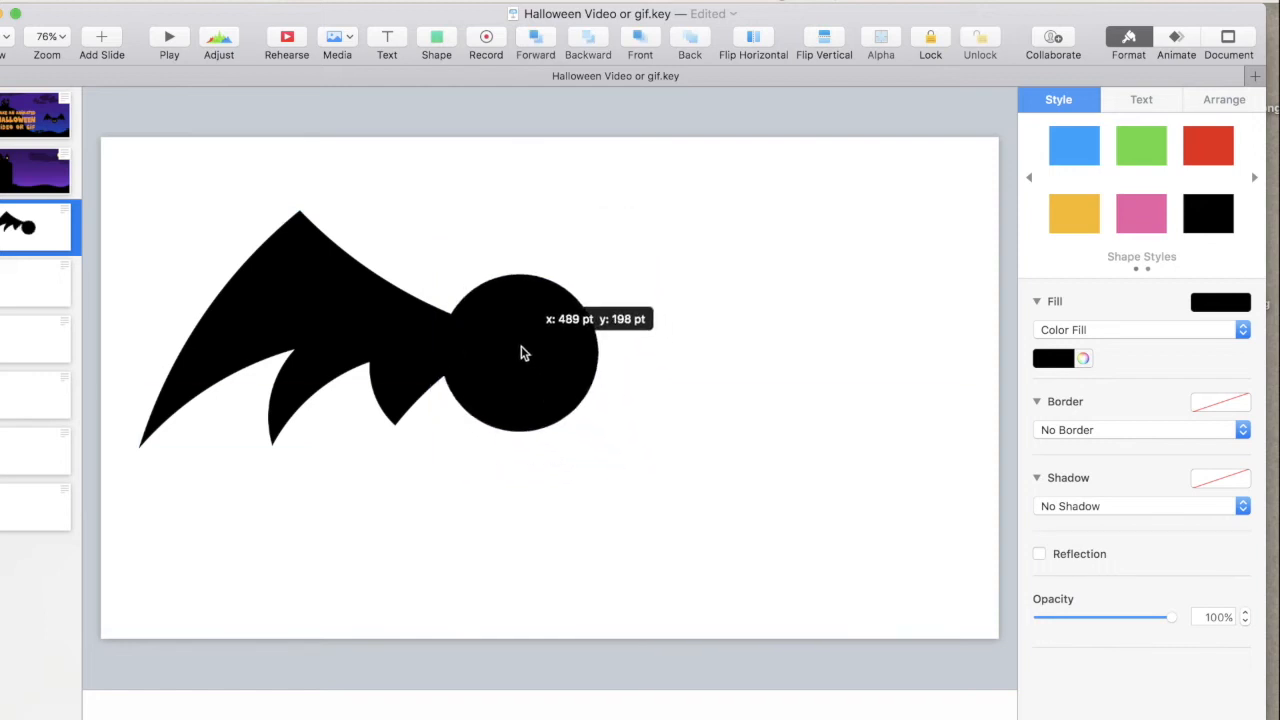
drag(520, 352, 517, 350)
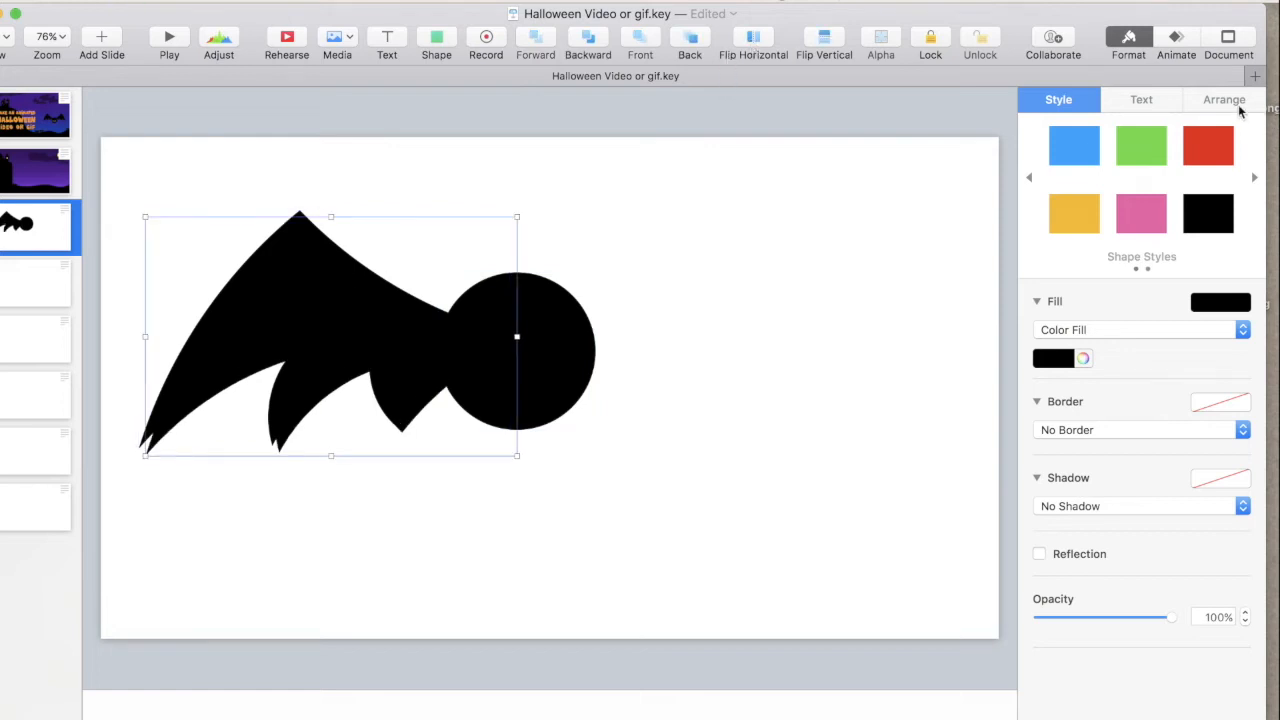
Step: Duplicate the bat wing and place the flipped copy on the circle's right side
click(1224, 99)
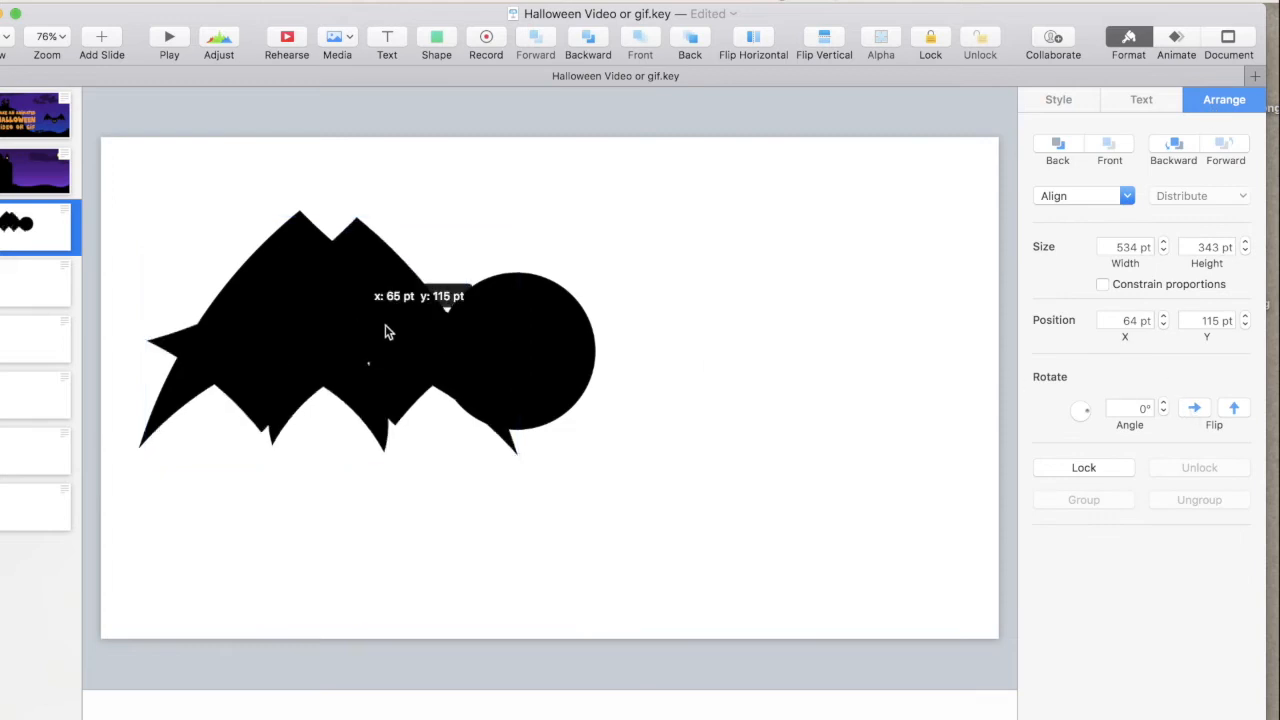
drag(389, 332, 710, 330)
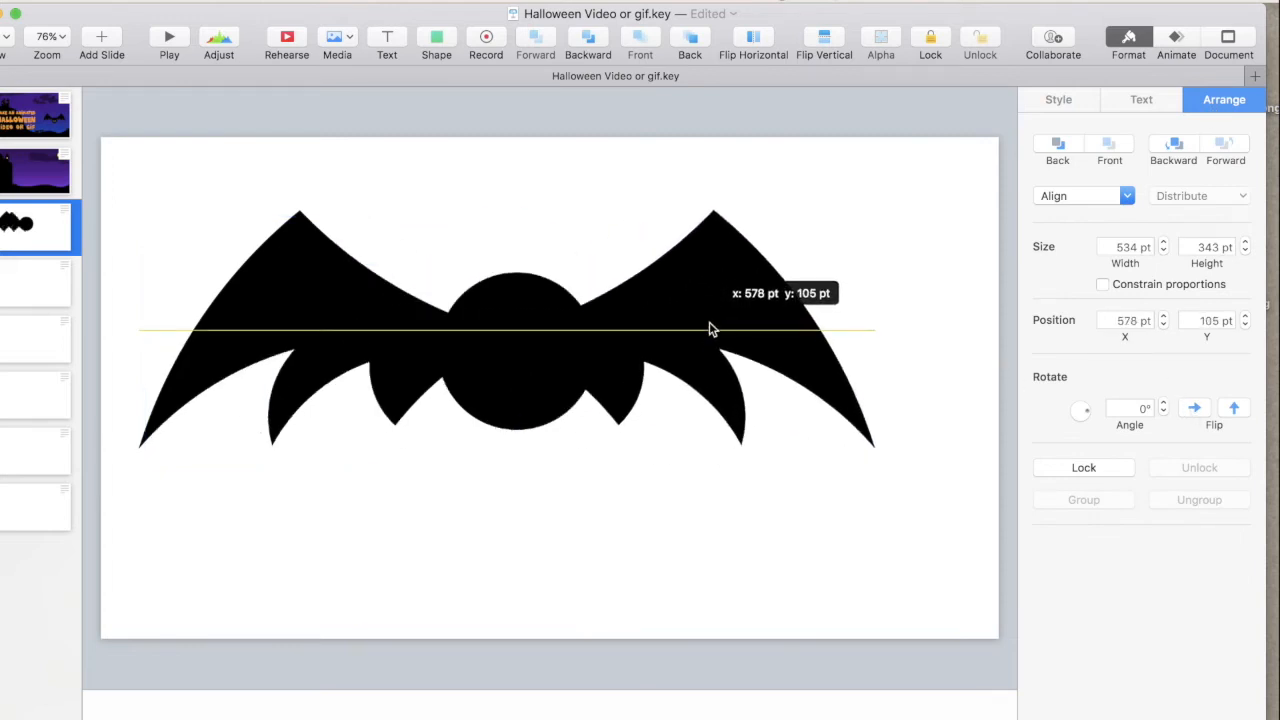
drag(710, 330, 740, 330)
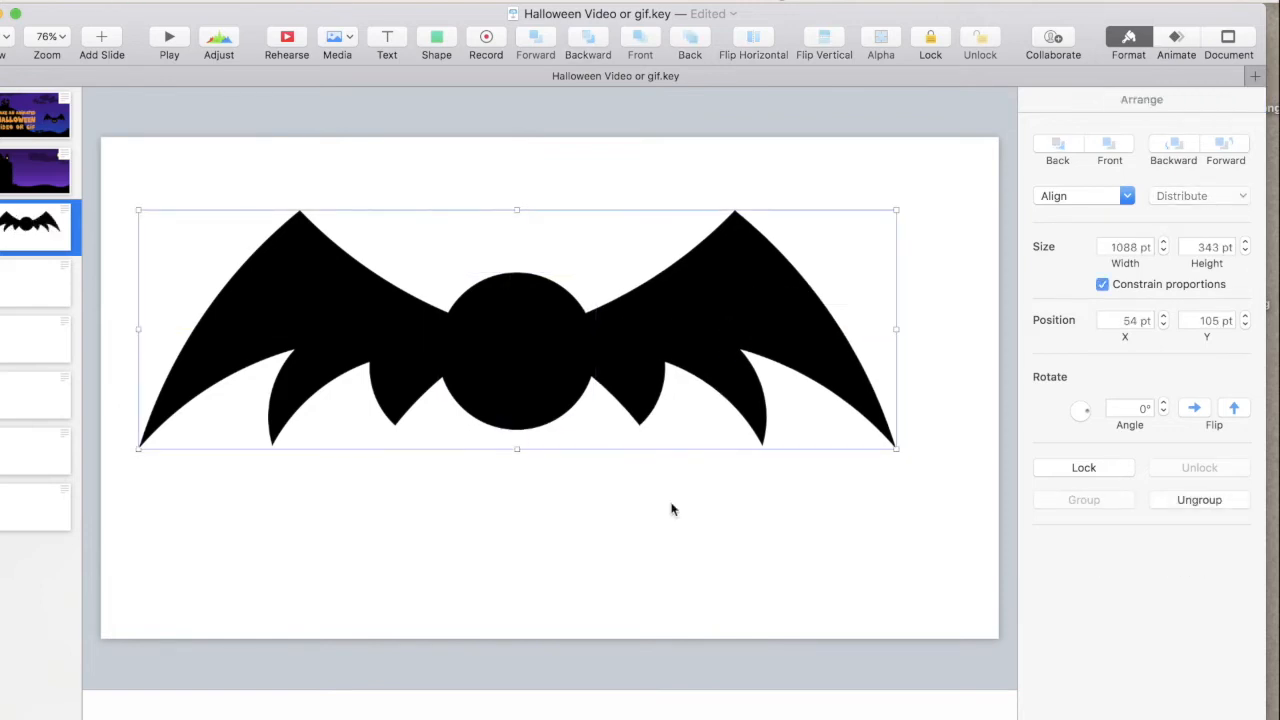
click(436, 40)
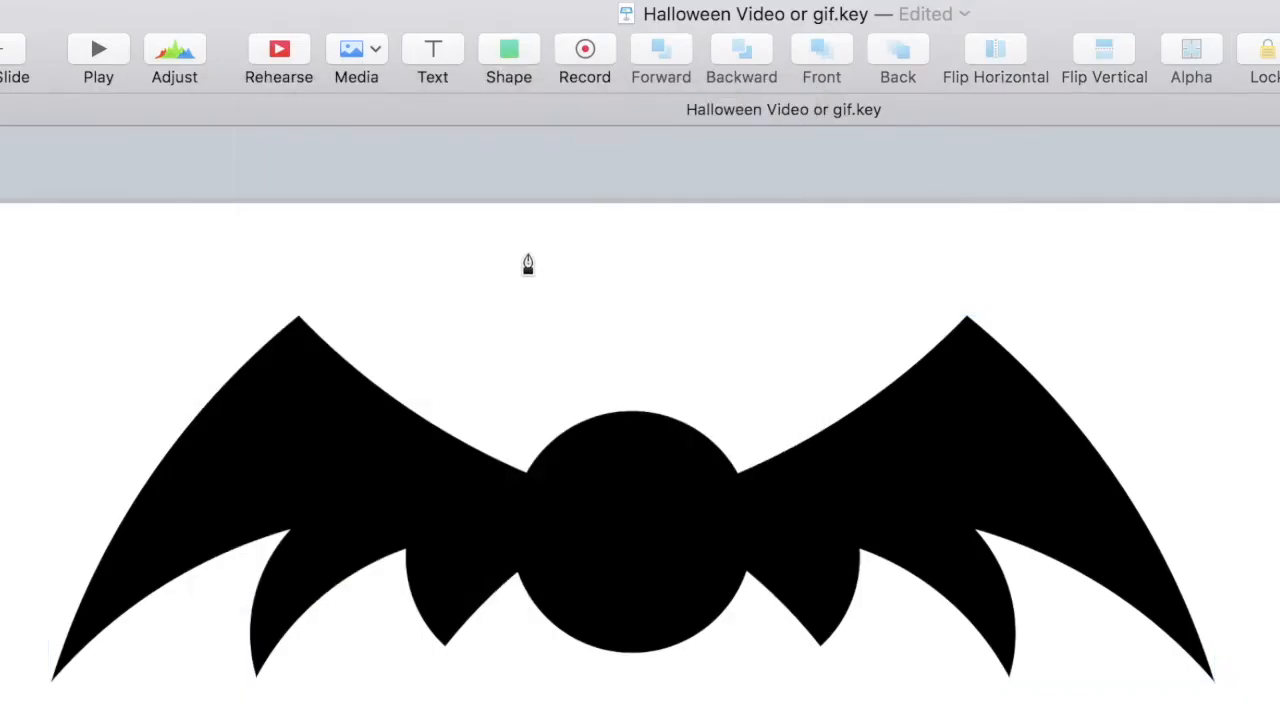
Step: Draw a small crescent shape above the bat and give it a yellow fill
drag(529, 256, 576, 315)
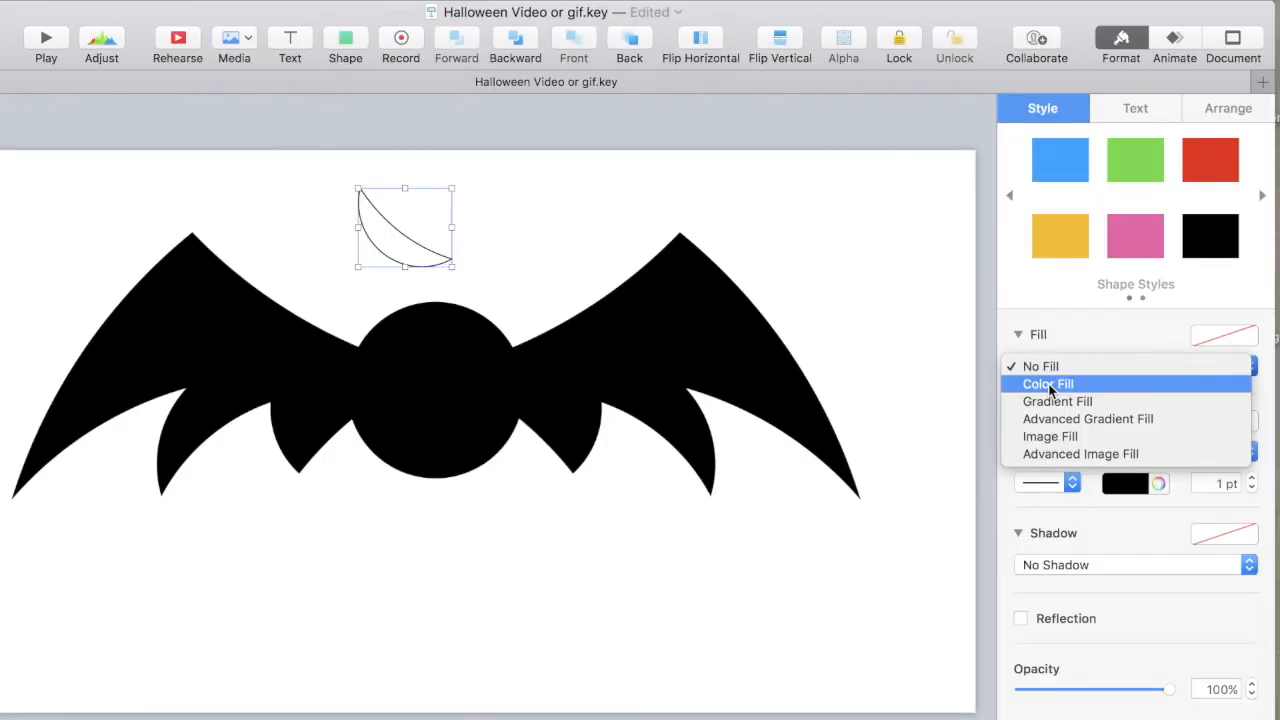
click(1047, 383)
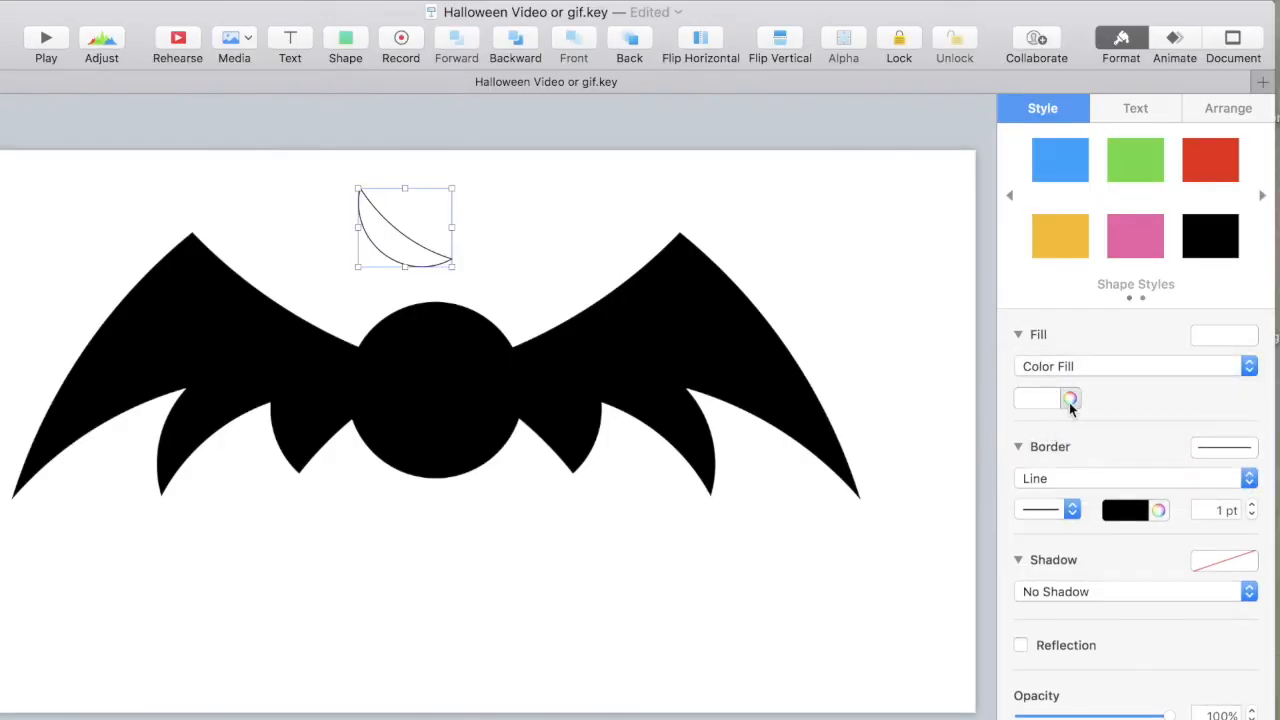
click(1070, 398)
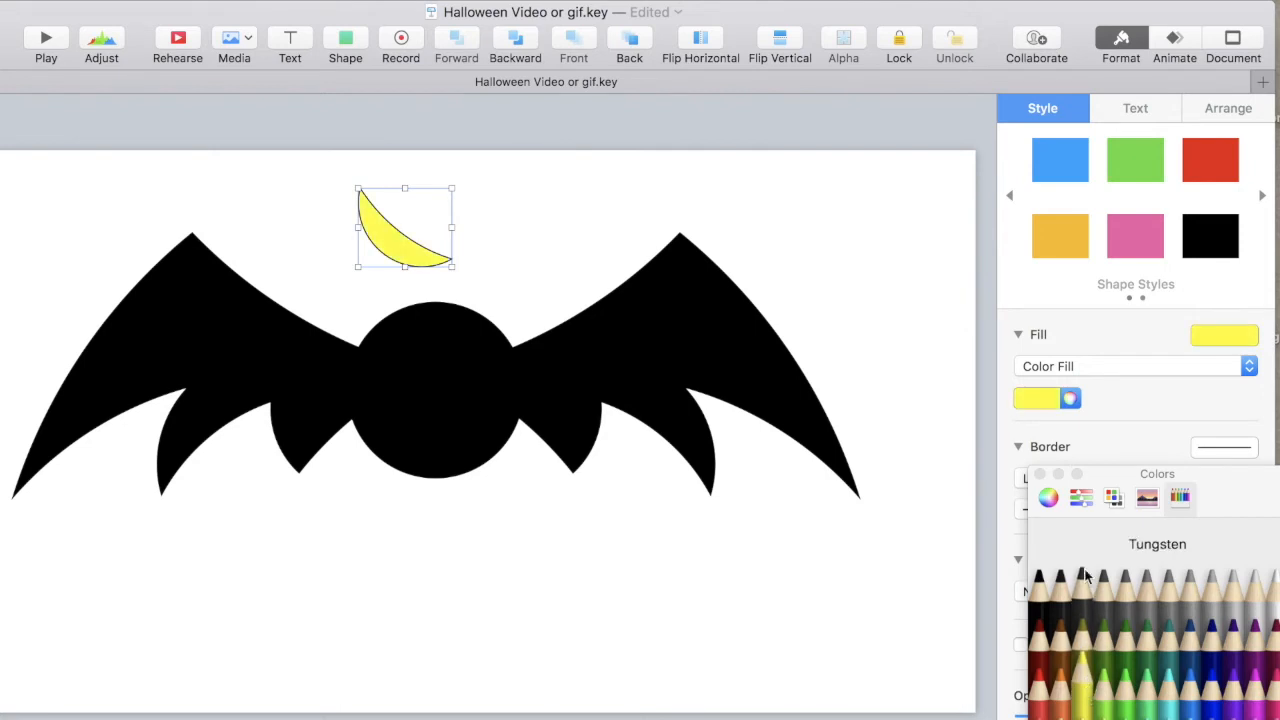
Step: Remove the crescent's border and move it onto the bat's head
click(1223, 447)
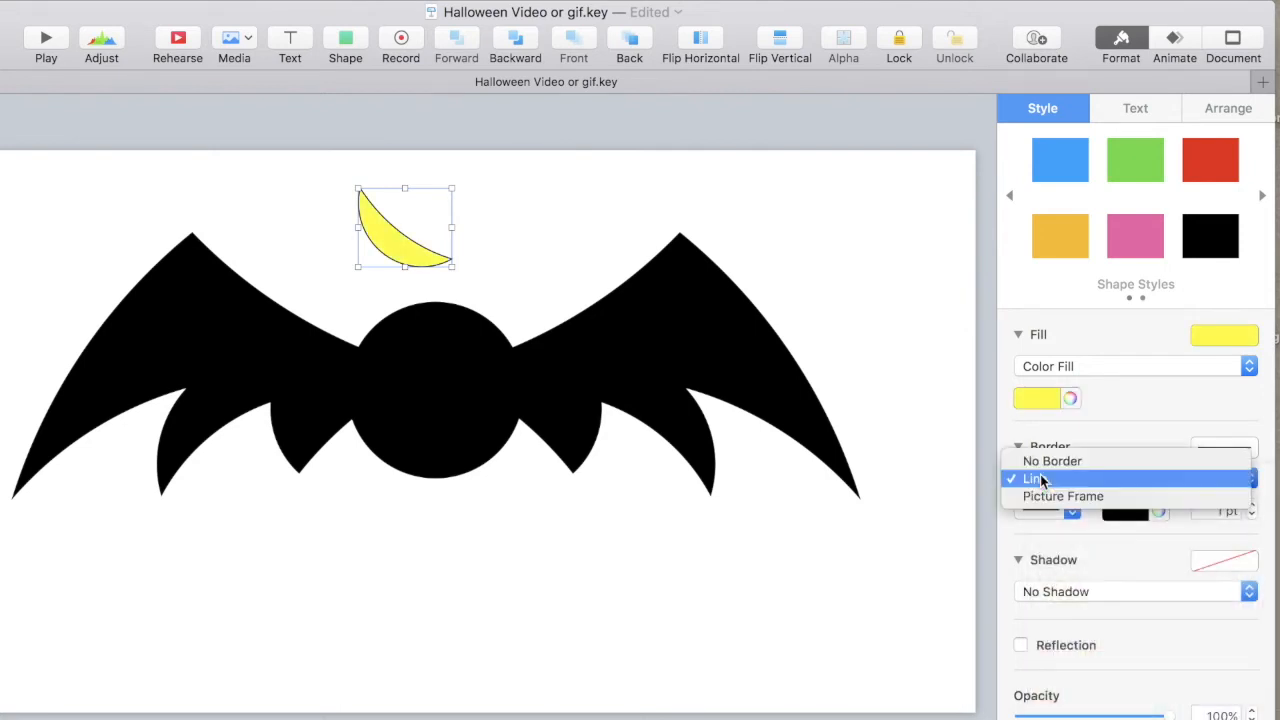
click(1053, 461)
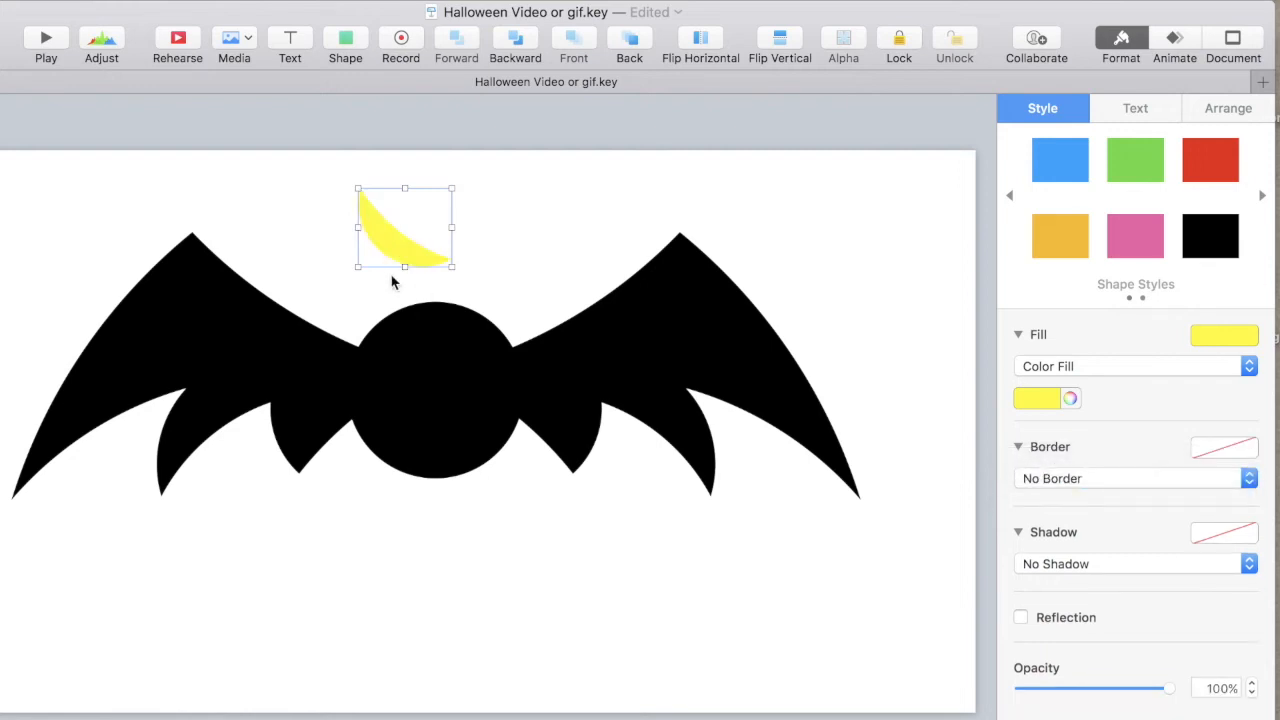
drag(405, 225, 415, 390)
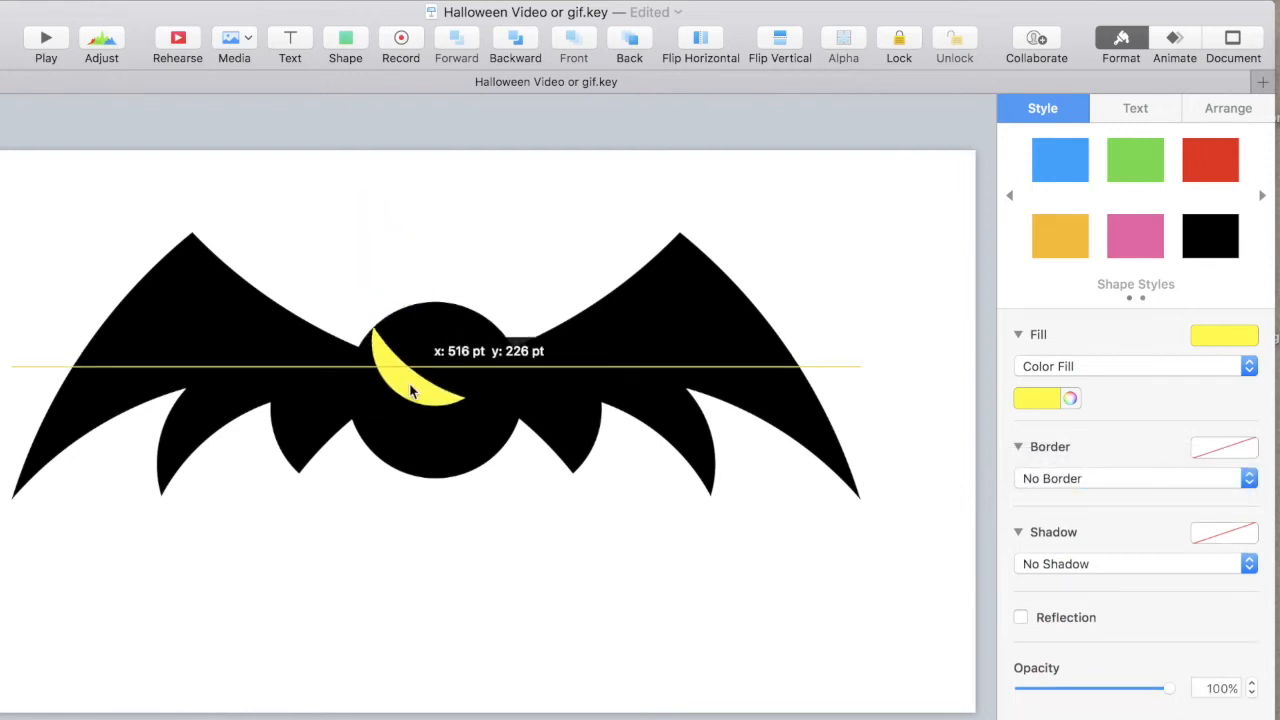
click(1228, 108)
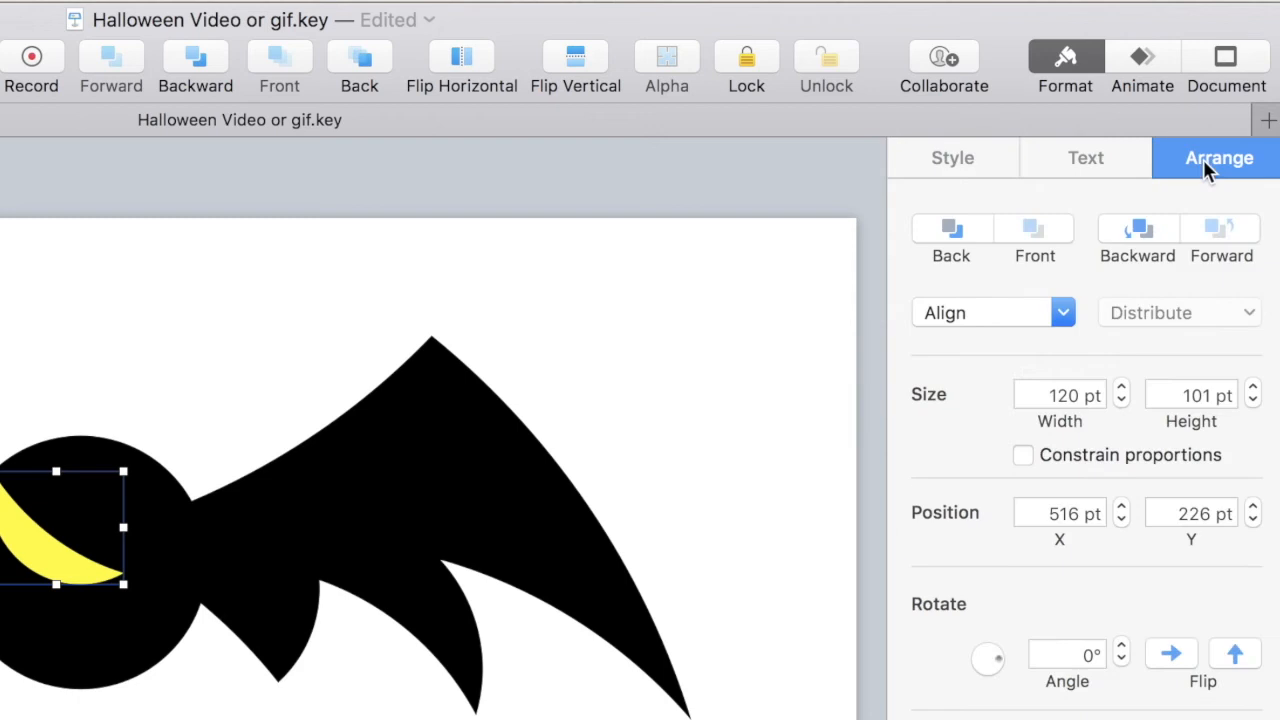
Step: Copy the yellow eye and place the second eye on the other side of the face
click(1023, 455)
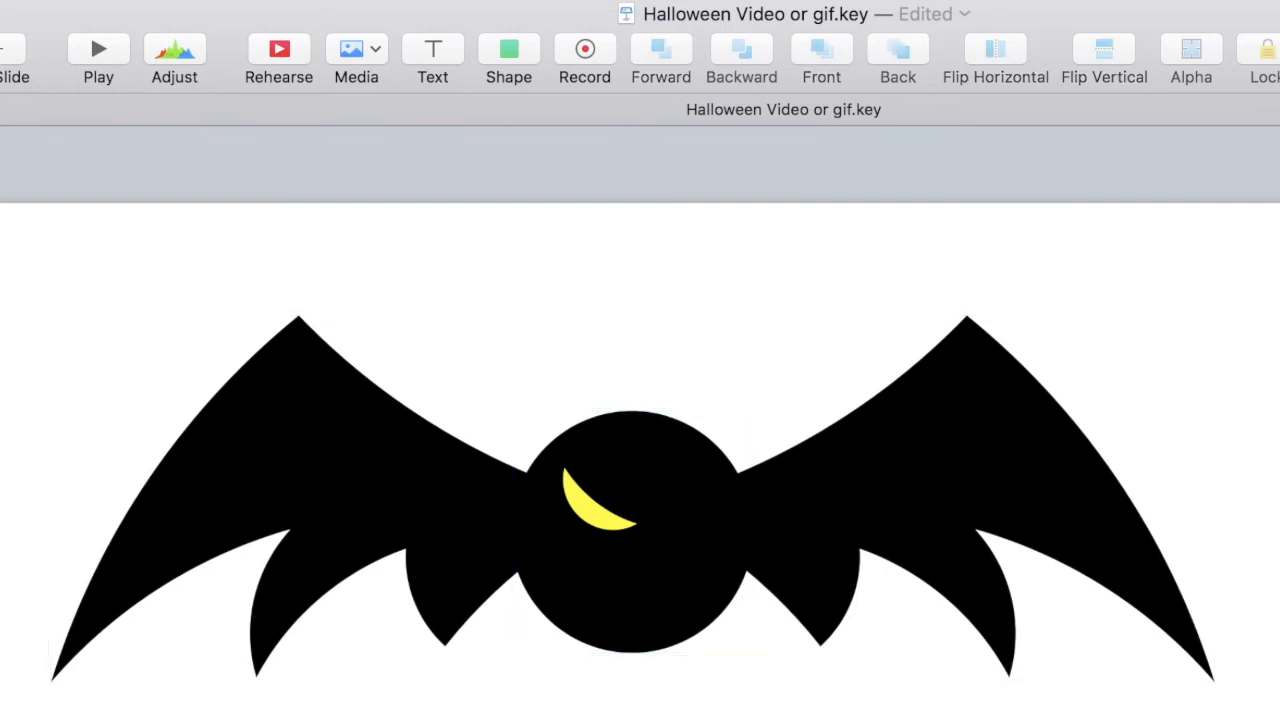
click(640, 540)
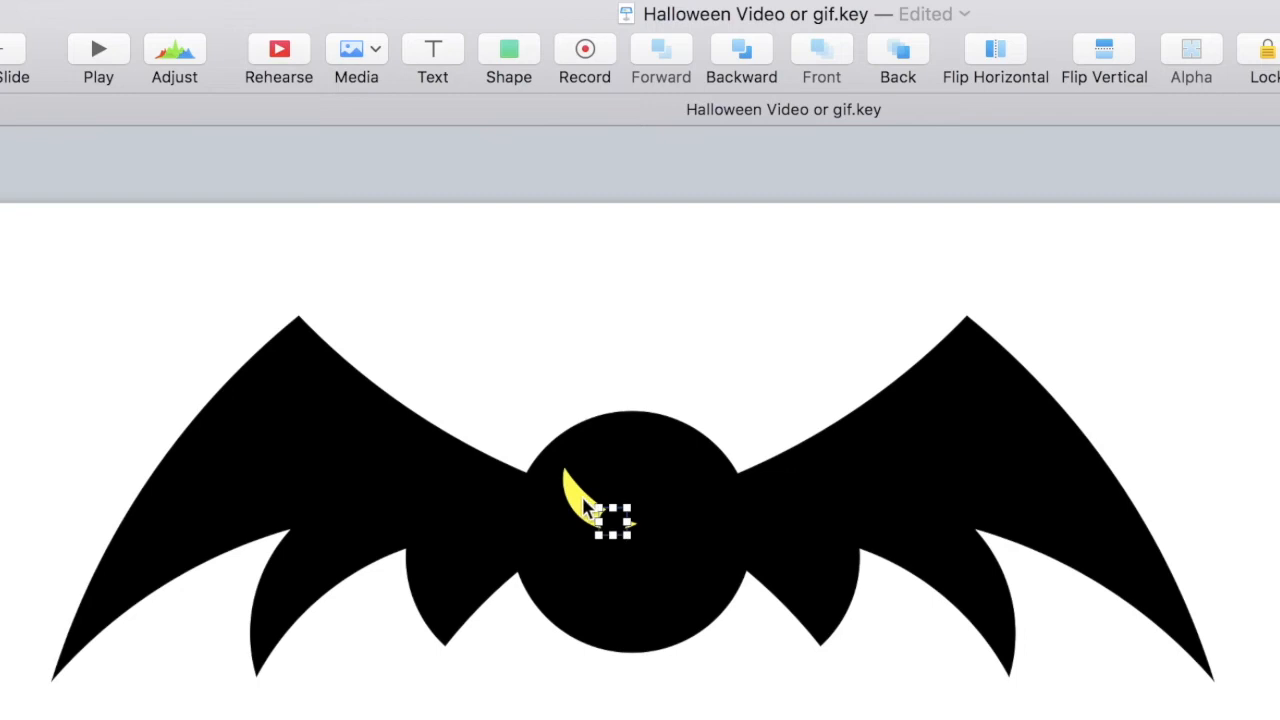
click(580, 490)
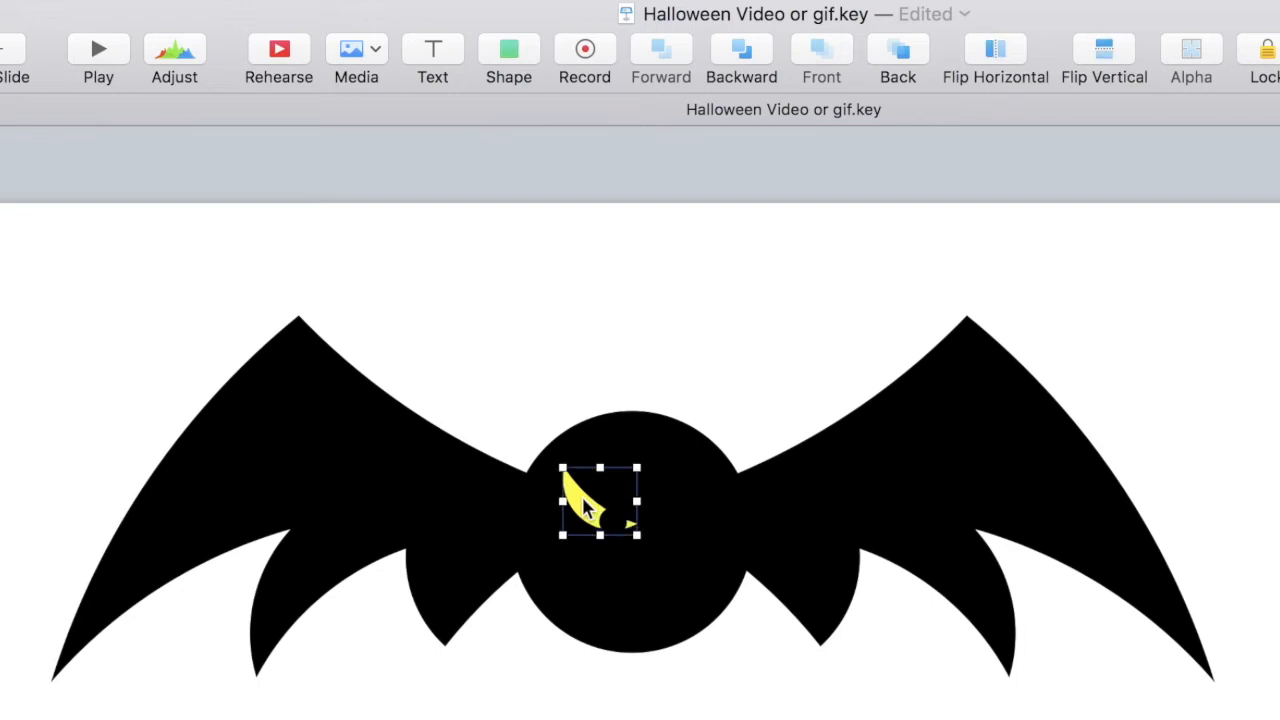
drag(600, 500, 610, 517)
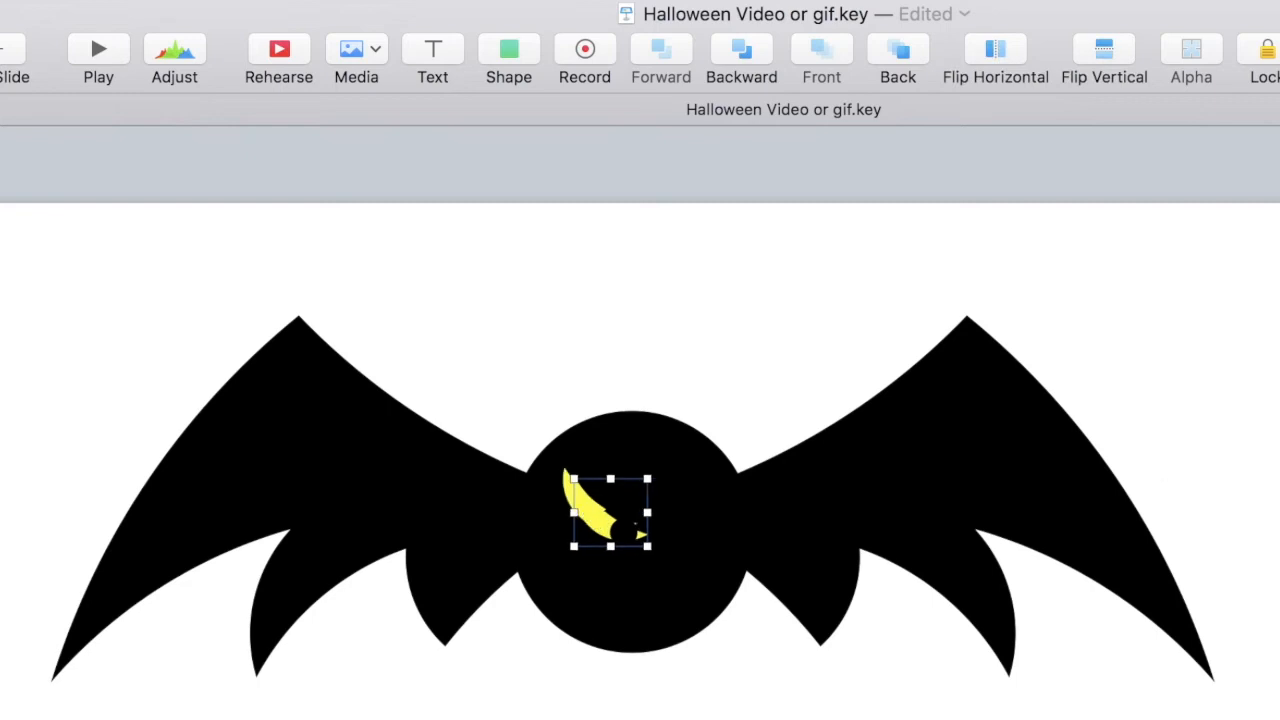
drag(610, 515, 700, 505)
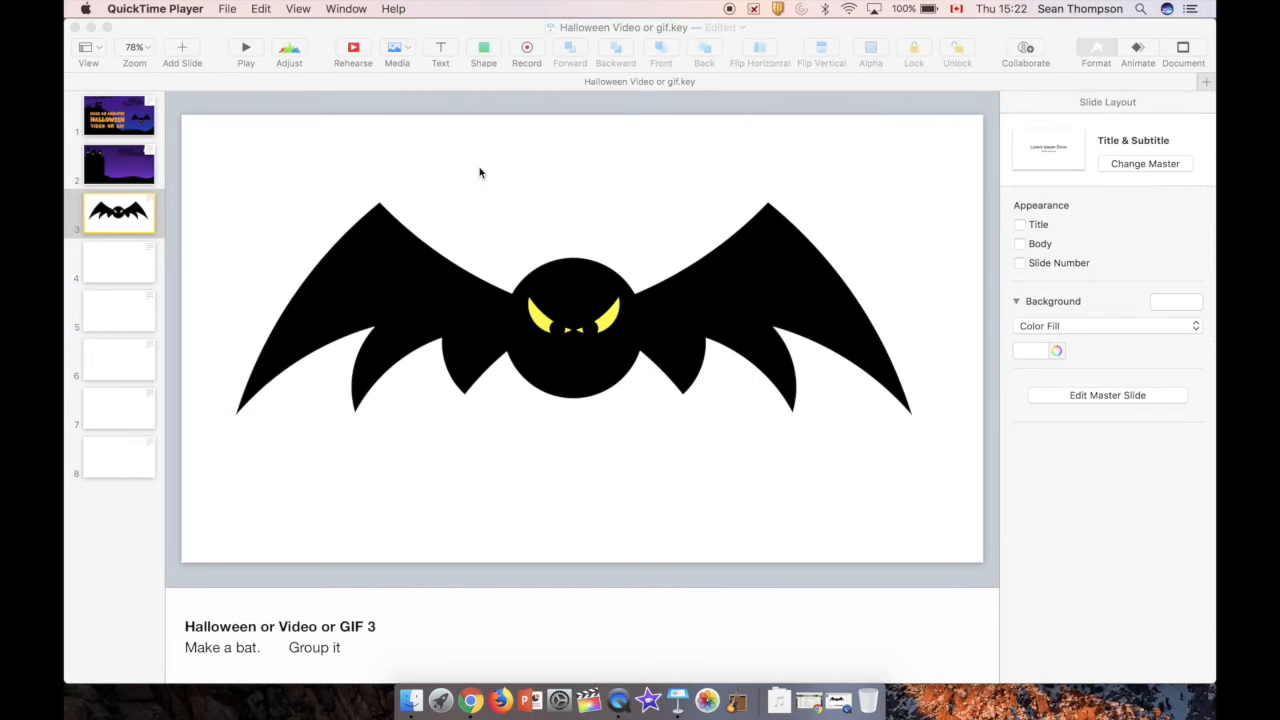
mouse_move(421, 224)
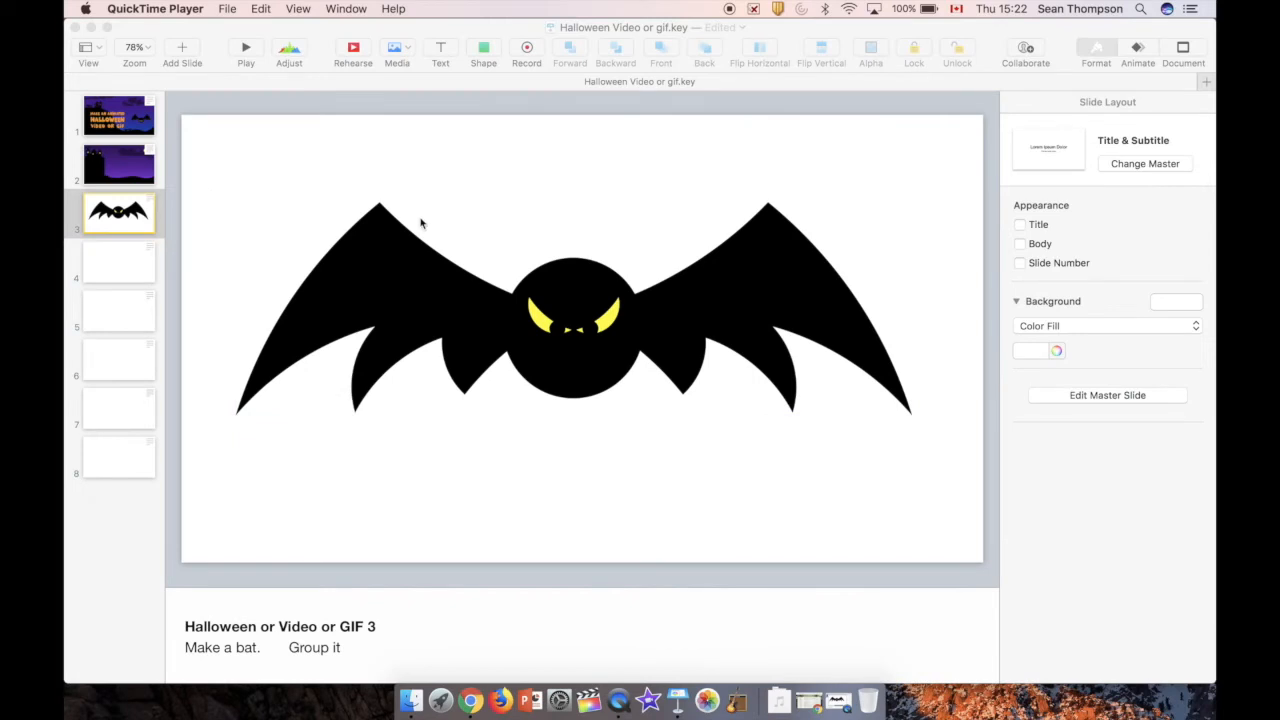
Step: Paste a tiny copy of the bat onto slide 2 and nudge it into the castle
click(573, 307)
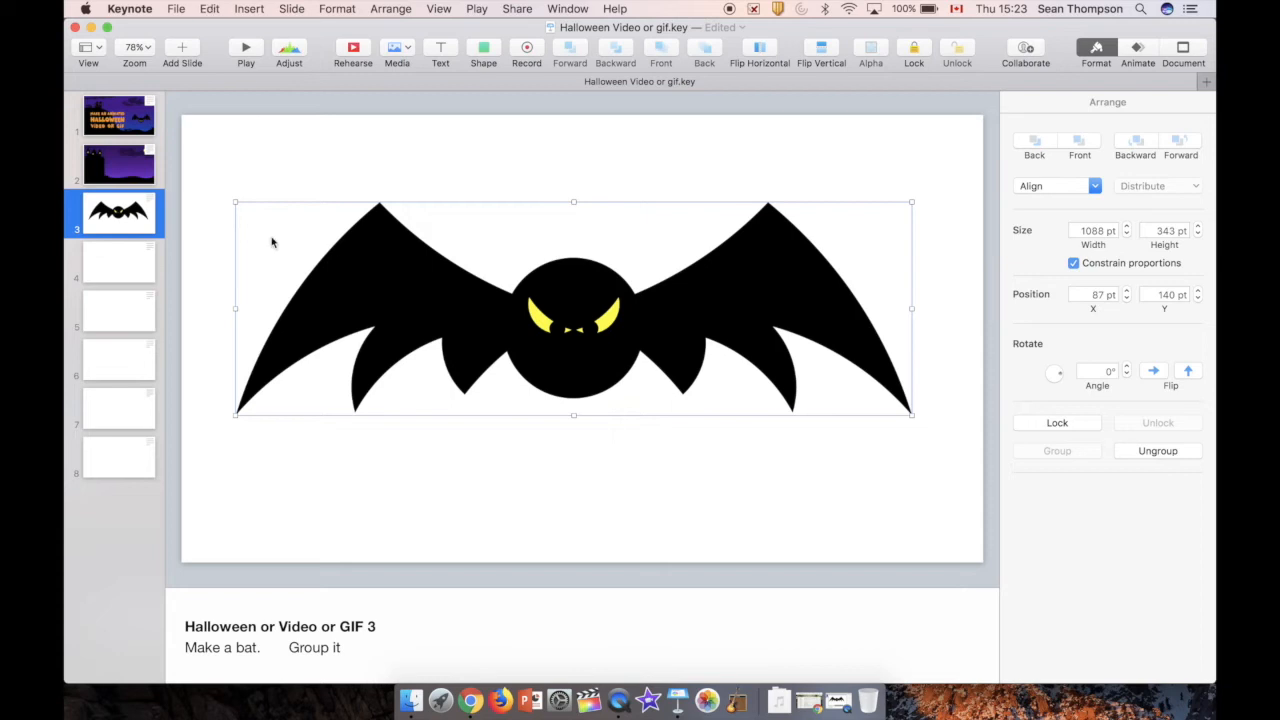
click(118, 163)
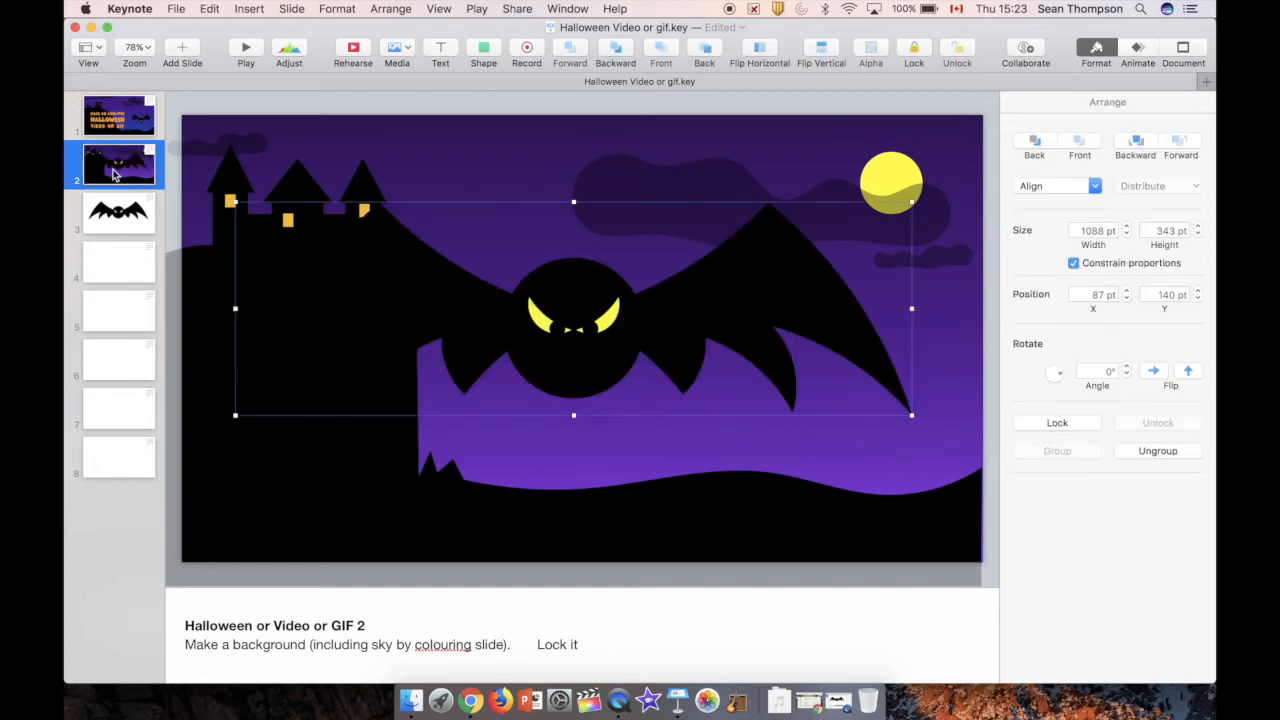
mouse_move(573, 201)
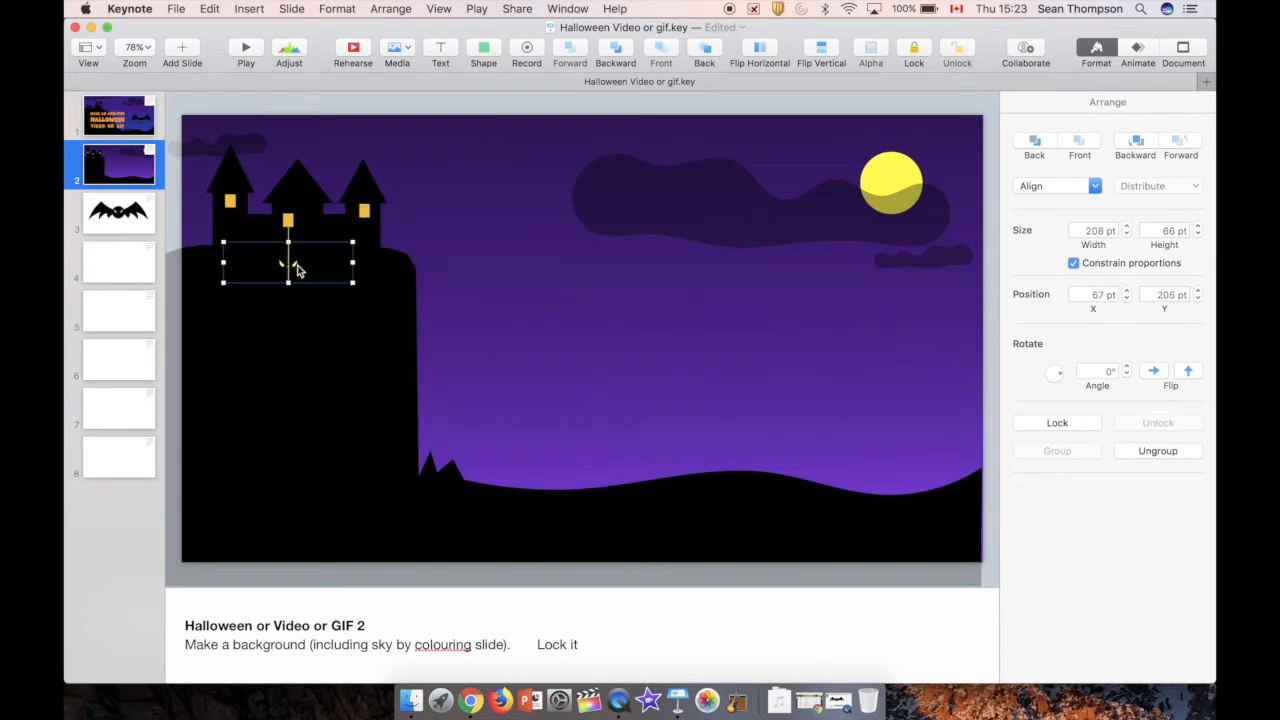
drag(287, 262, 287, 252)
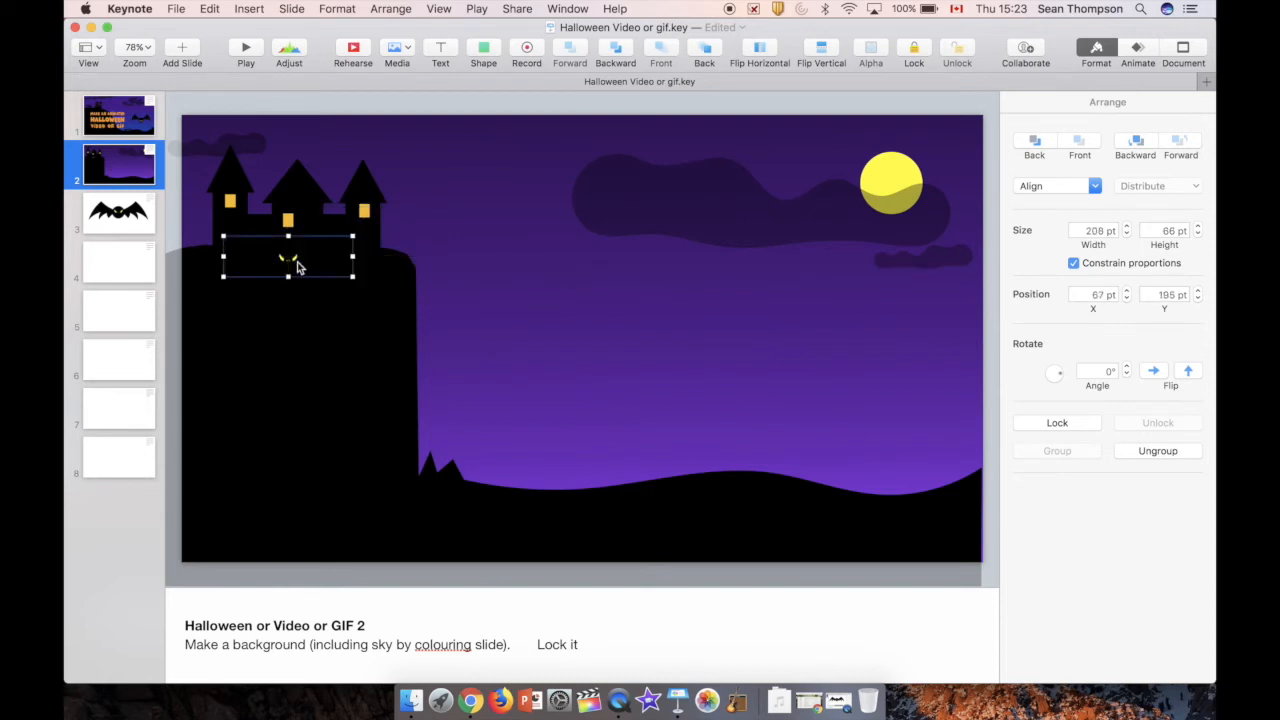
click(118, 165)
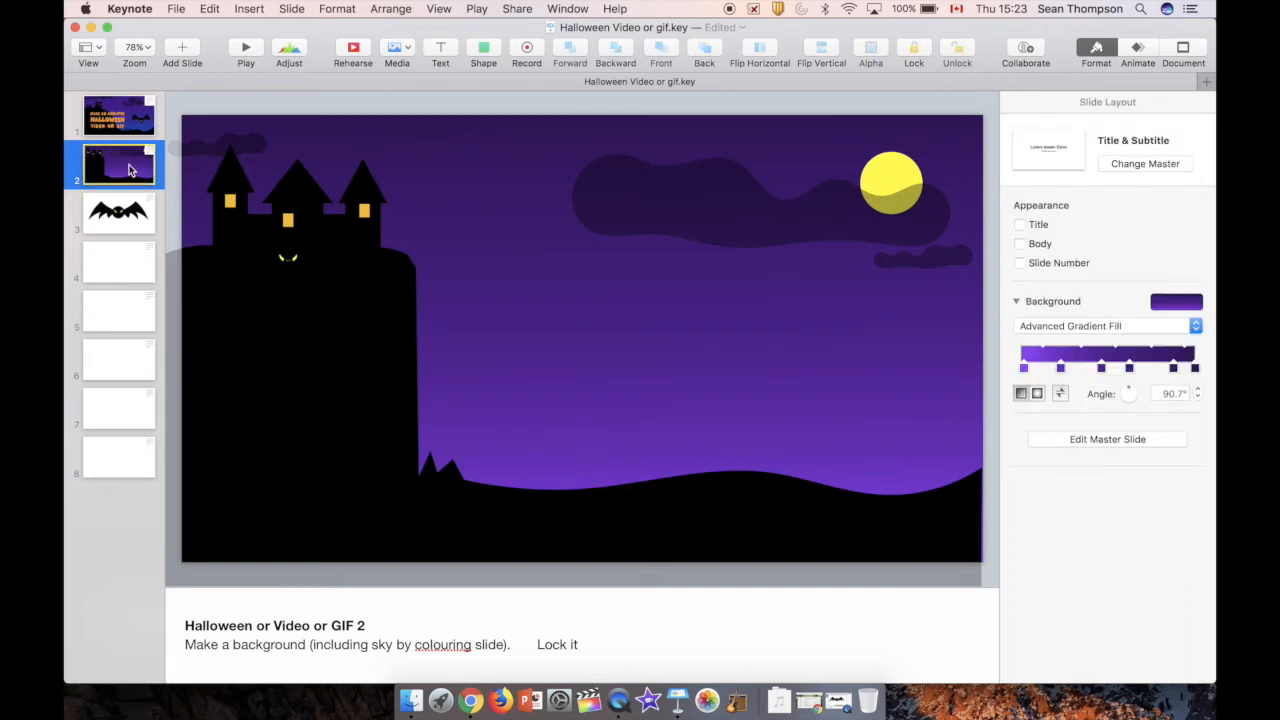
click(1137, 52)
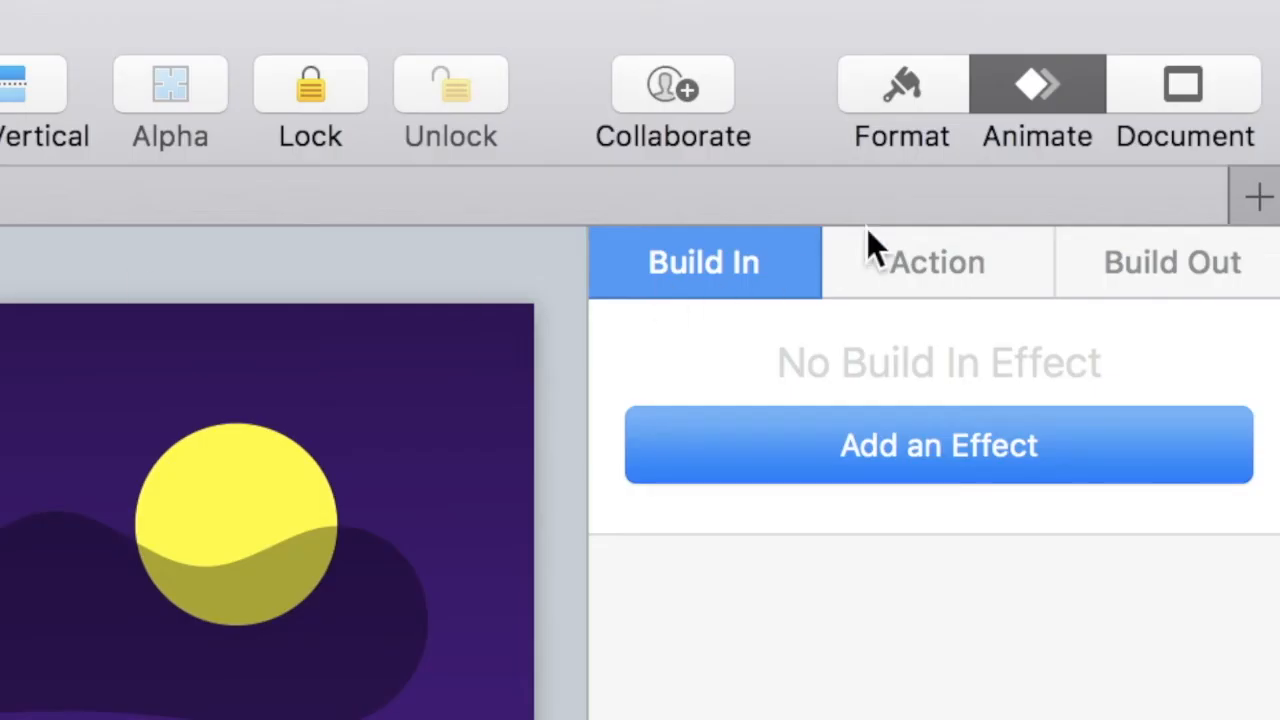
Step: Show the transition settings for slide 2
click(1172, 262)
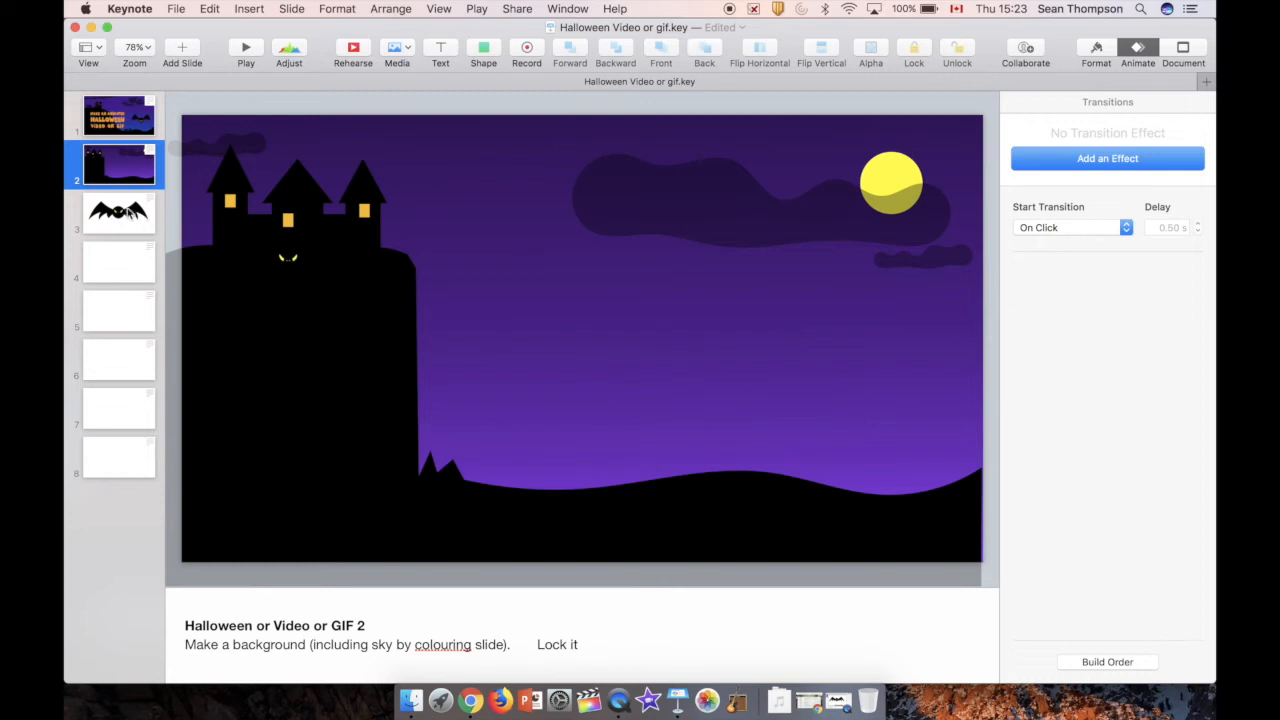
mouse_move(372, 277)
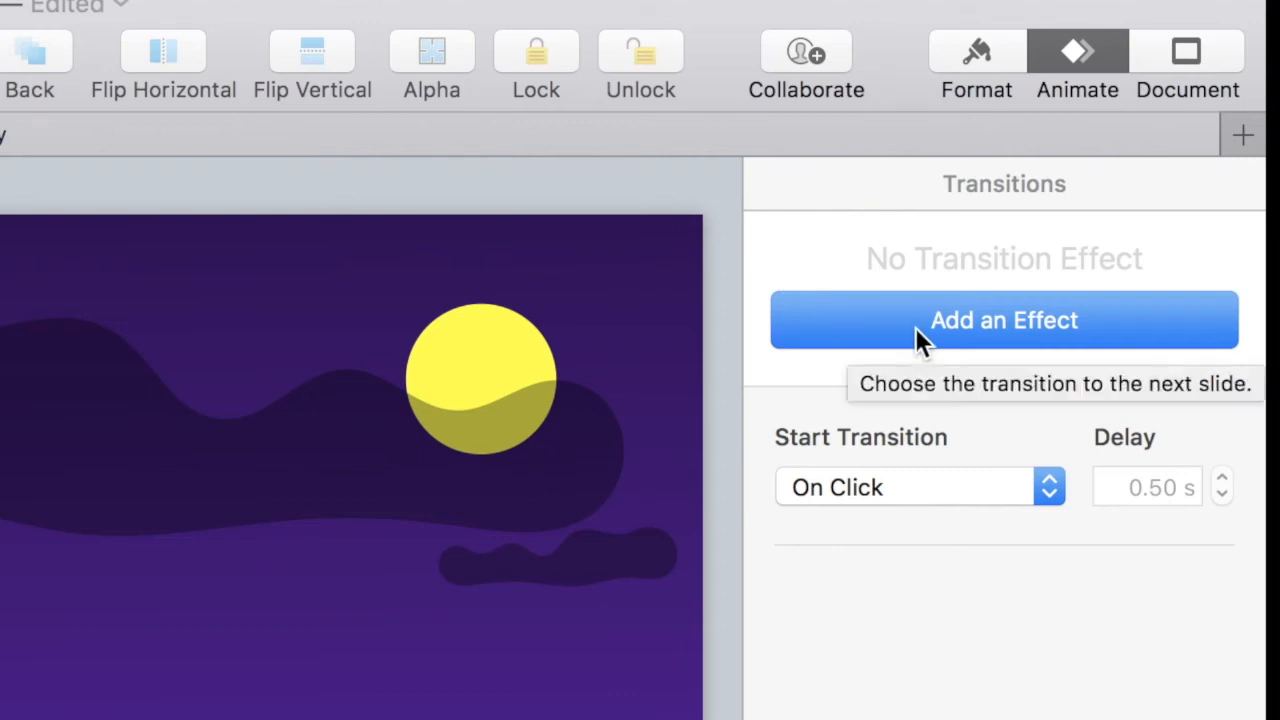
Step: Apply Magic Move to the castle slide and preview it against the duplicated slide
click(1003, 320)
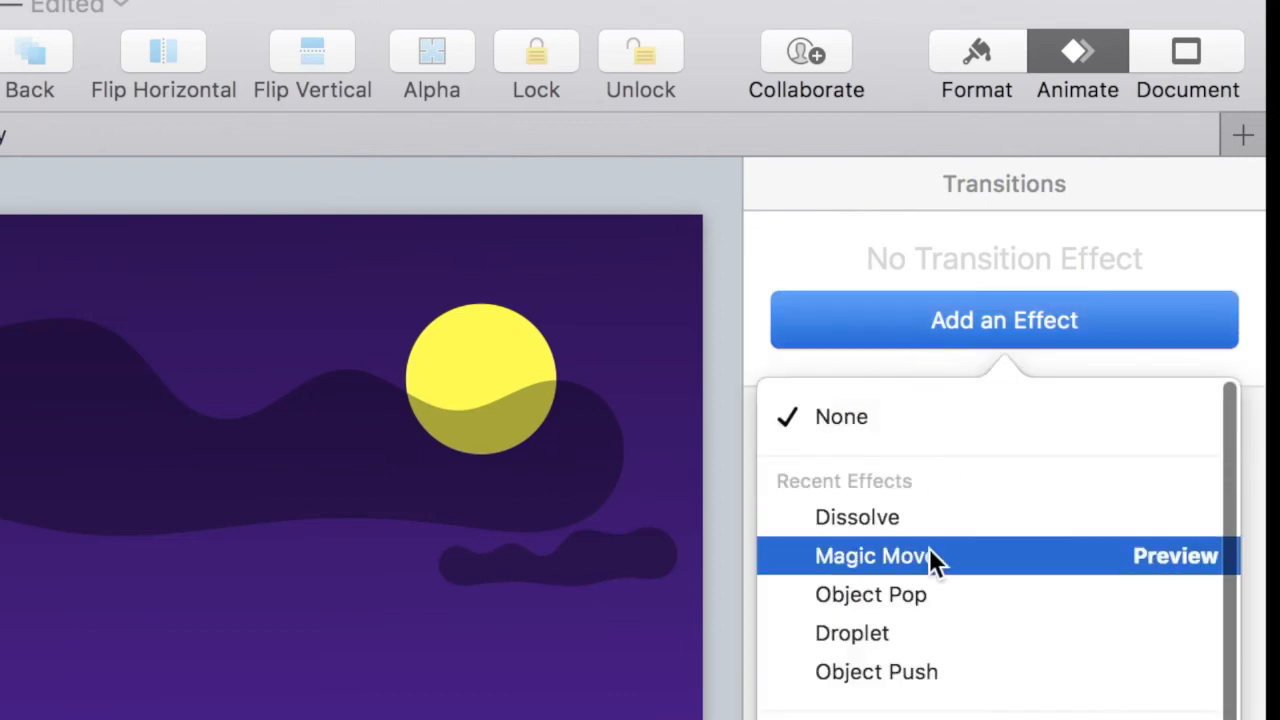
click(870, 556)
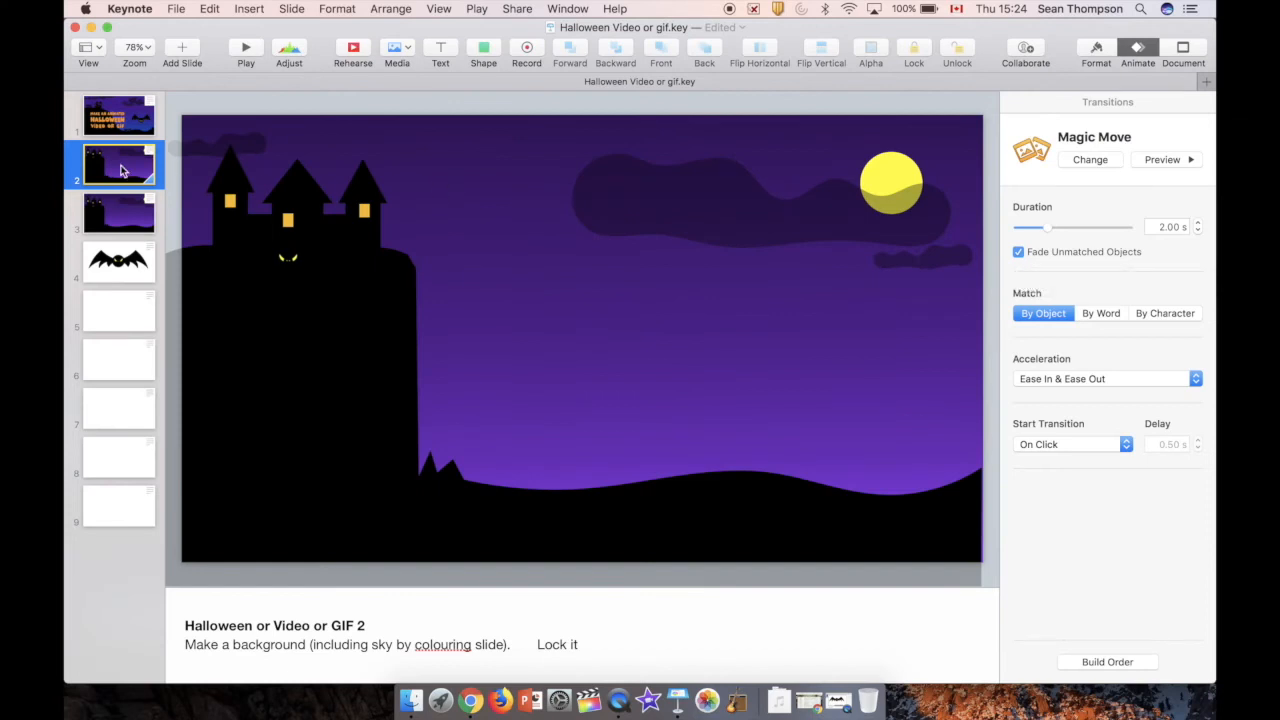
click(118, 213)
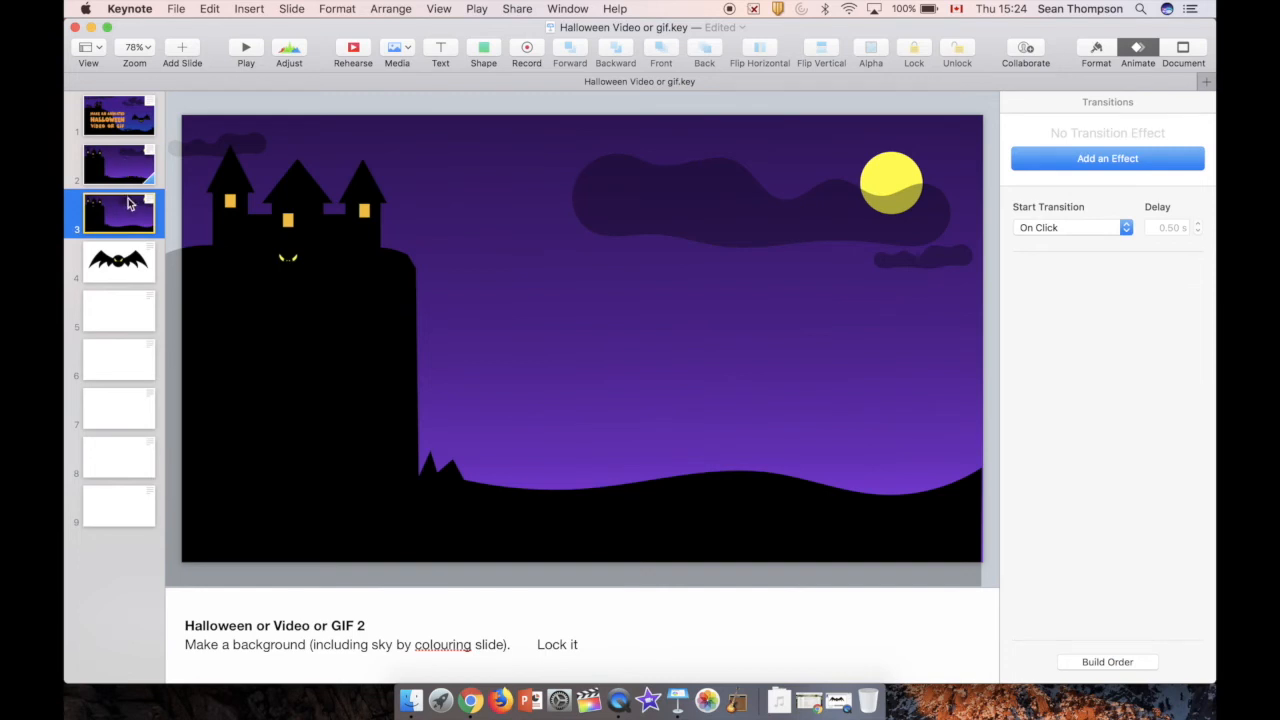
click(118, 163)
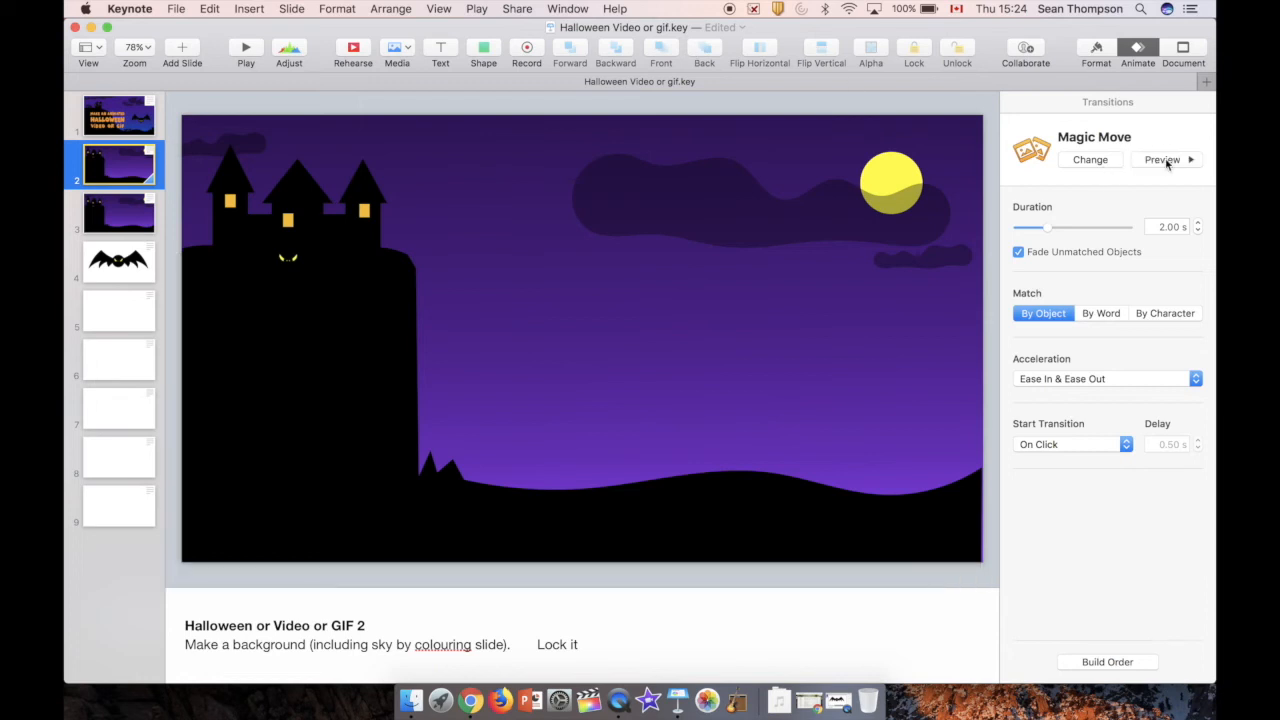
click(118, 213)
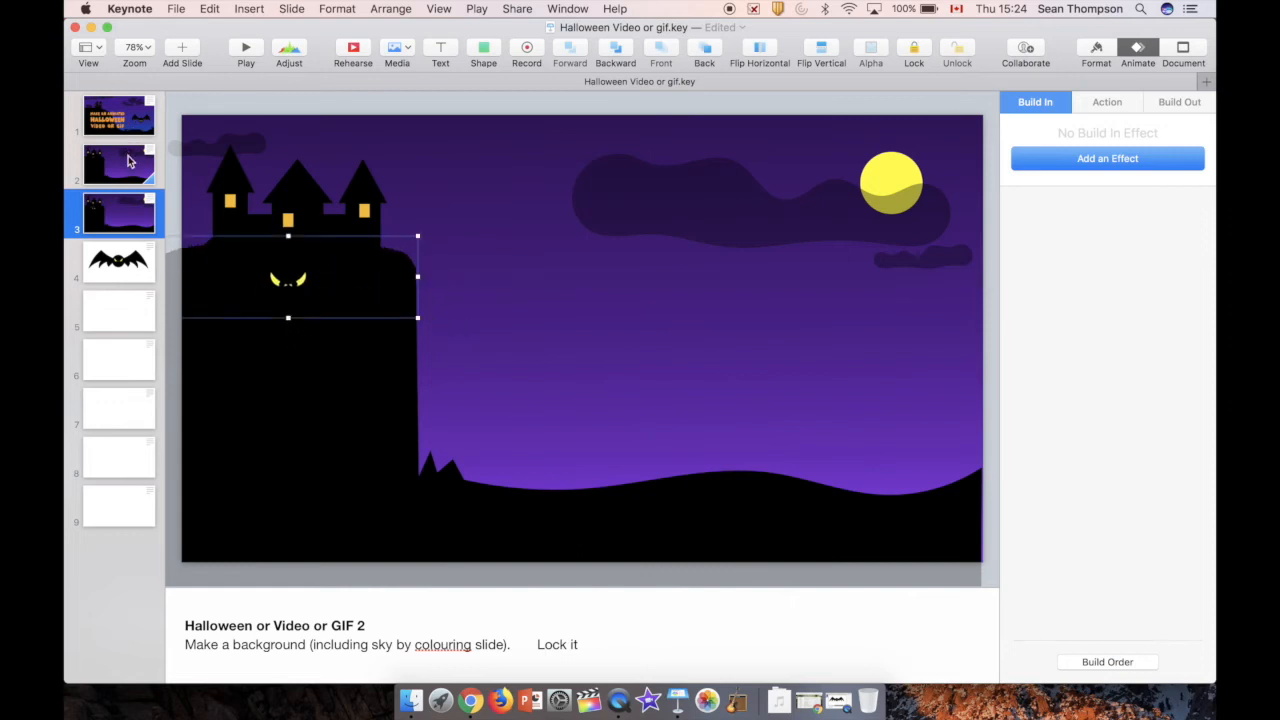
click(118, 163)
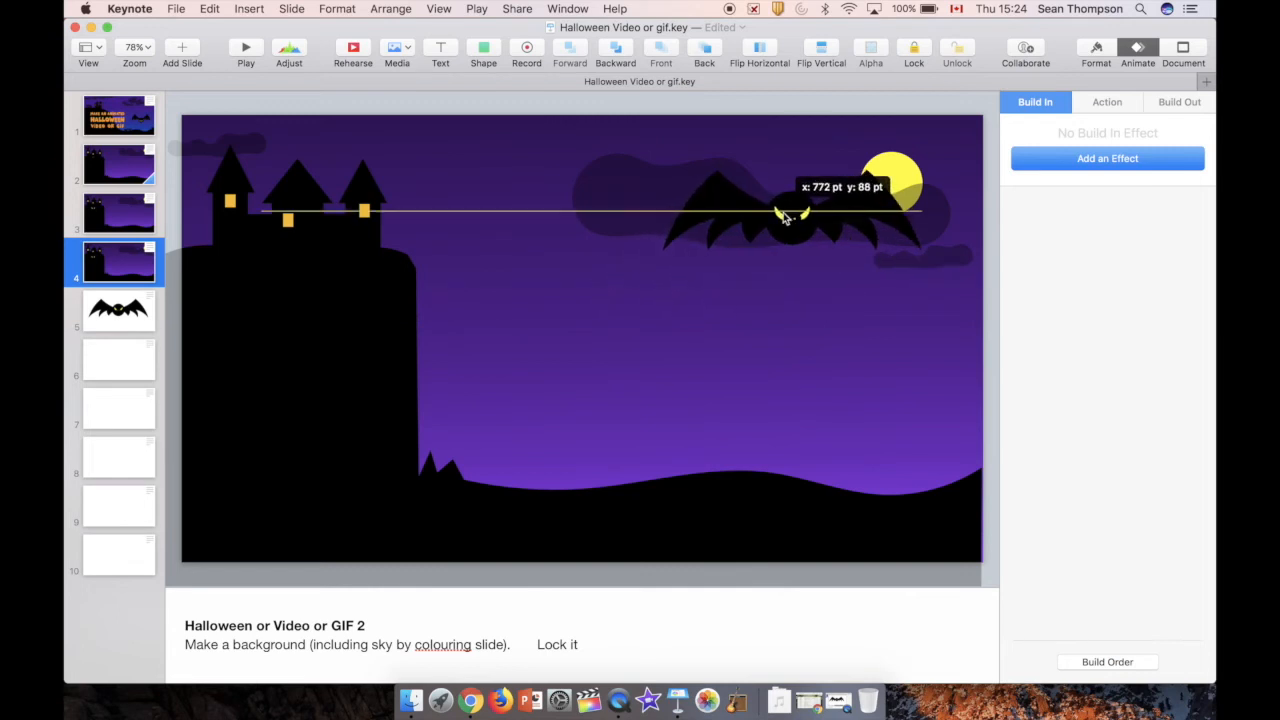
Step: Drag the bat up beside the moon on the duplicated castle slide
drag(790, 215, 835, 197)
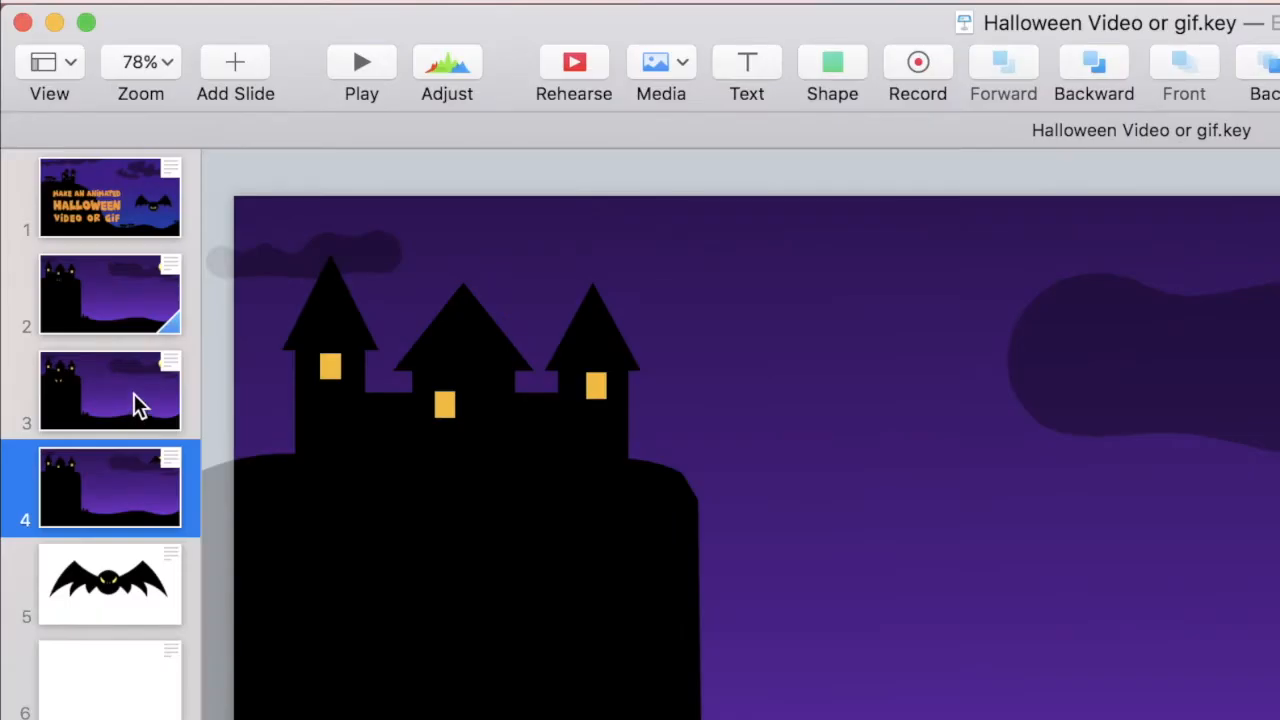
mouse_move(162, 350)
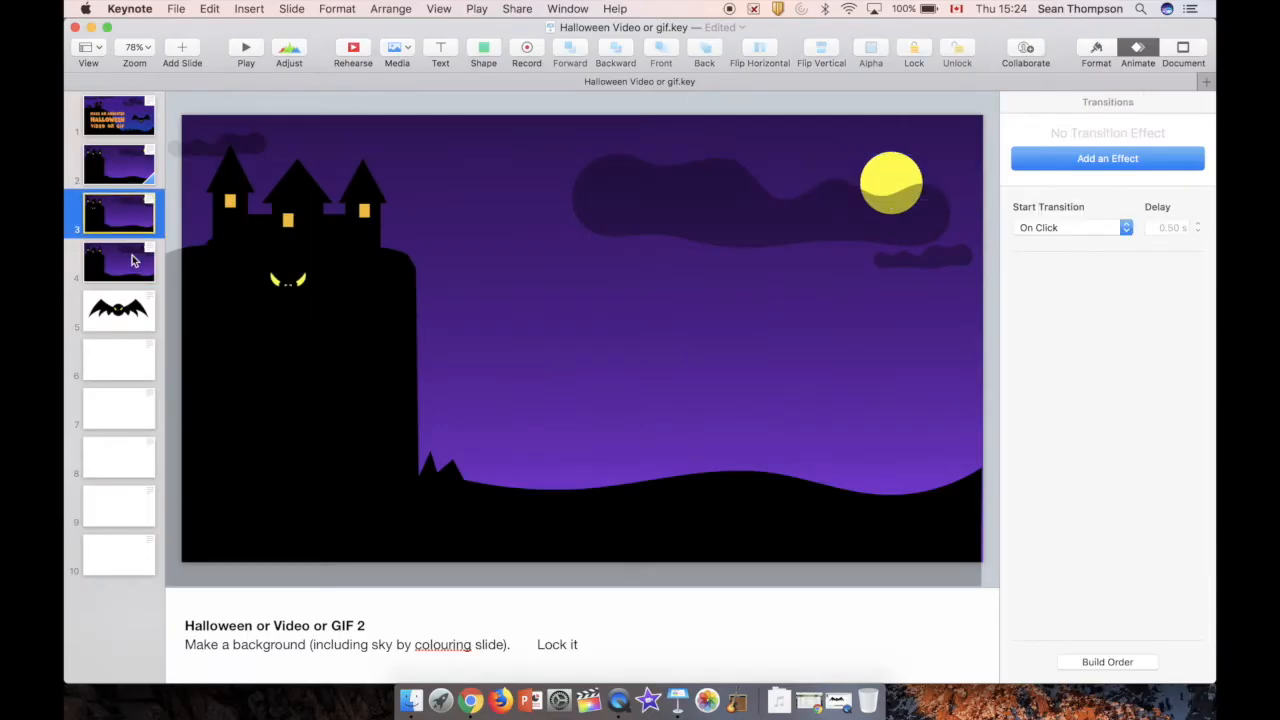
click(118, 262)
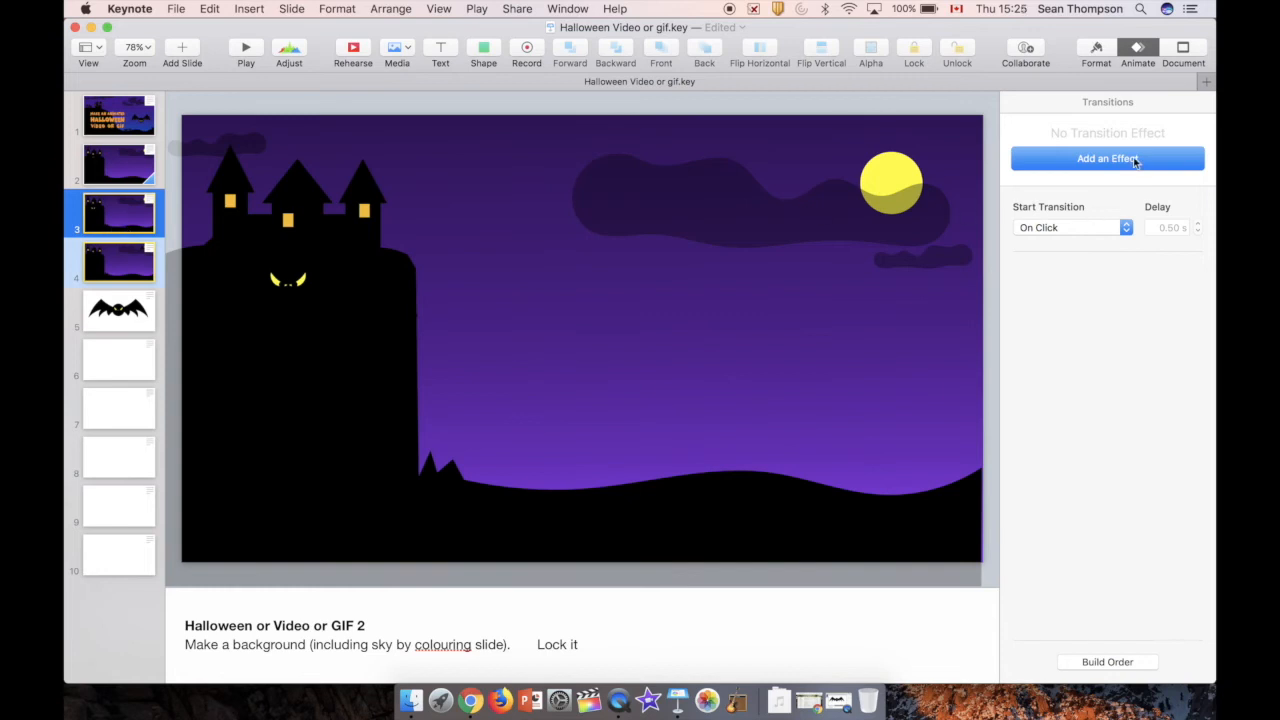
mouse_move(1128, 131)
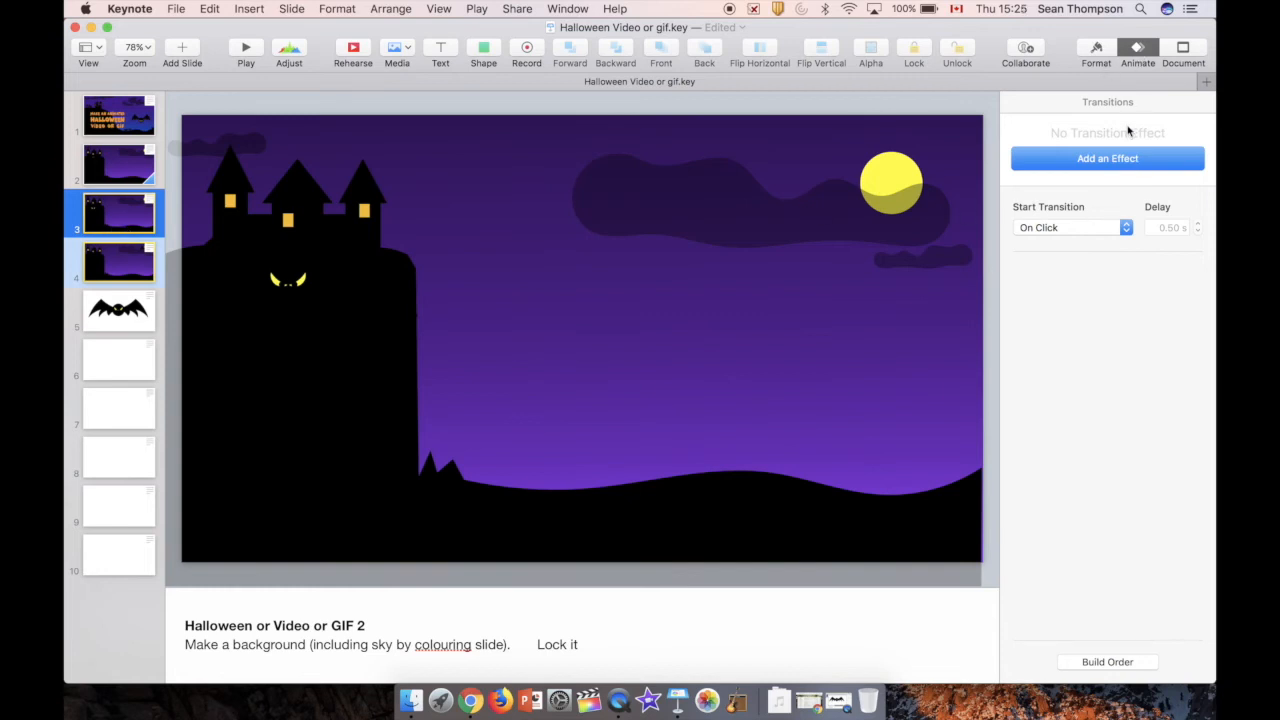
click(1107, 158)
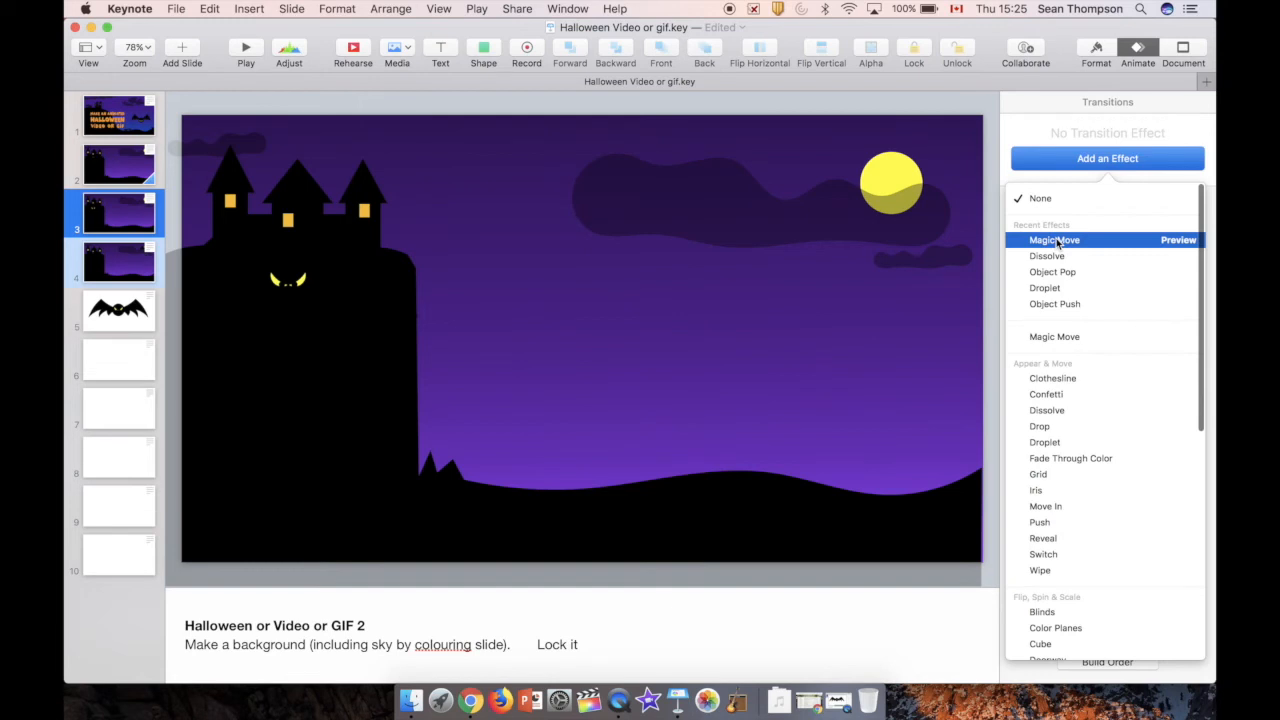
click(1054, 239)
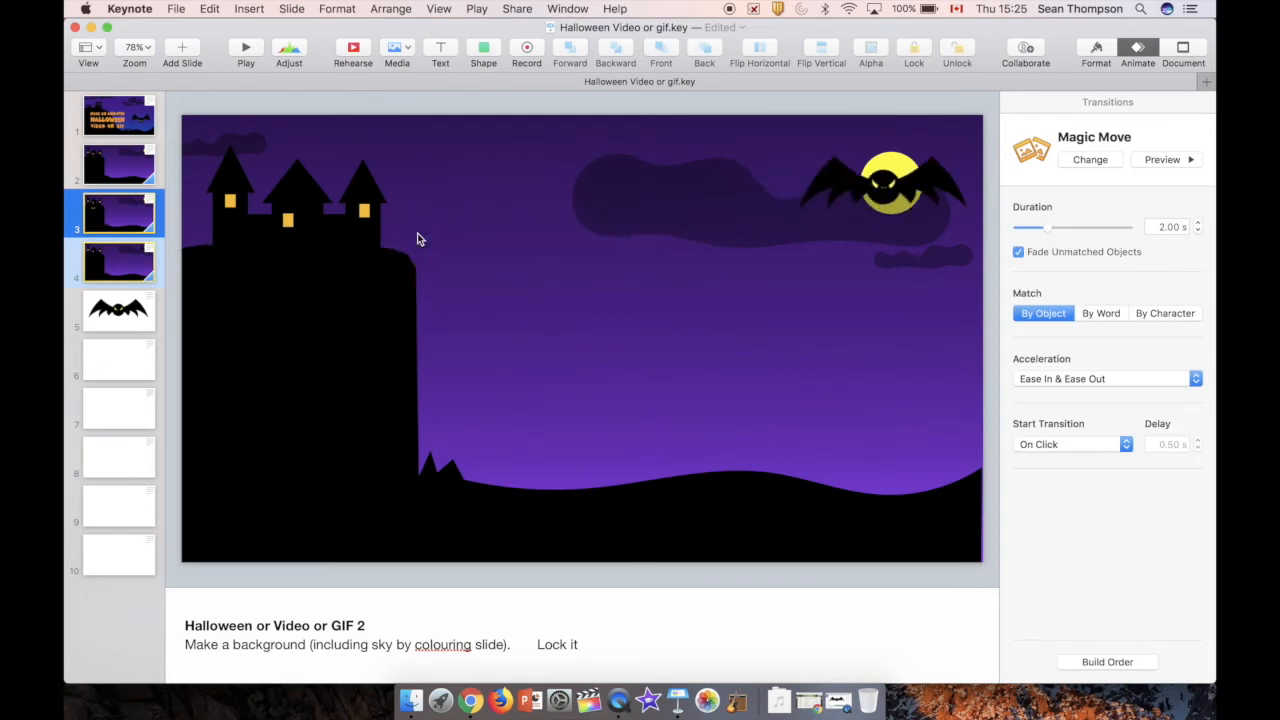
click(118, 262)
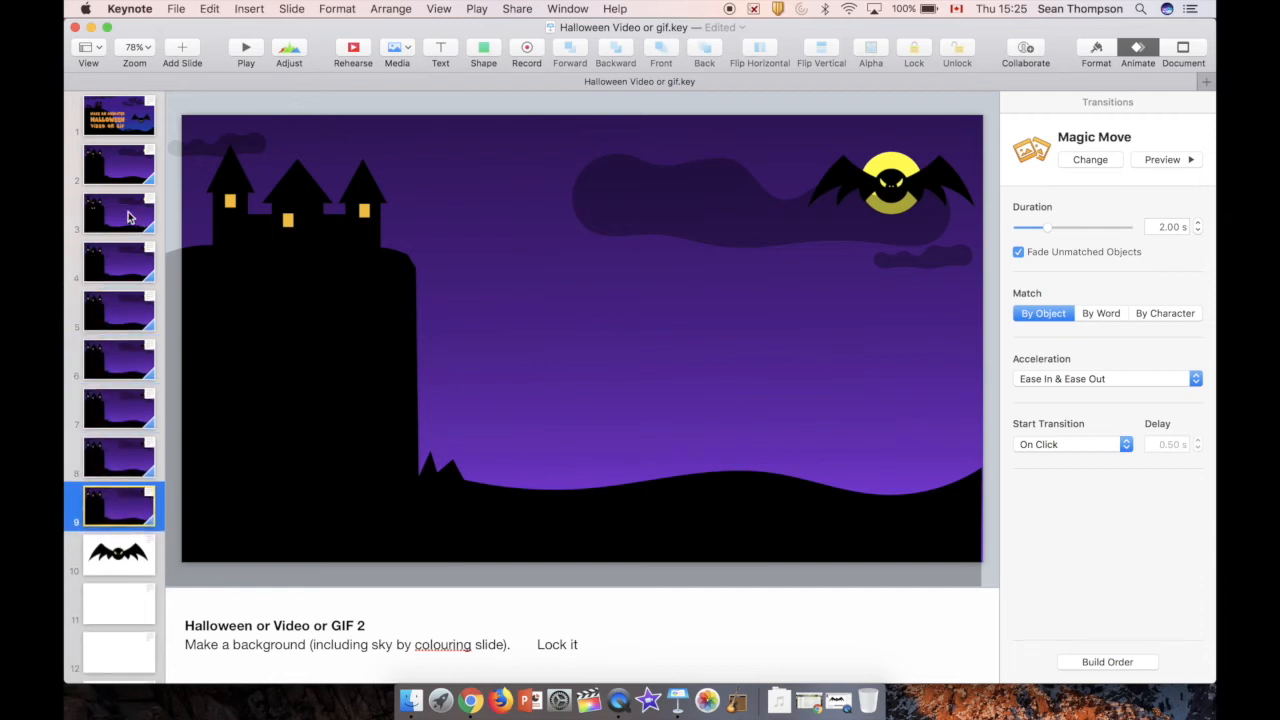
Step: Place the bat mid-sky enlarged on slide 4, low on slide 5, and beside the moon on slide 7
click(118, 262)
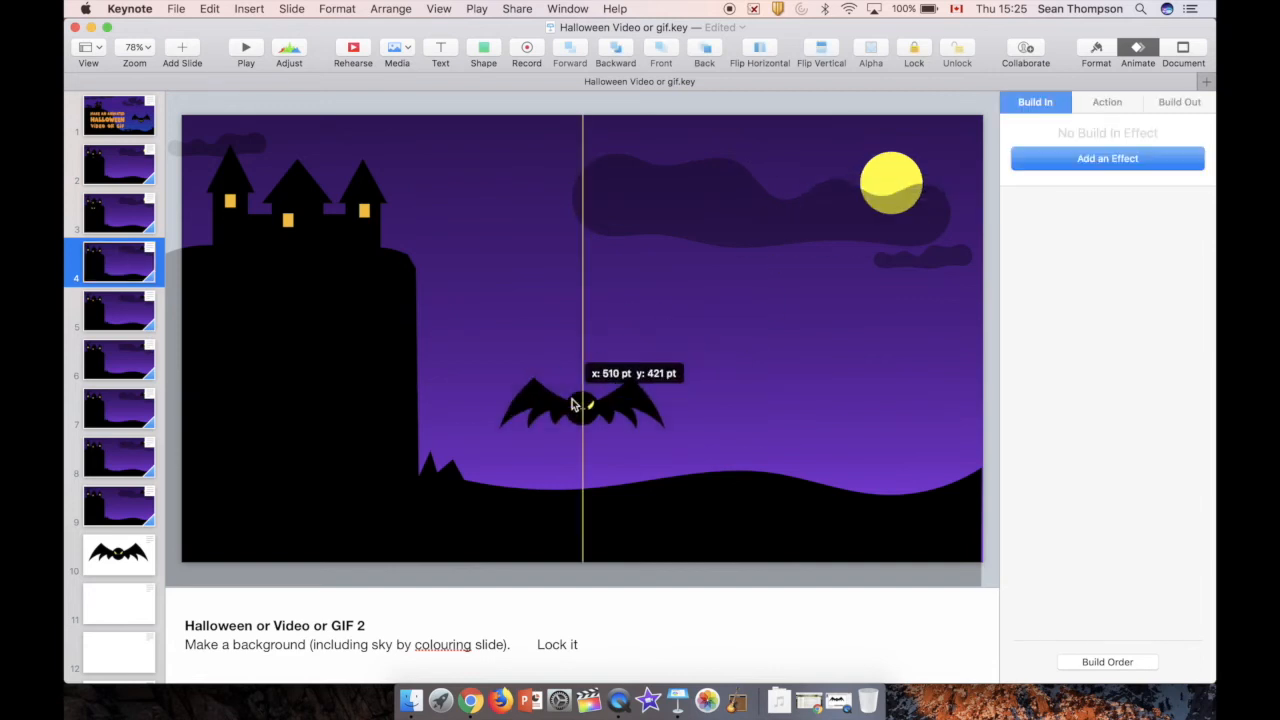
click(580, 405)
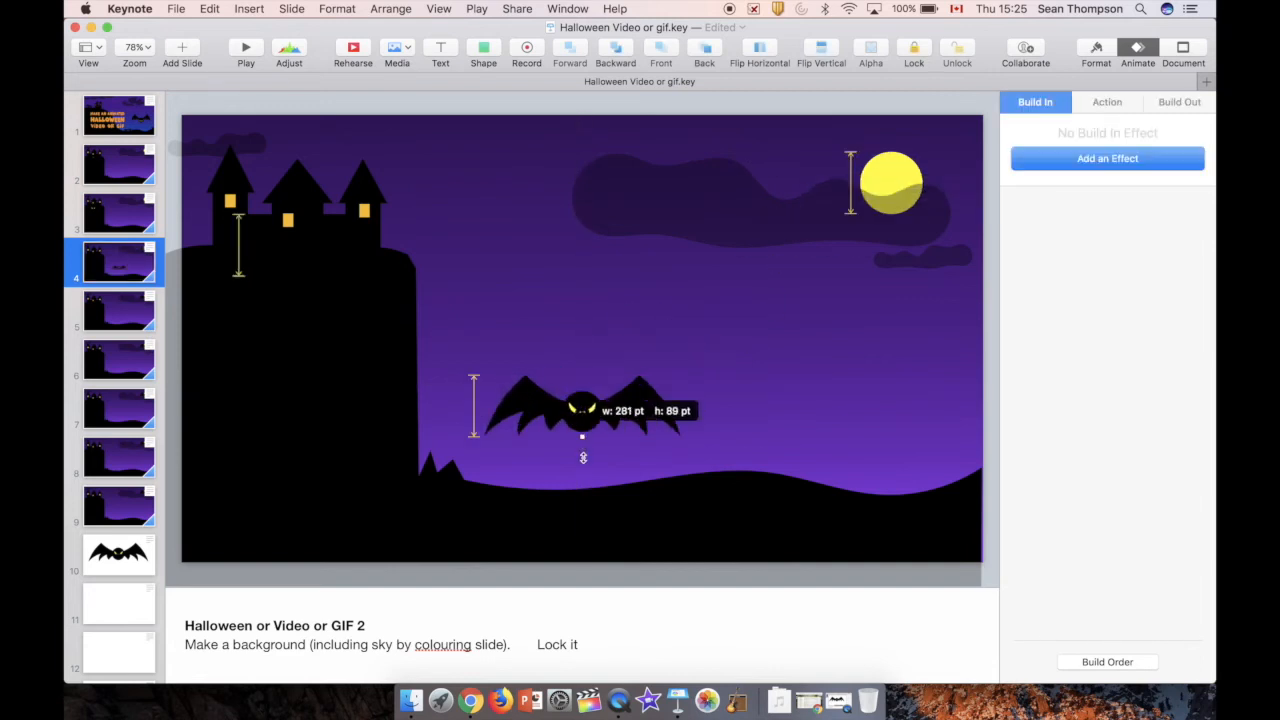
click(118, 311)
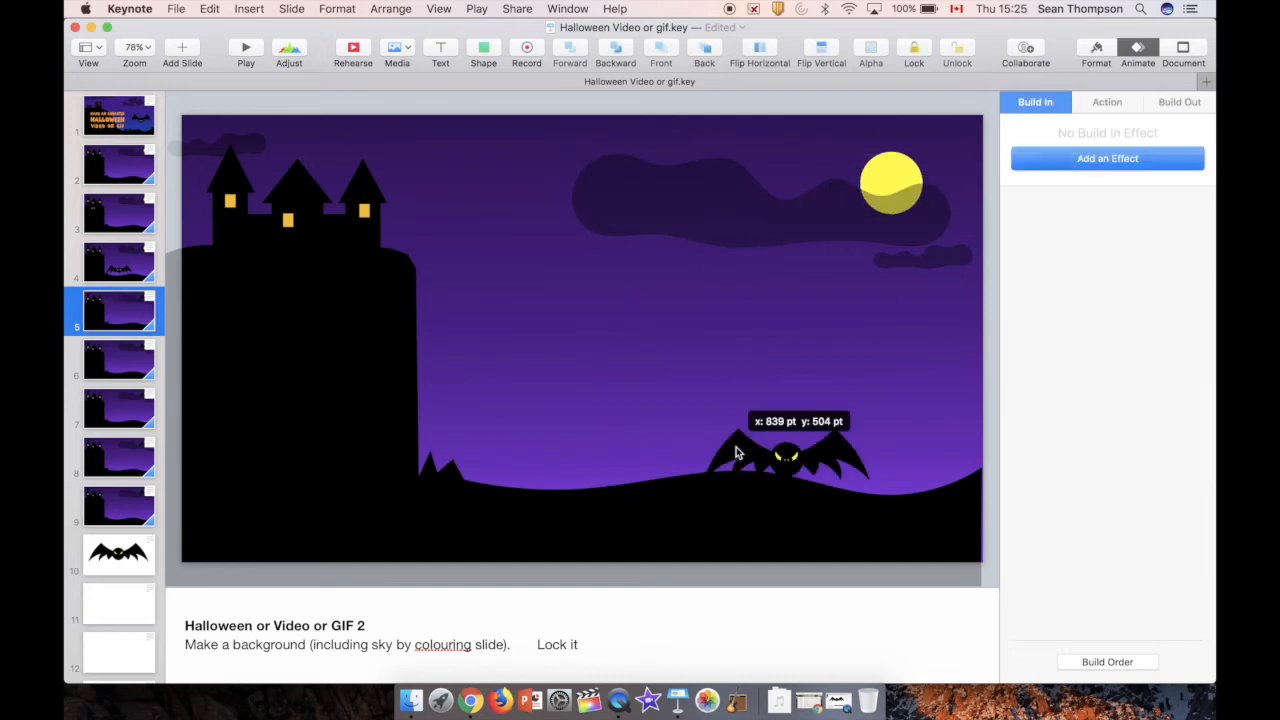
drag(779, 458, 706, 217)
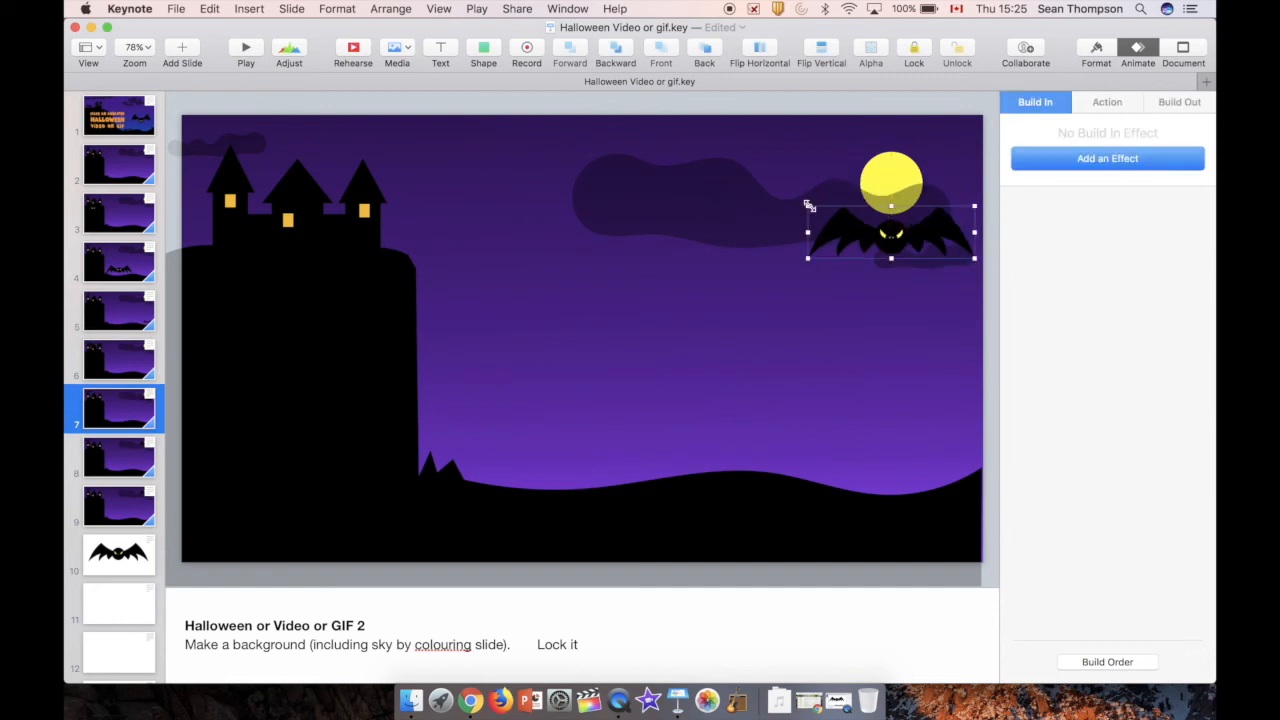
click(118, 457)
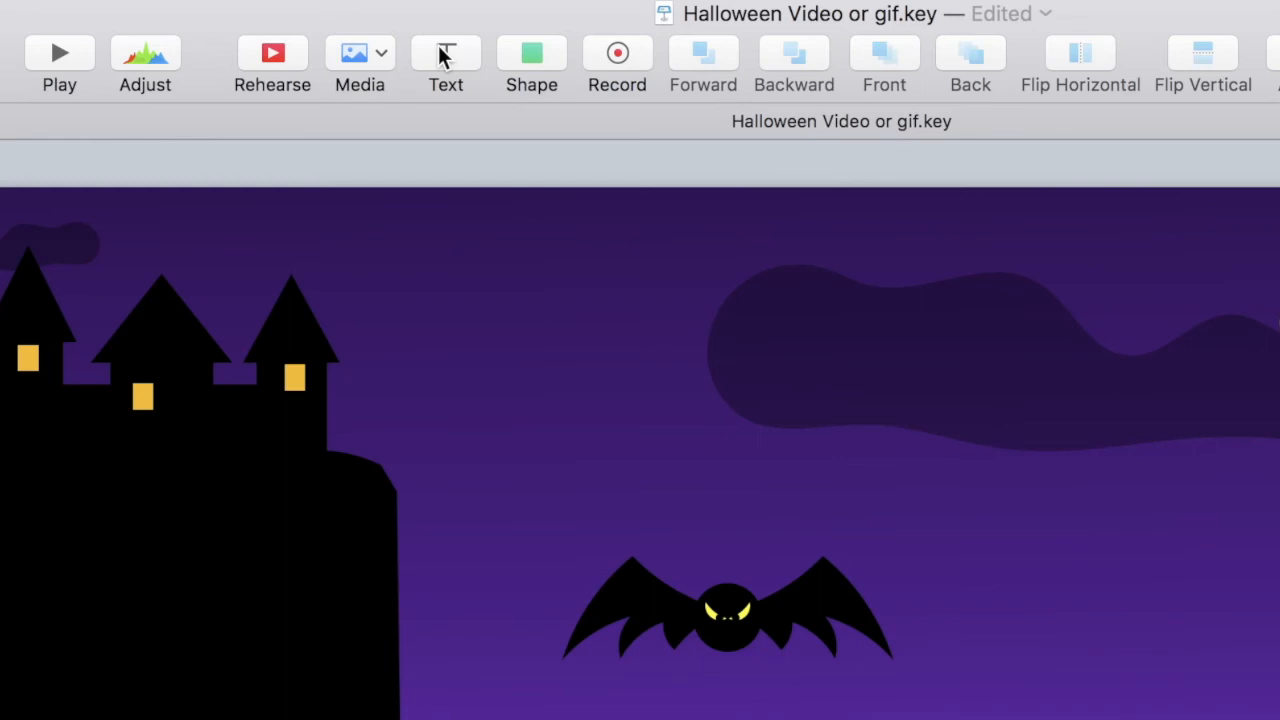
Step: Add a 'Happy Halloween' text box in the Funny & Cute font at 80 pt
click(446, 52)
text(Happy Halloween)
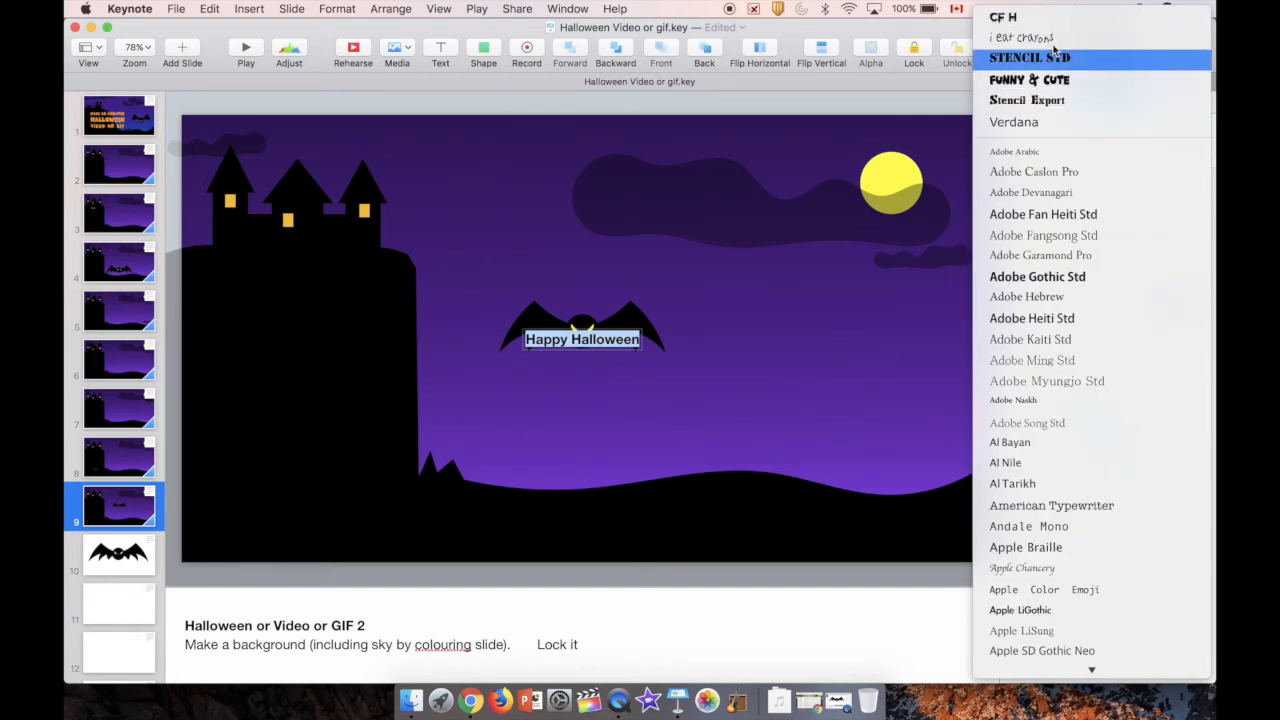
click(1029, 79)
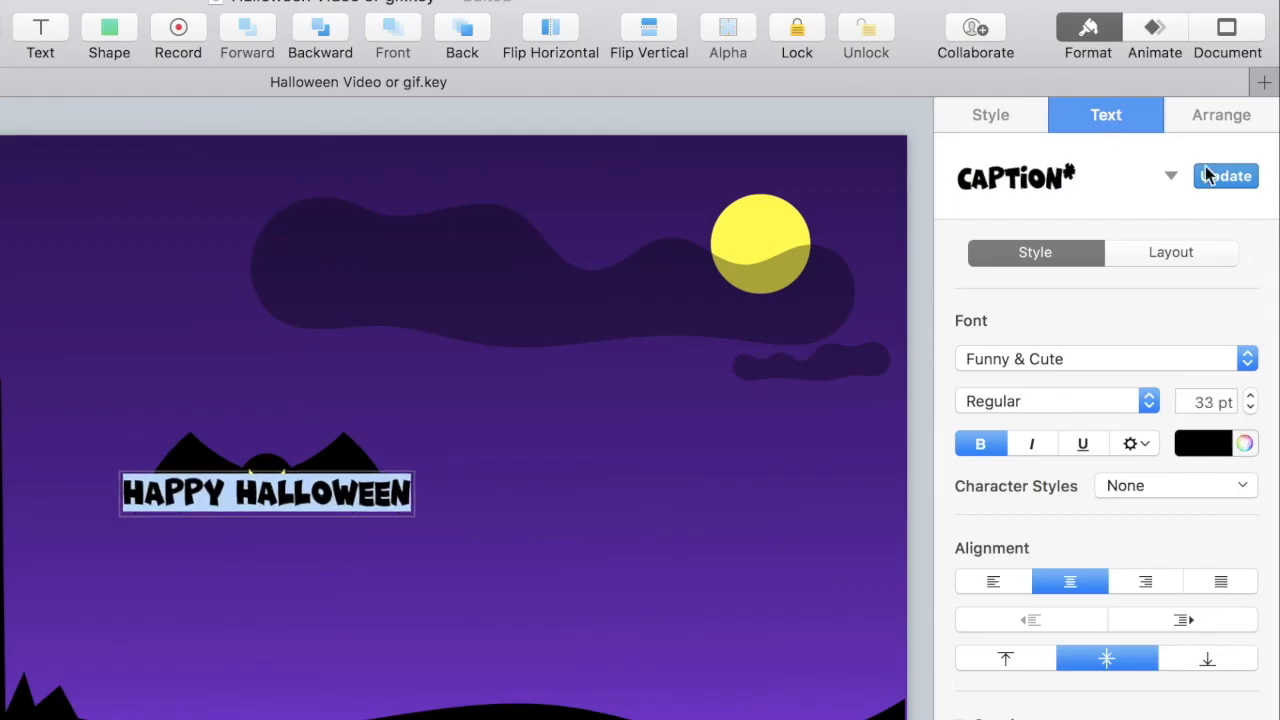
click(1250, 395)
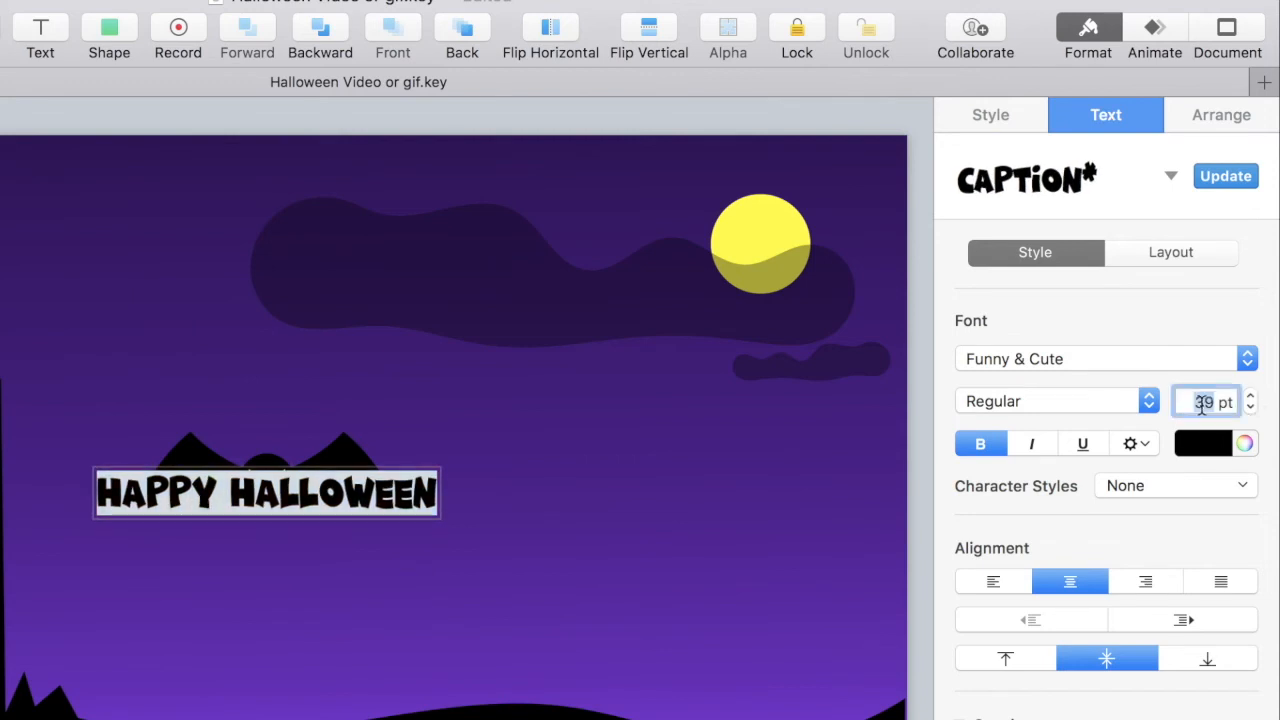
text(80)
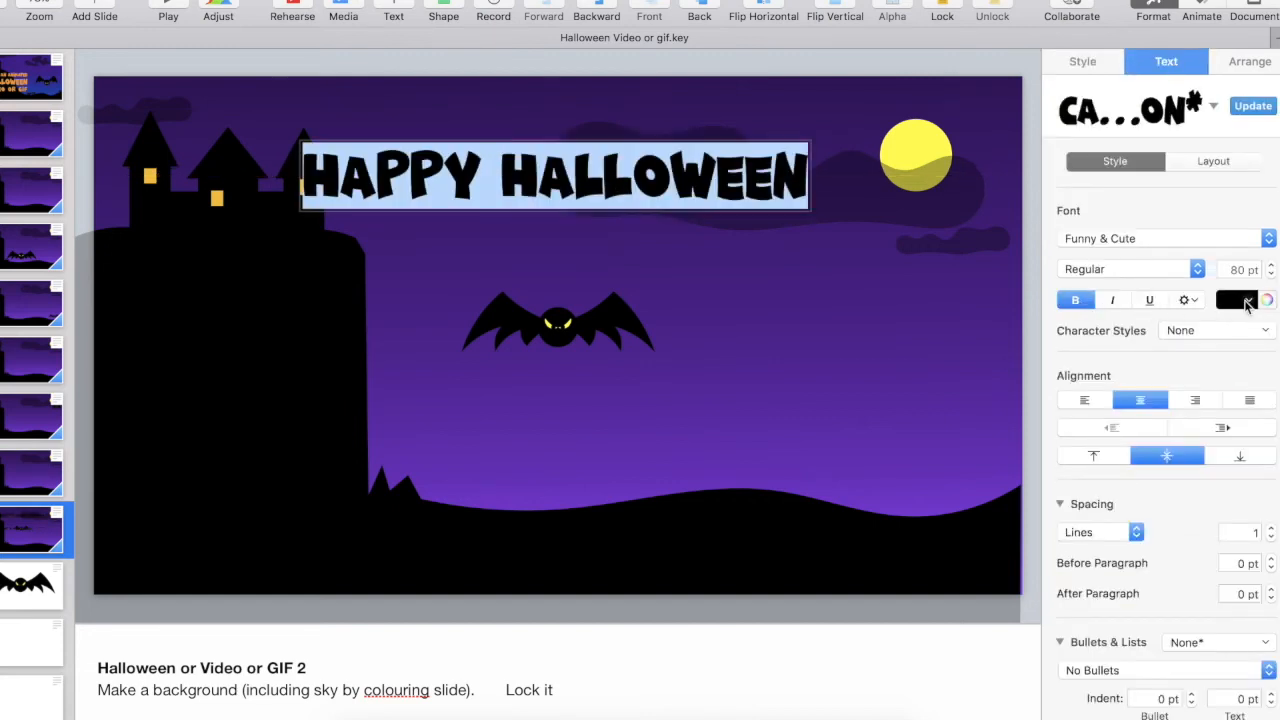
Step: Colour the title with the Tangerine pencil from the Colors window
click(1267, 300)
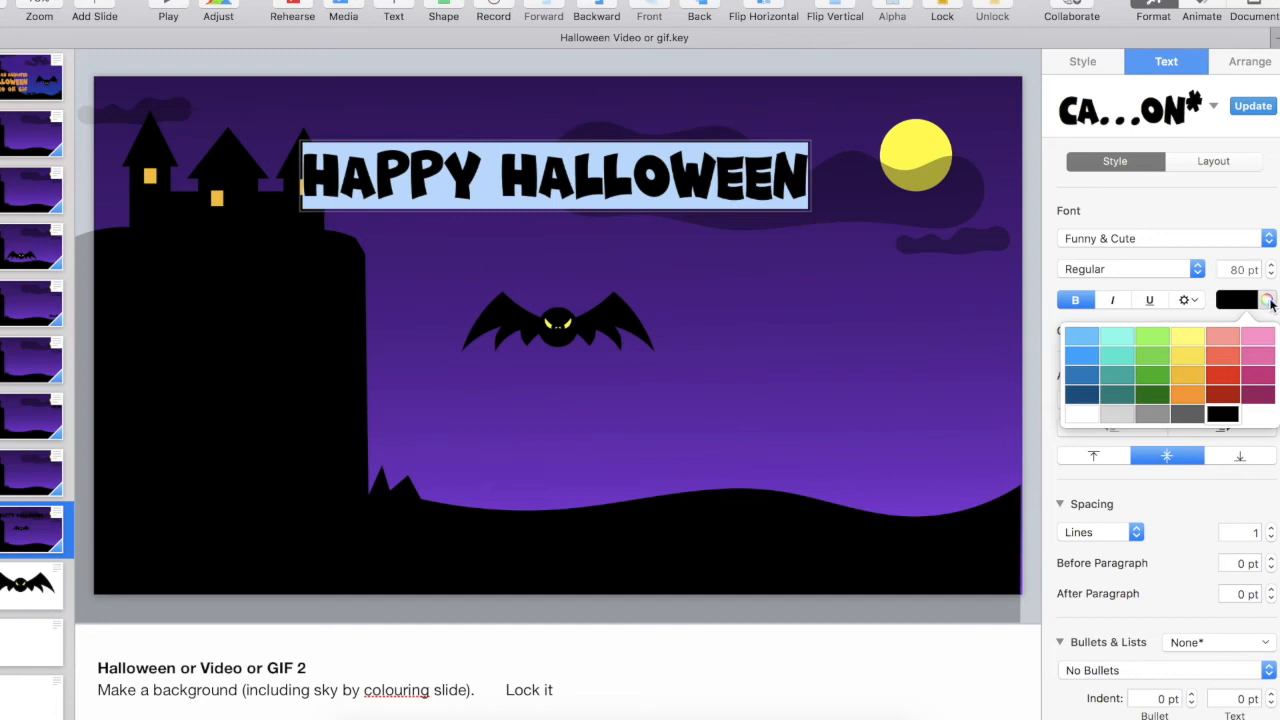
click(1267, 300)
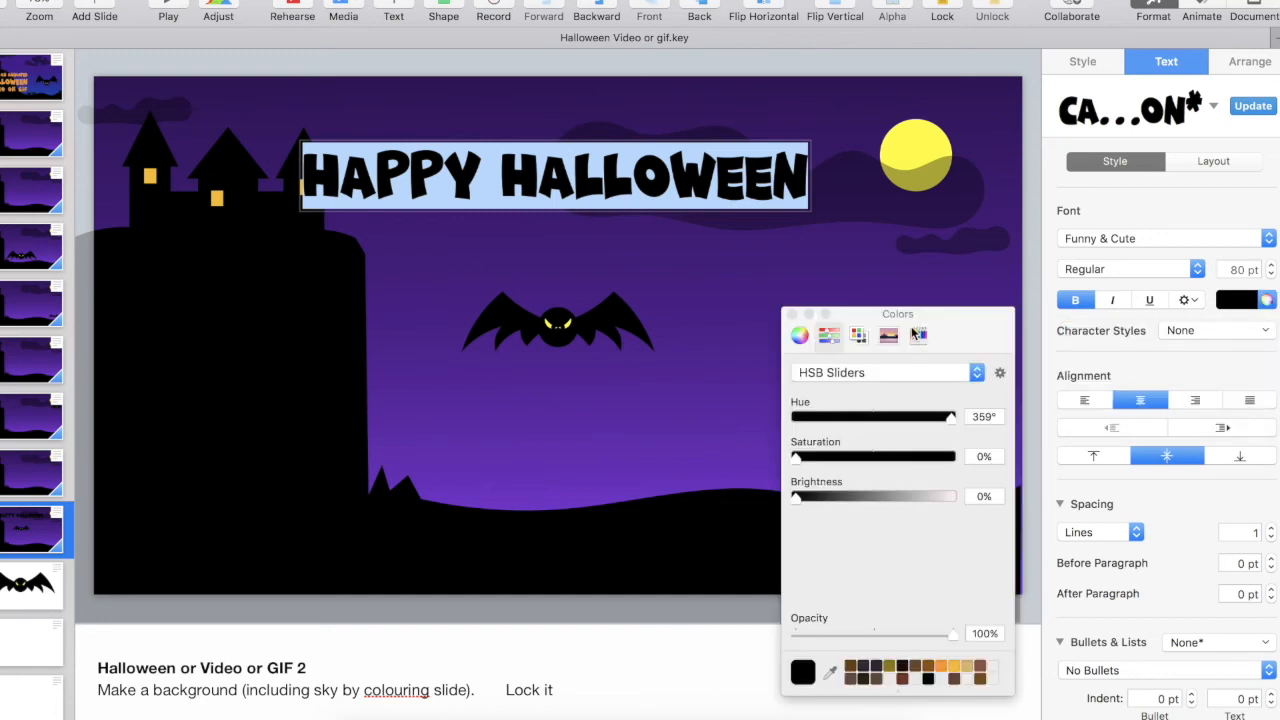
click(918, 335)
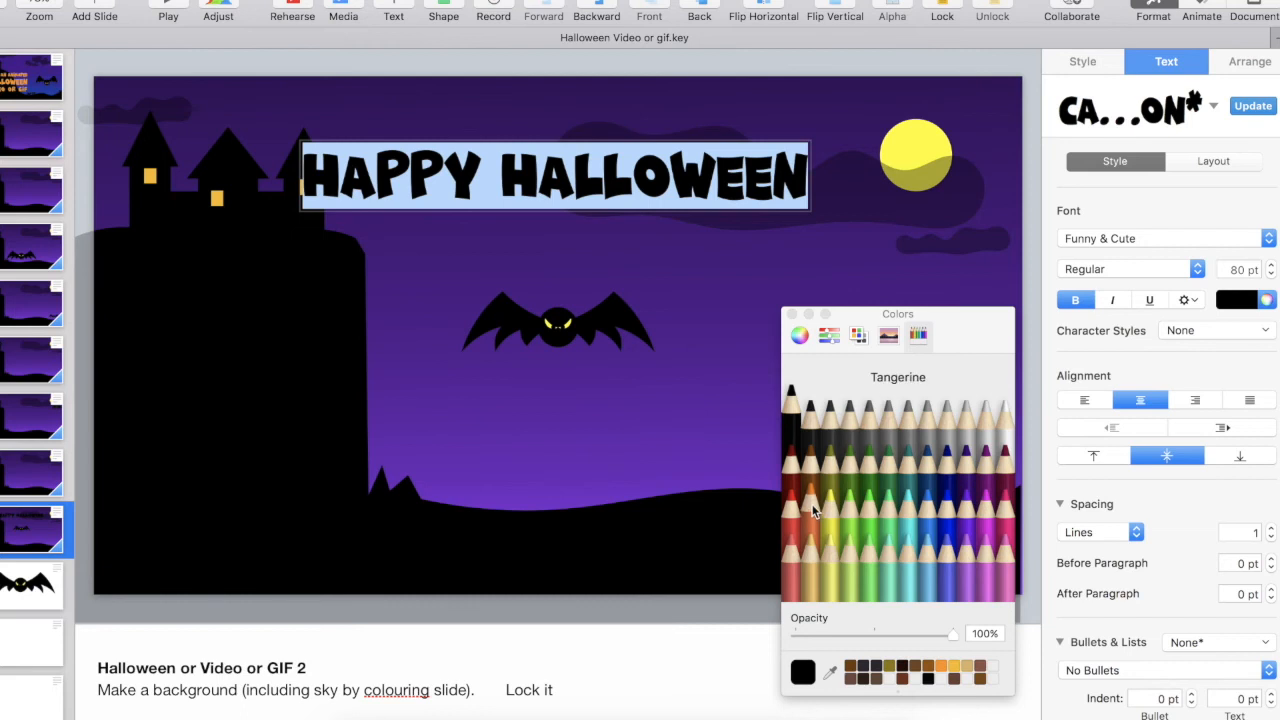
click(810, 510)
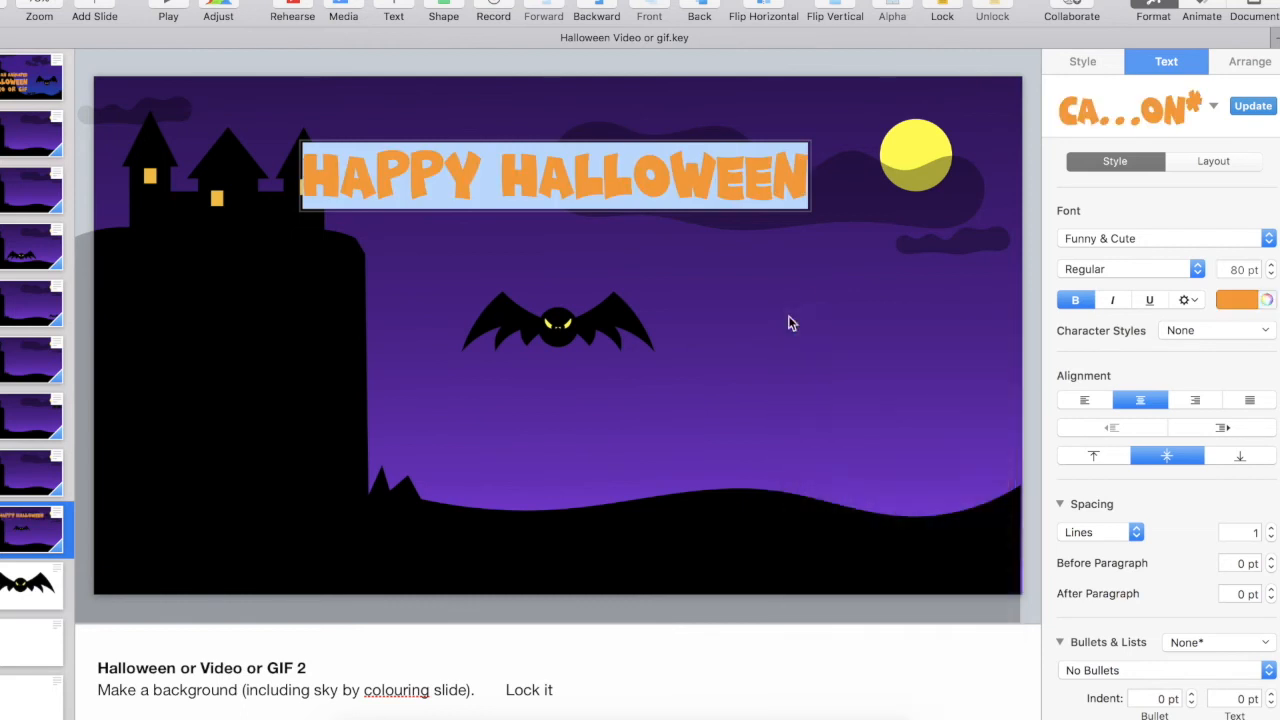
click(660, 230)
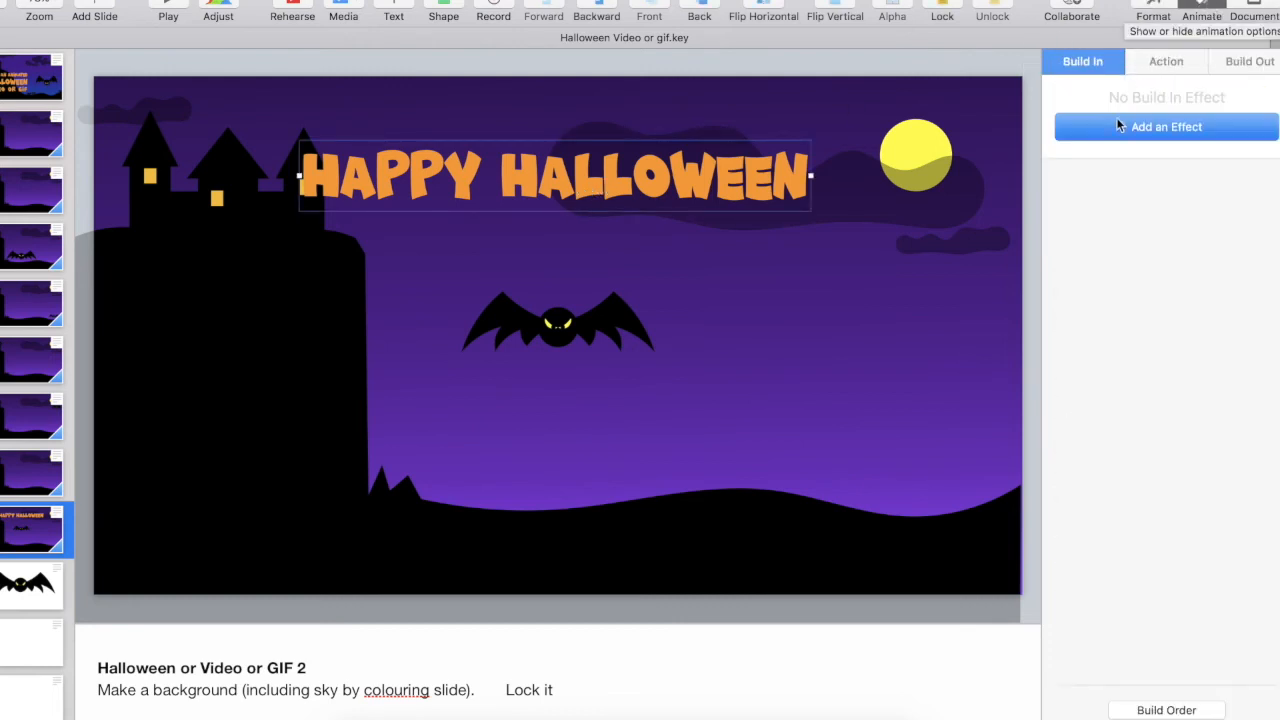
Step: Give the HAPPY HALLOWEEN title a 2.00 s Flame build-in, preview it, and select the bat
click(1166, 126)
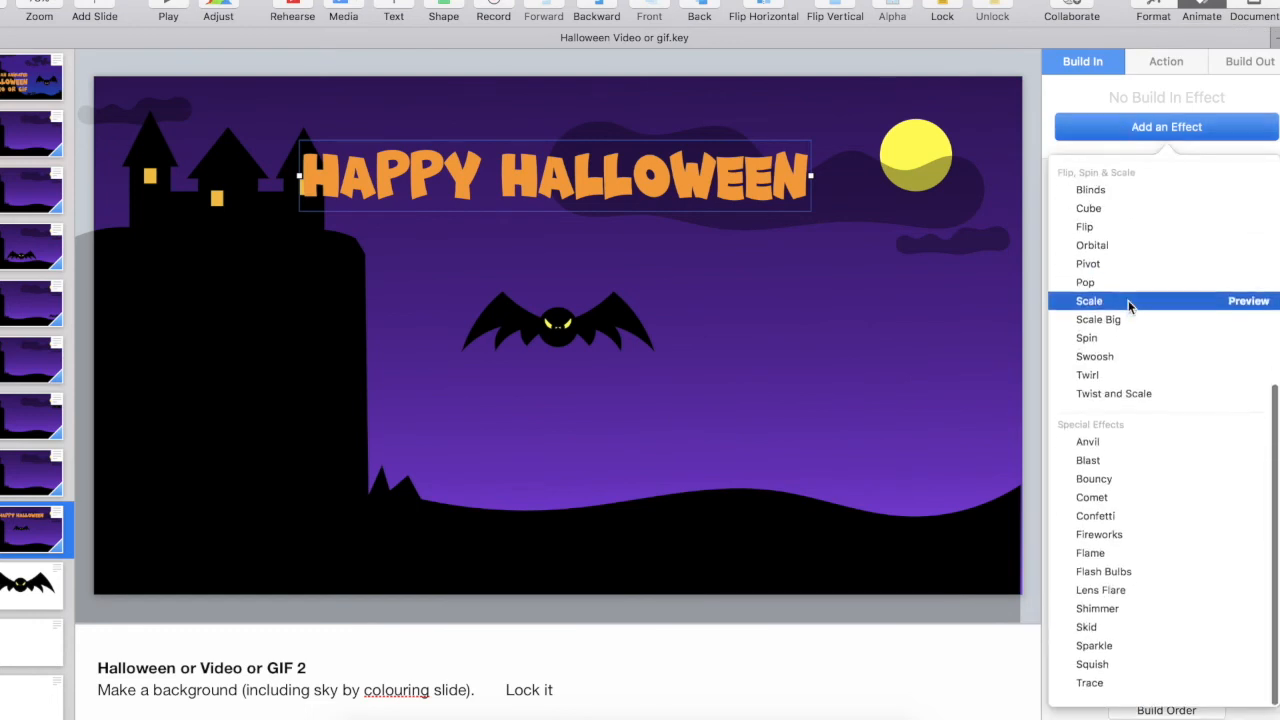
click(1090, 553)
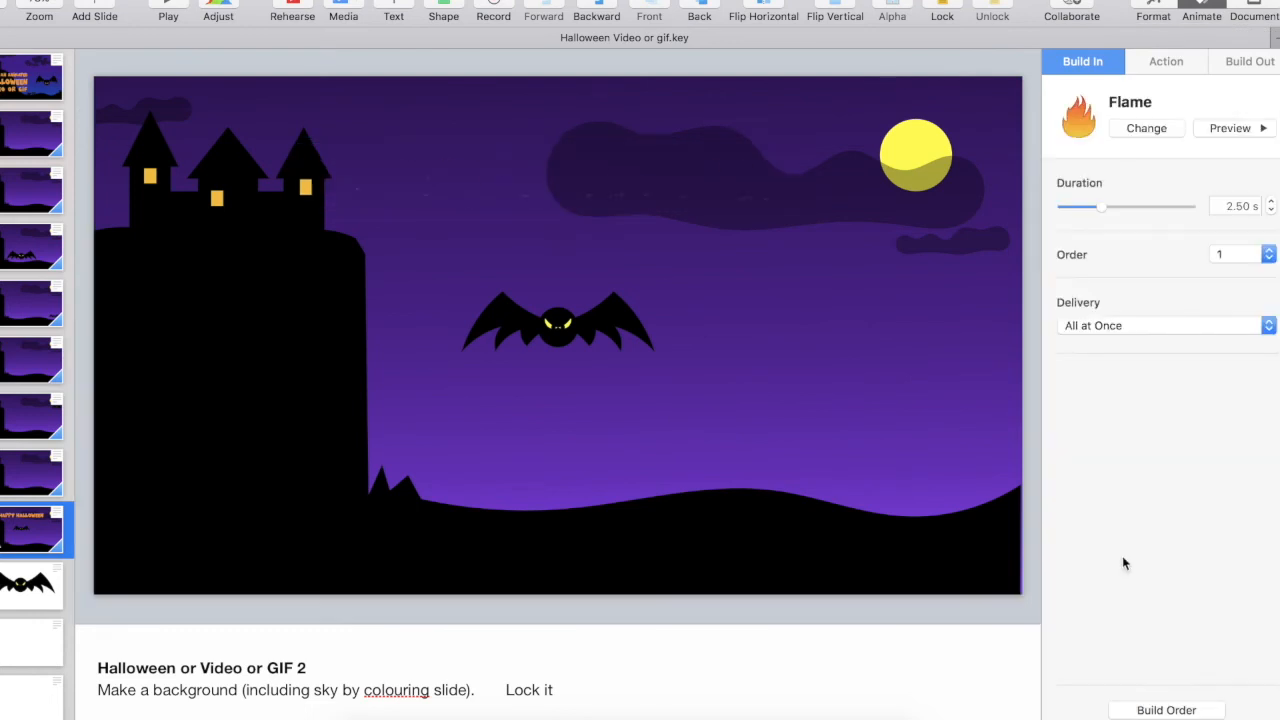
click(1230, 128)
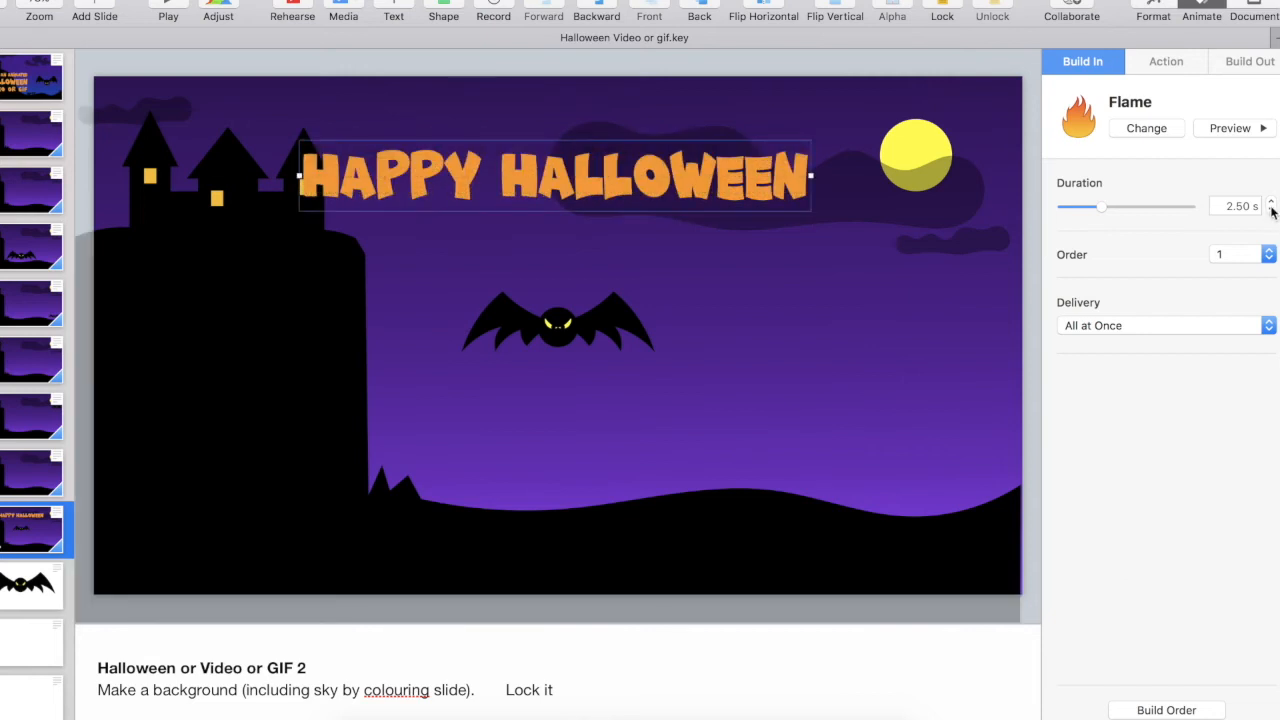
click(1271, 211)
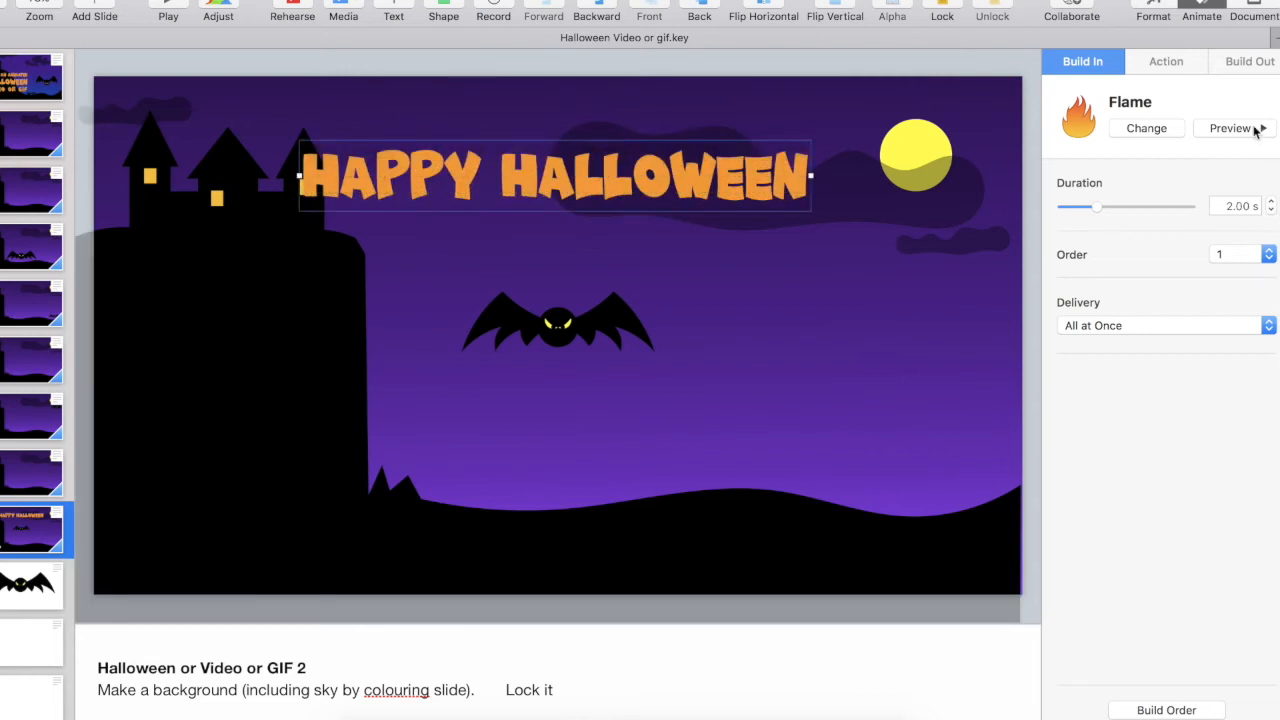
click(1230, 128)
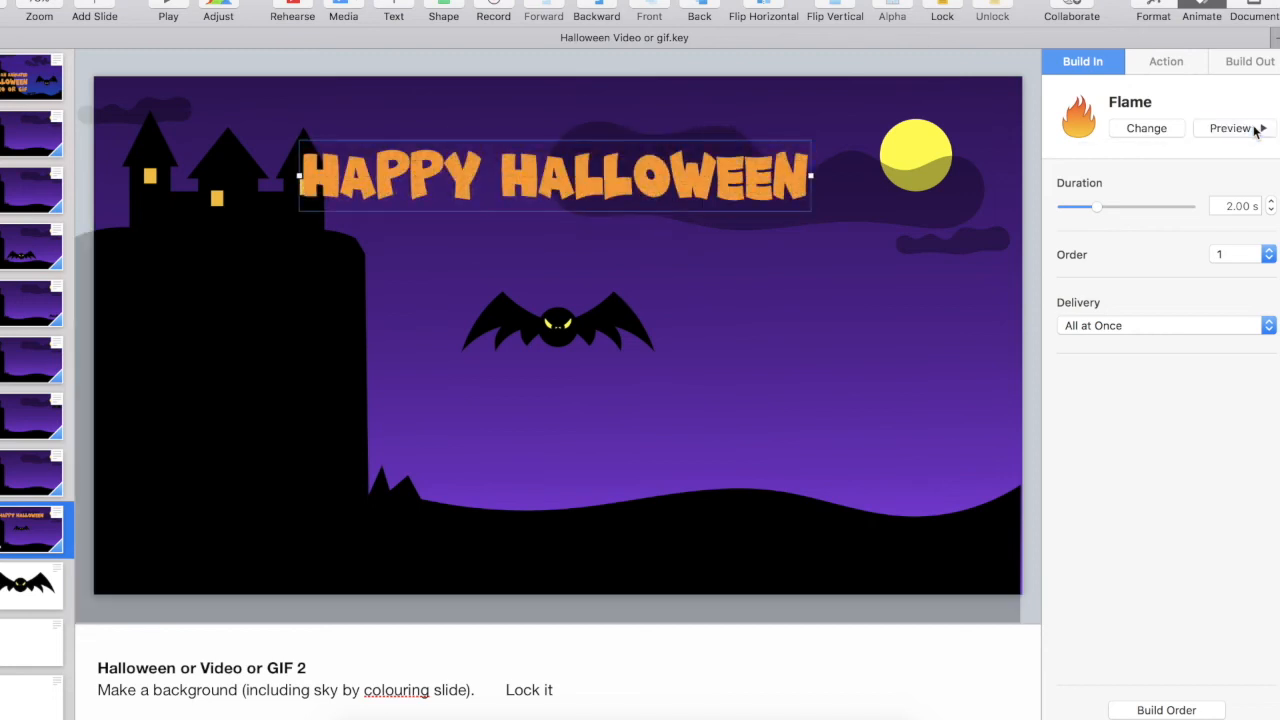
mouse_move(810, 258)
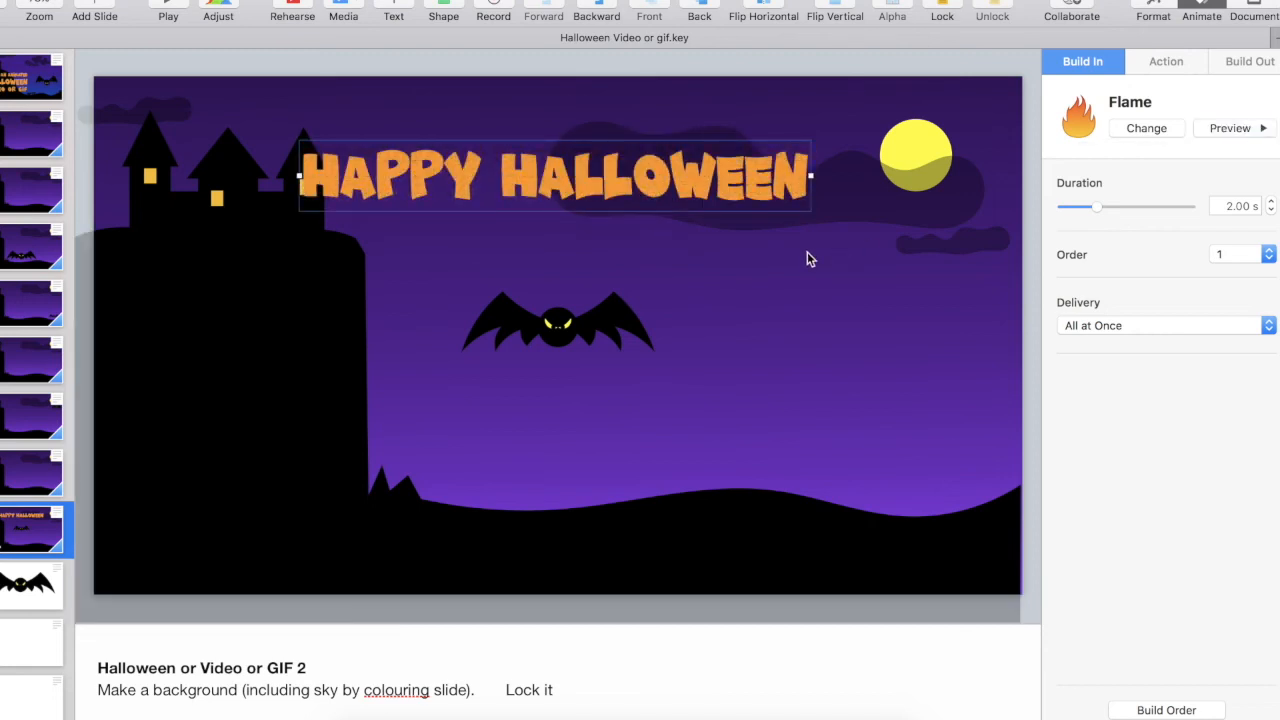
click(558, 320)
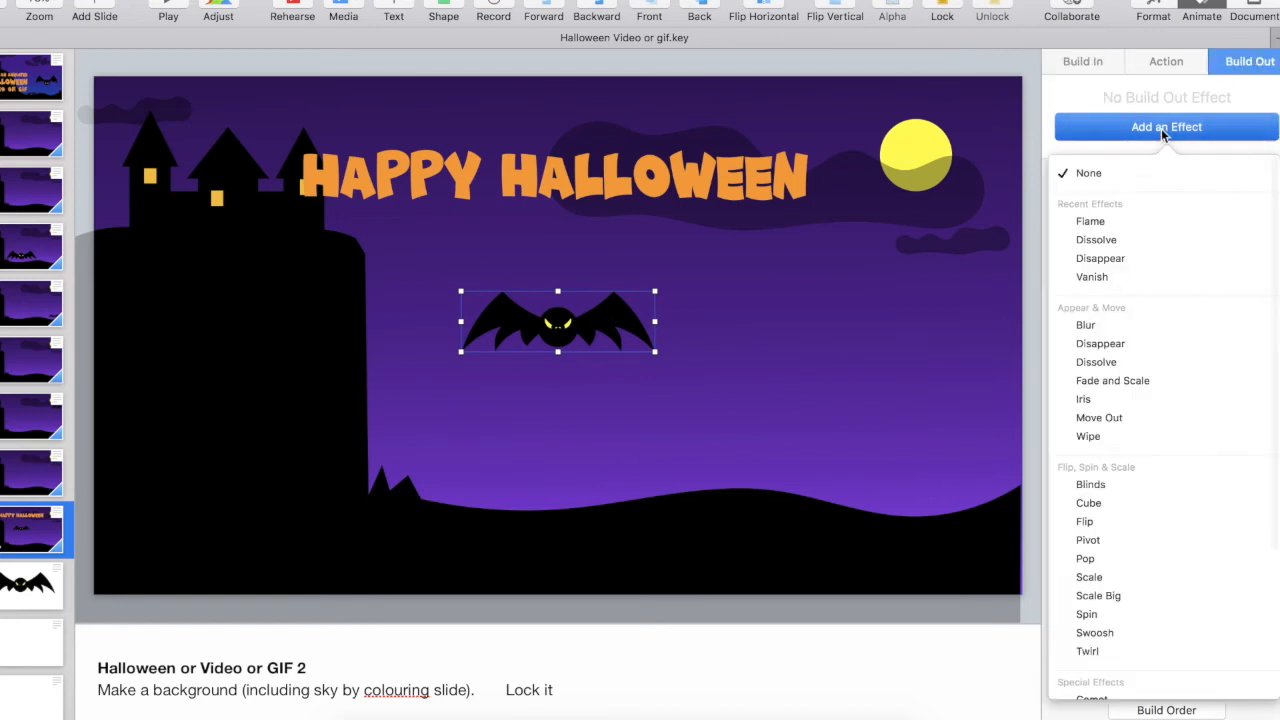
mouse_move(1113, 380)
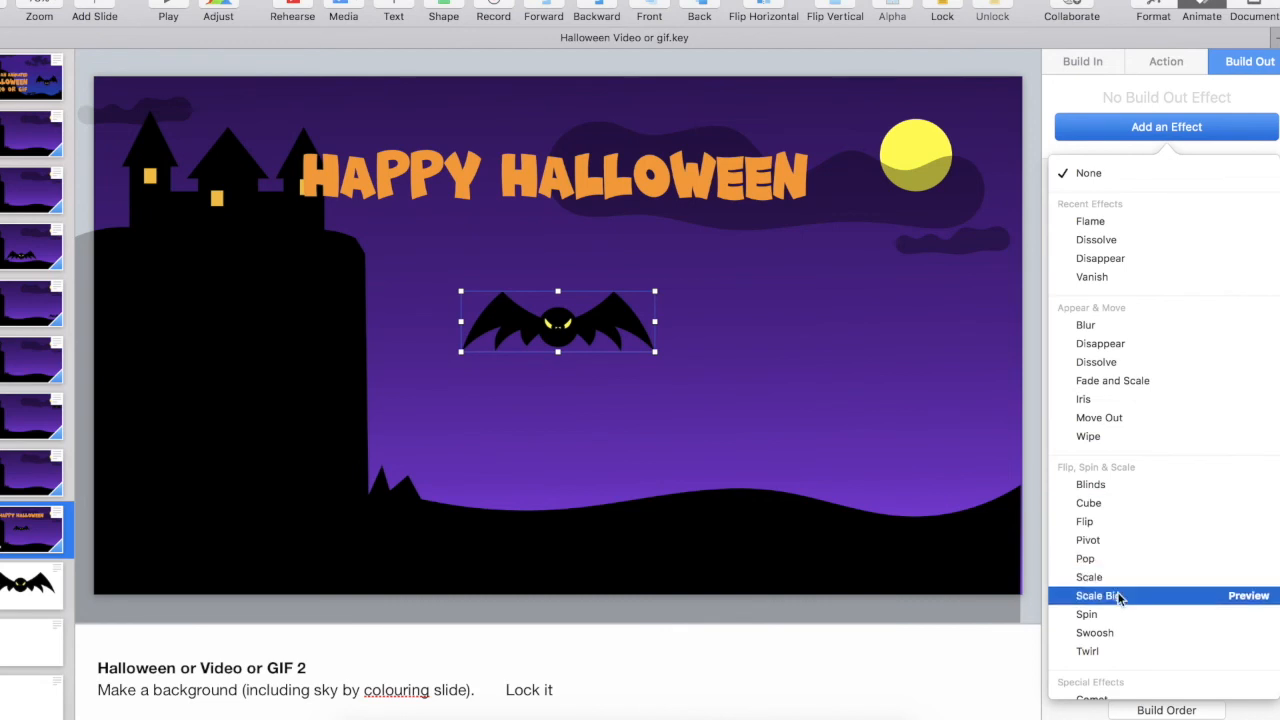
Step: Set the bat's build-out effect to Scale Big
click(1095, 595)
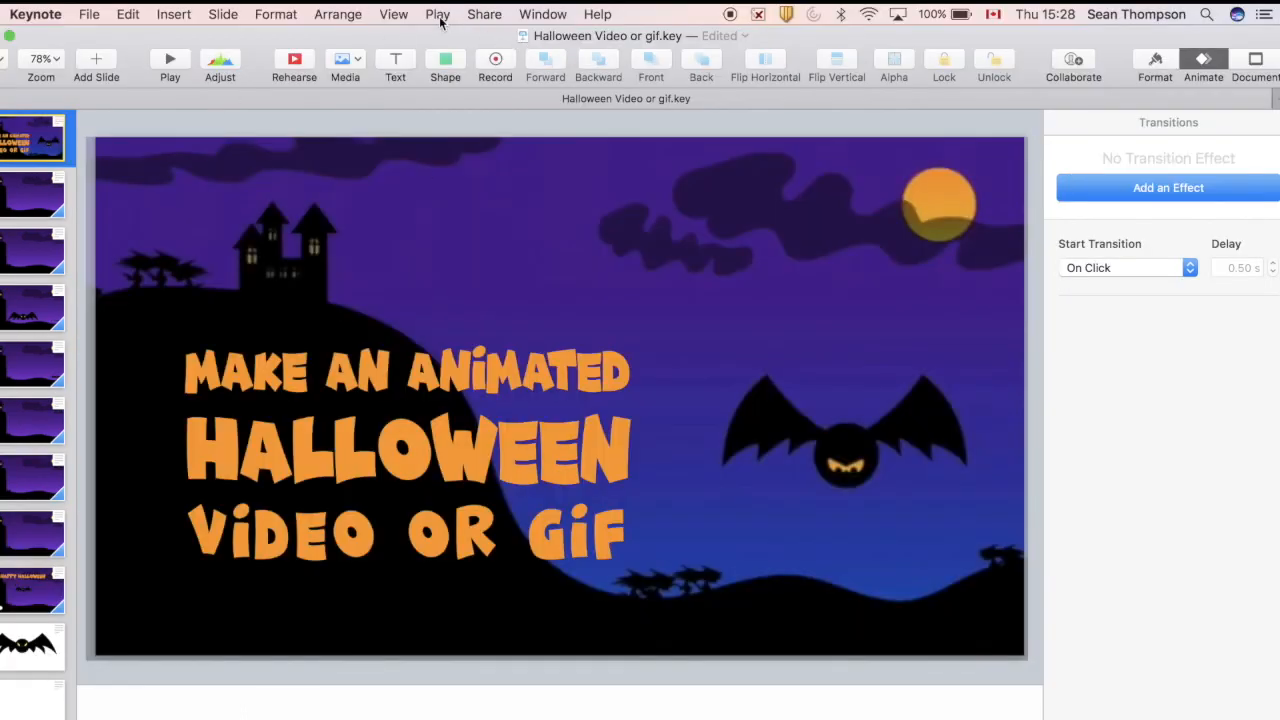
click(437, 14)
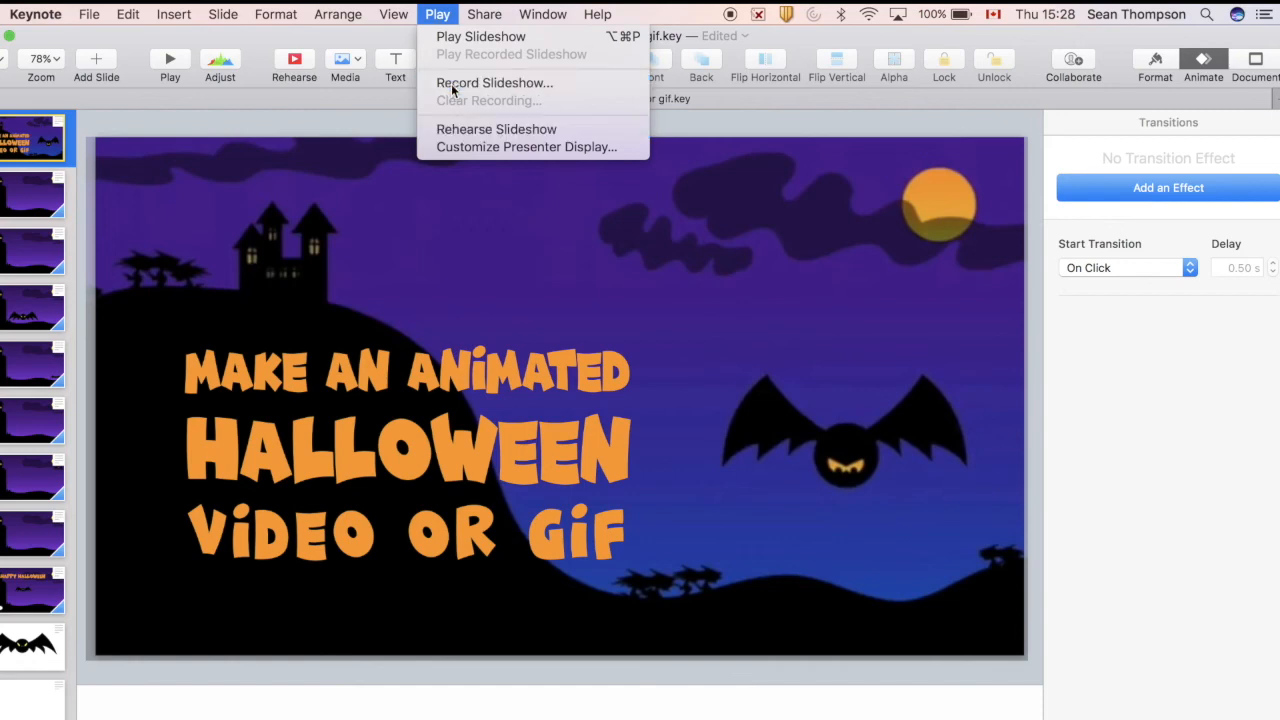
Step: Record the slideshow from the title slide to the fourth castle slide, then stop recording
click(496, 129)
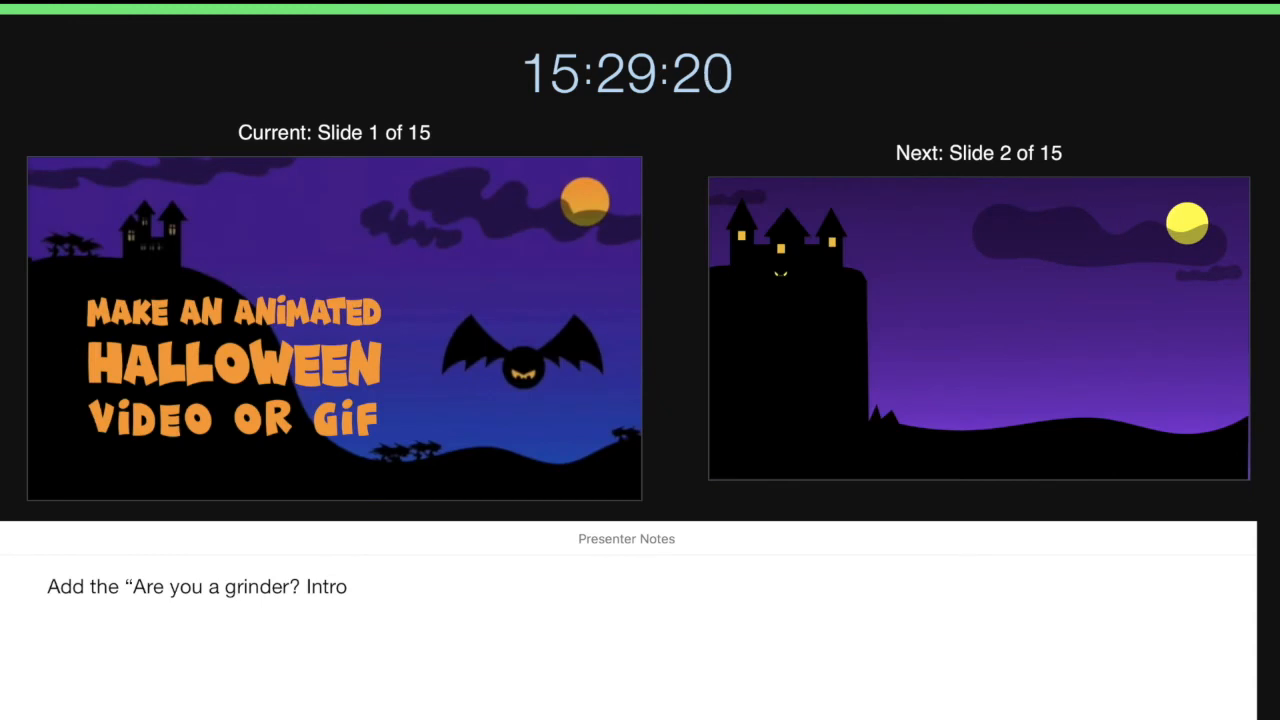
key(right)
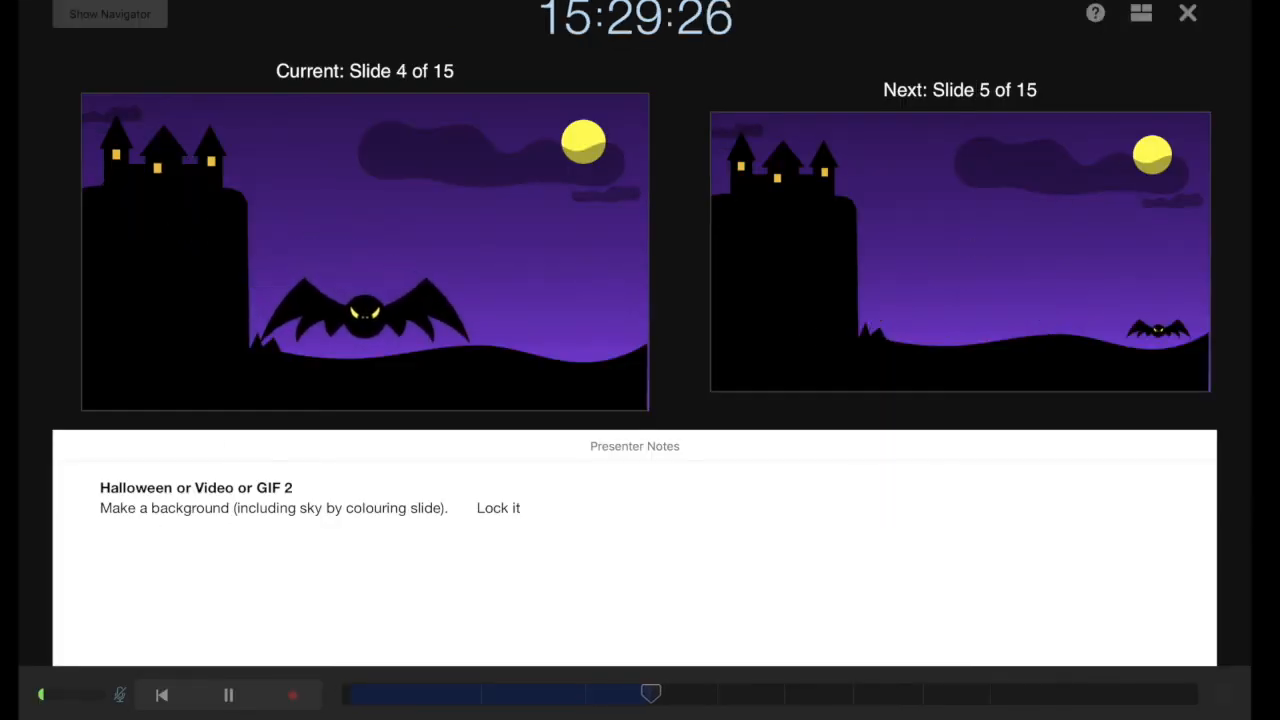
click(1187, 13)
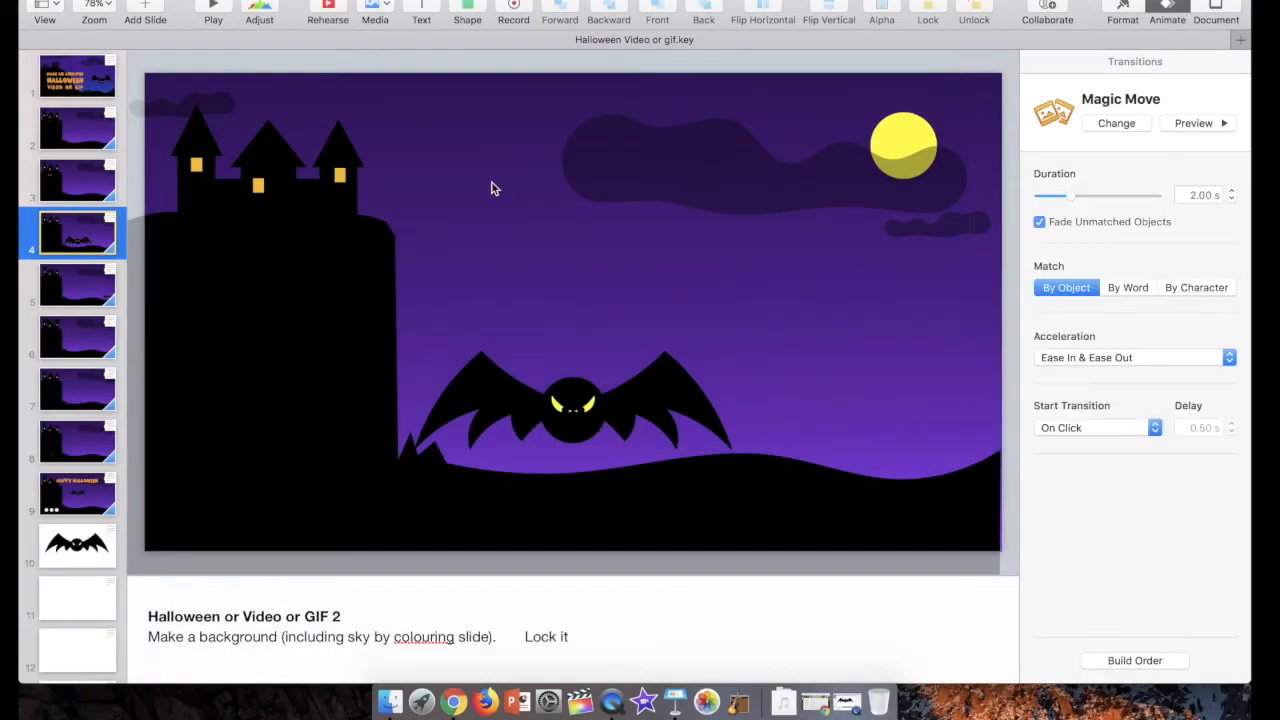
mouse_move(352, 5)
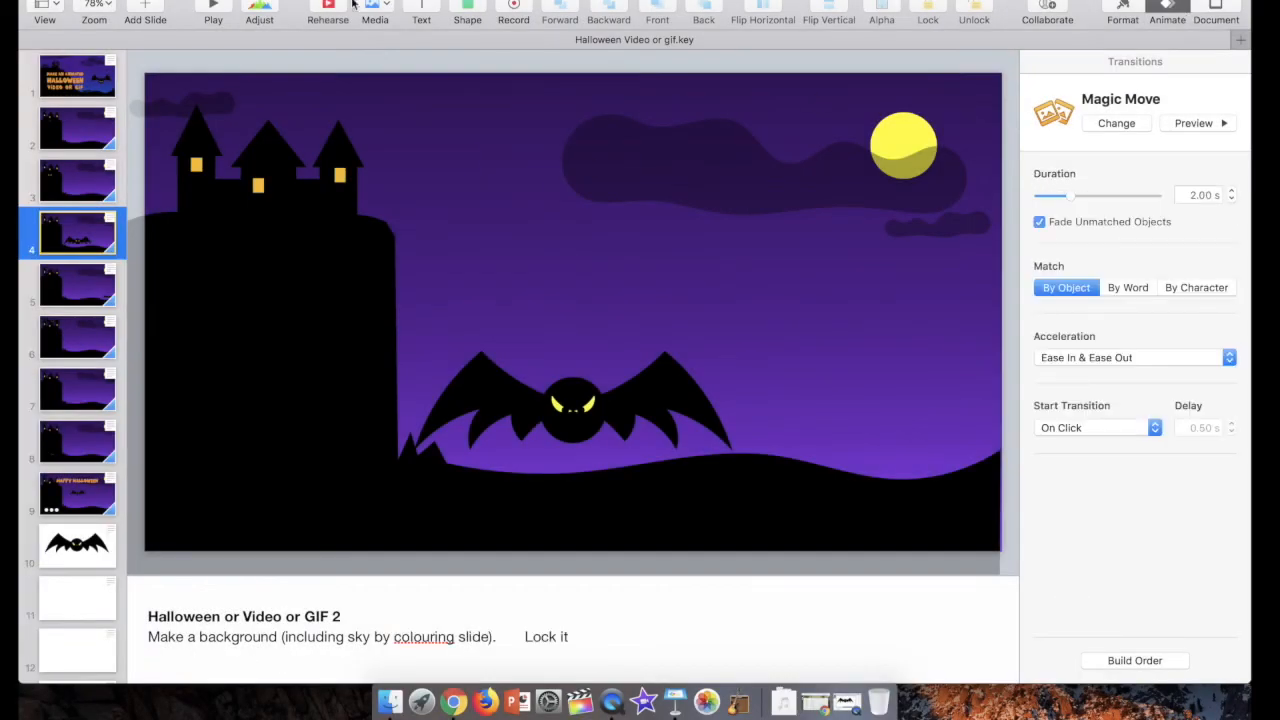
Step: Export the slideshow recording to QuickTime at 720p, saving the movie in Movies
click(171, 13)
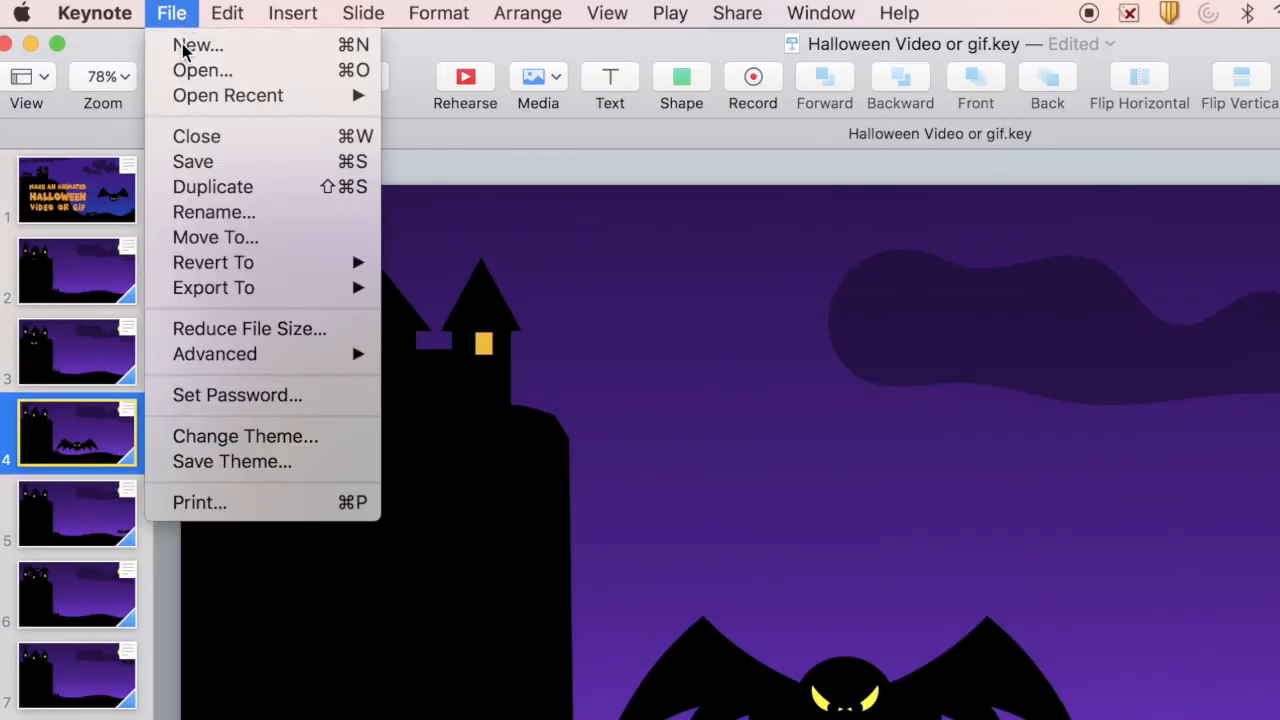
mouse_move(180, 30)
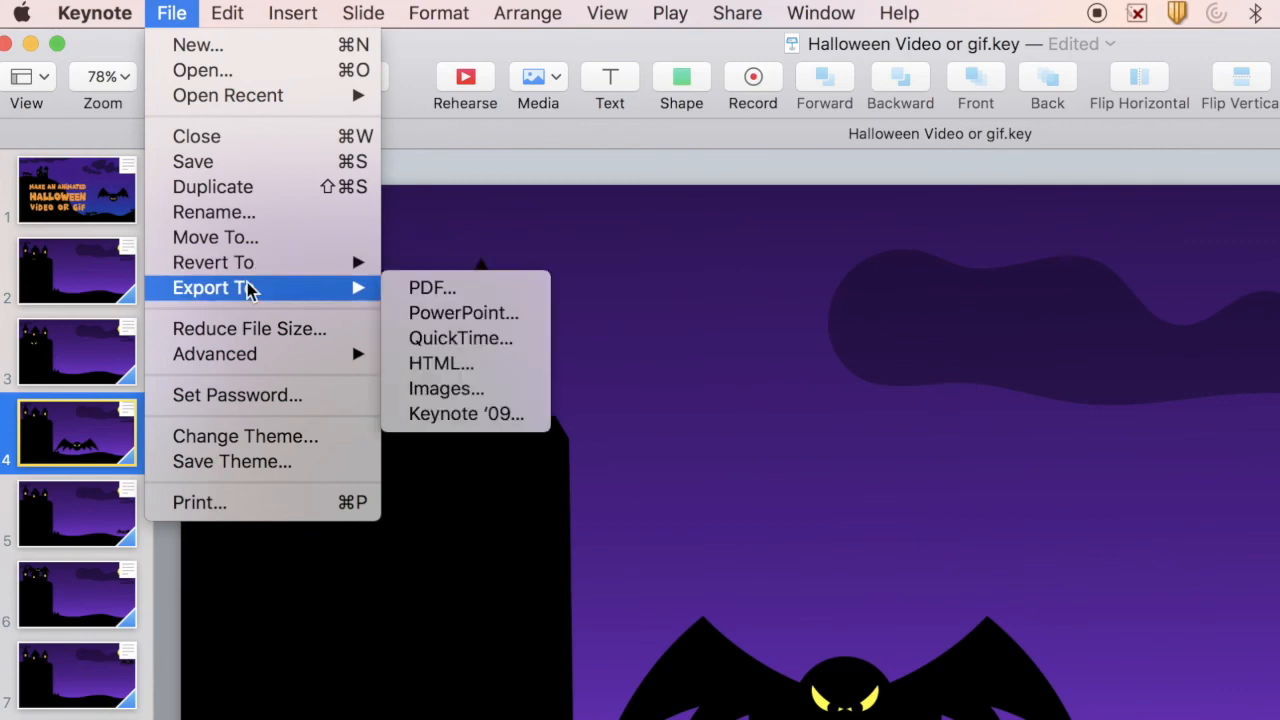
click(460, 337)
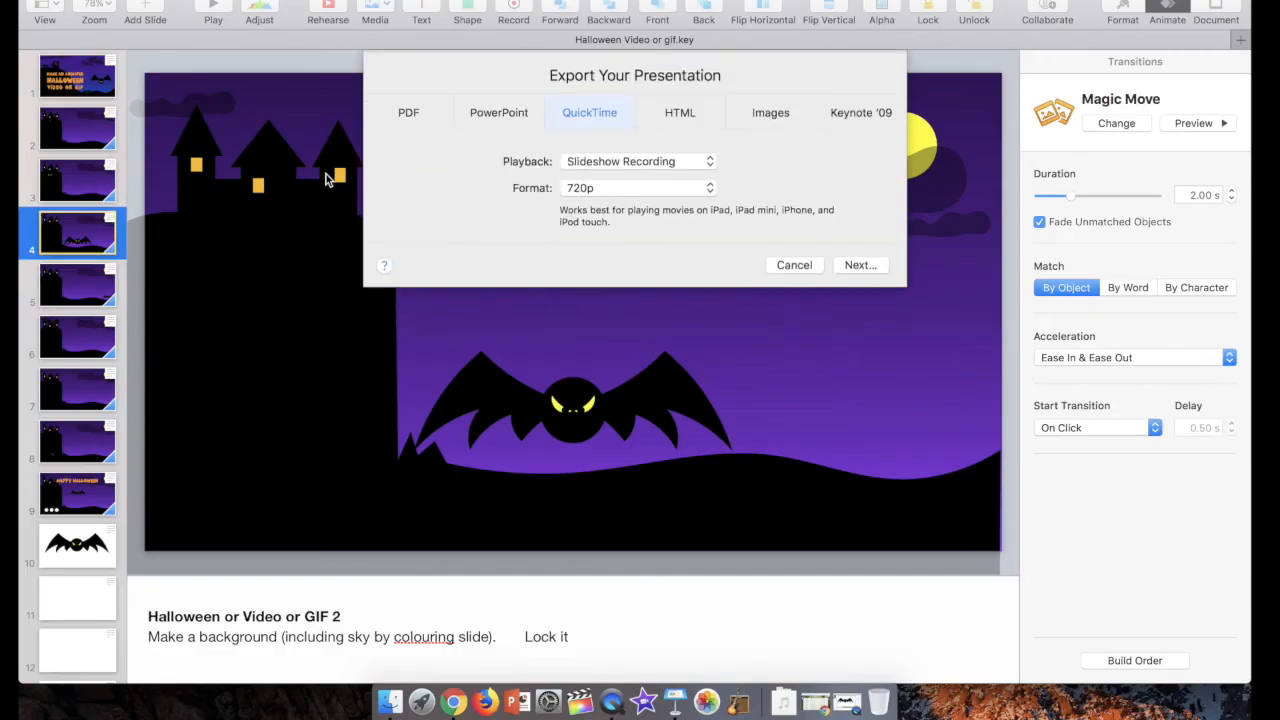
click(860, 265)
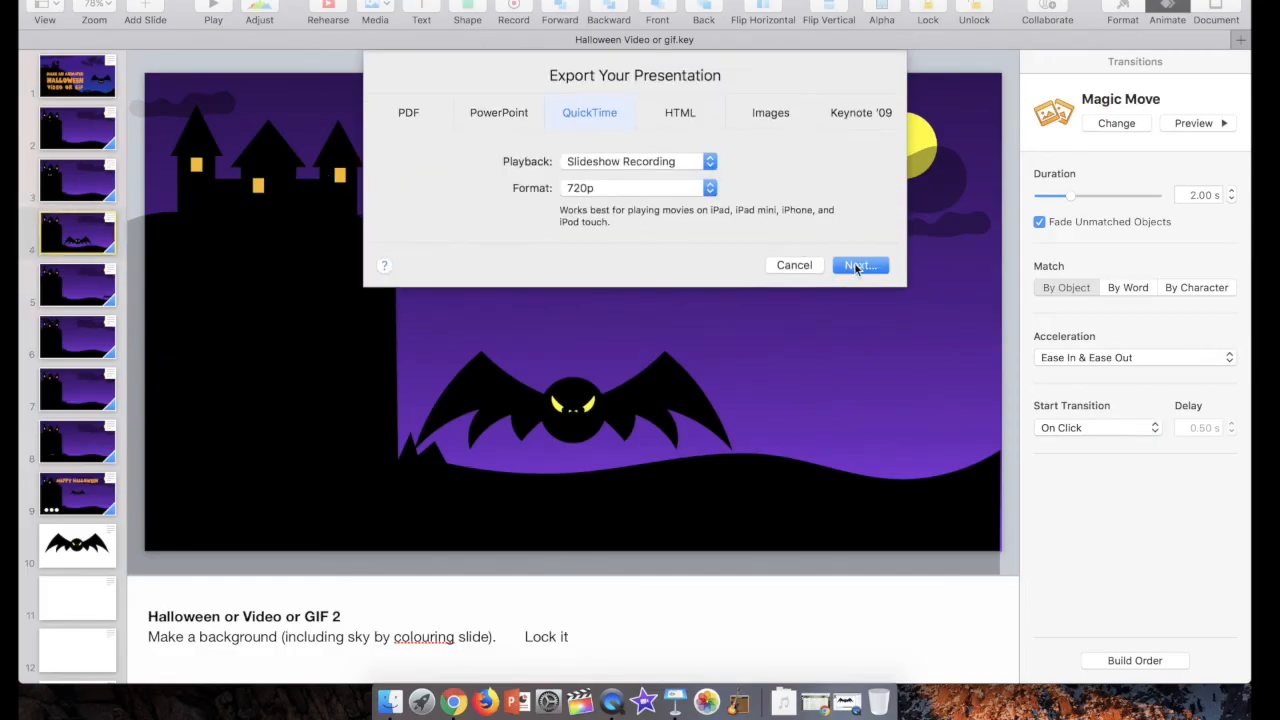
click(859, 265)
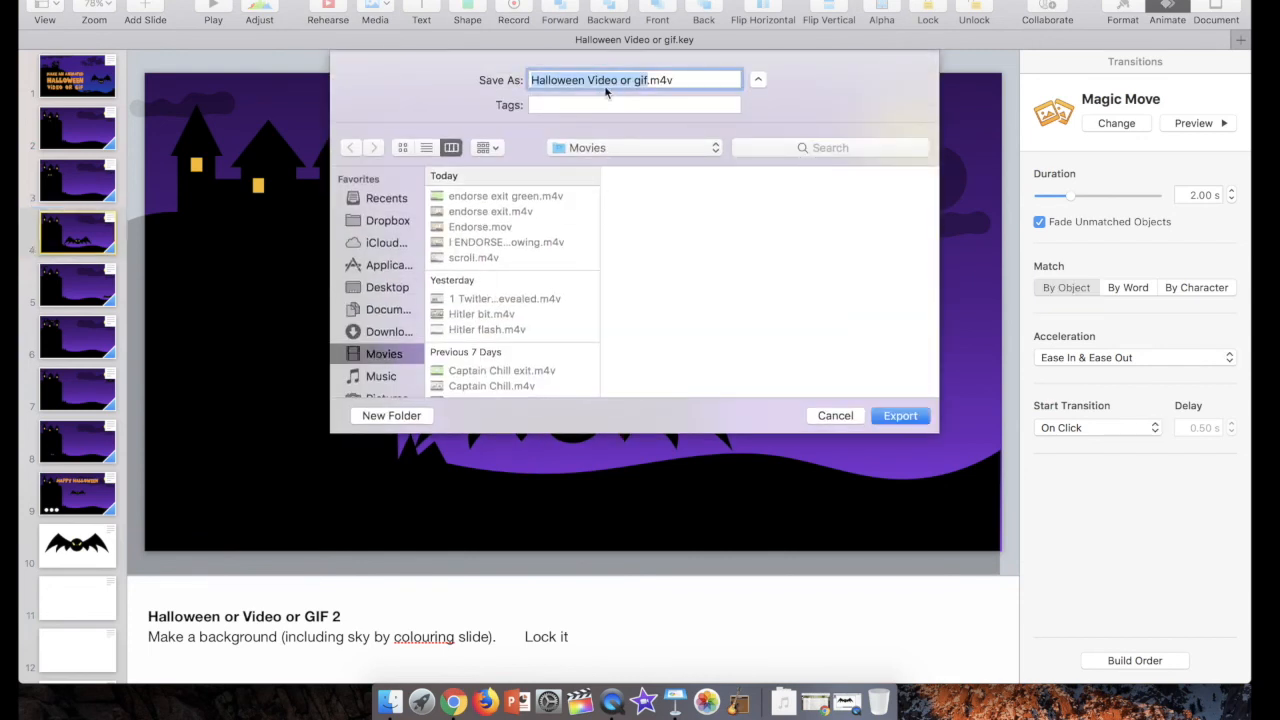
click(899, 415)
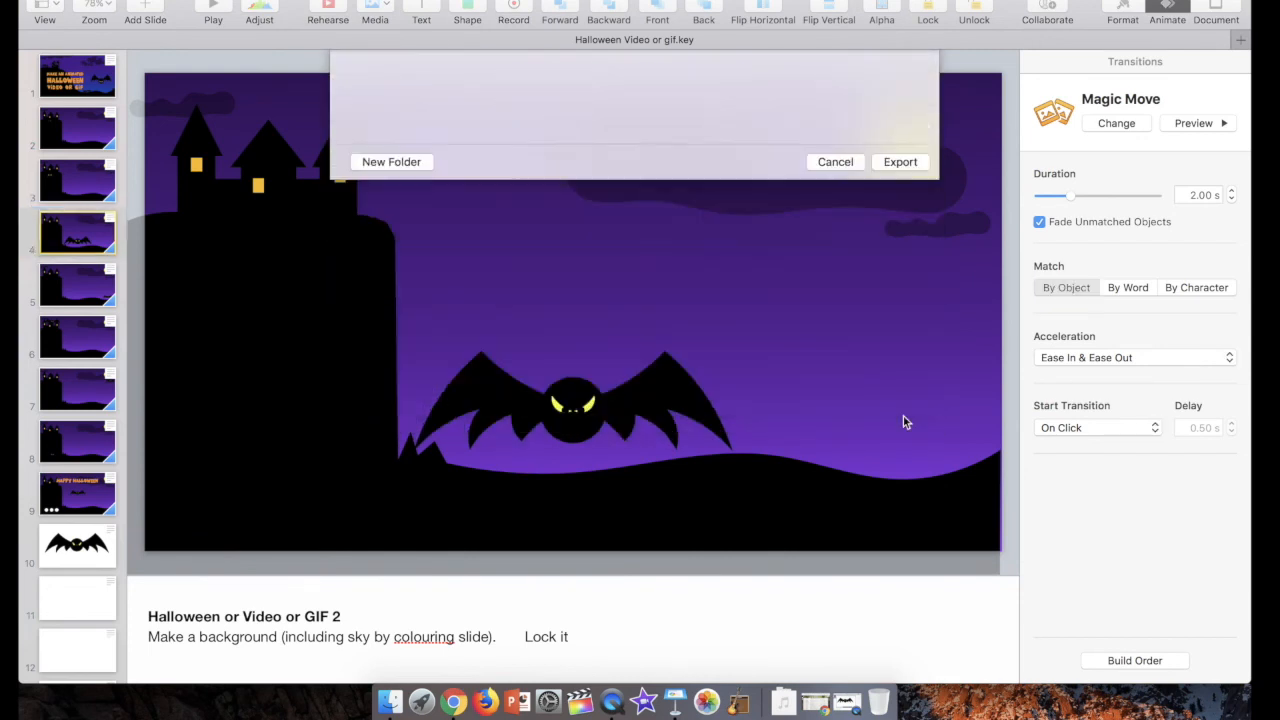
click(899, 161)
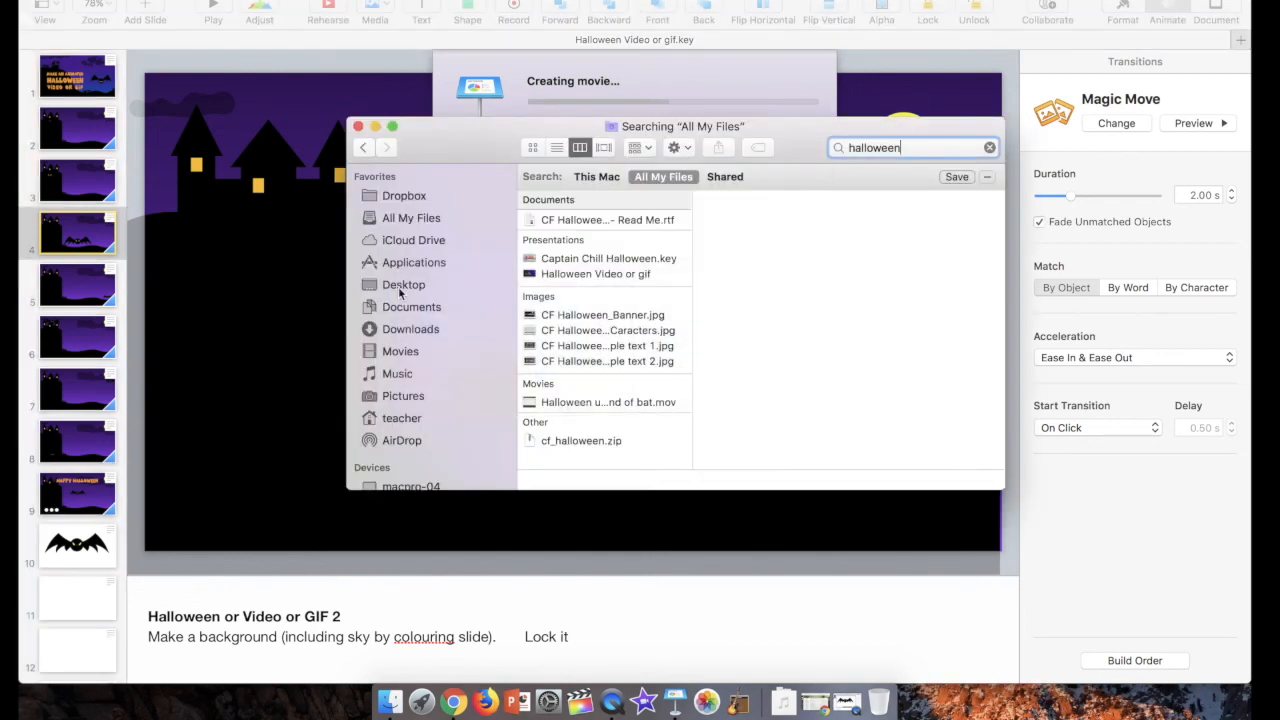
Step: Search Finder's All My Files for files matching 'halloween'
click(400, 351)
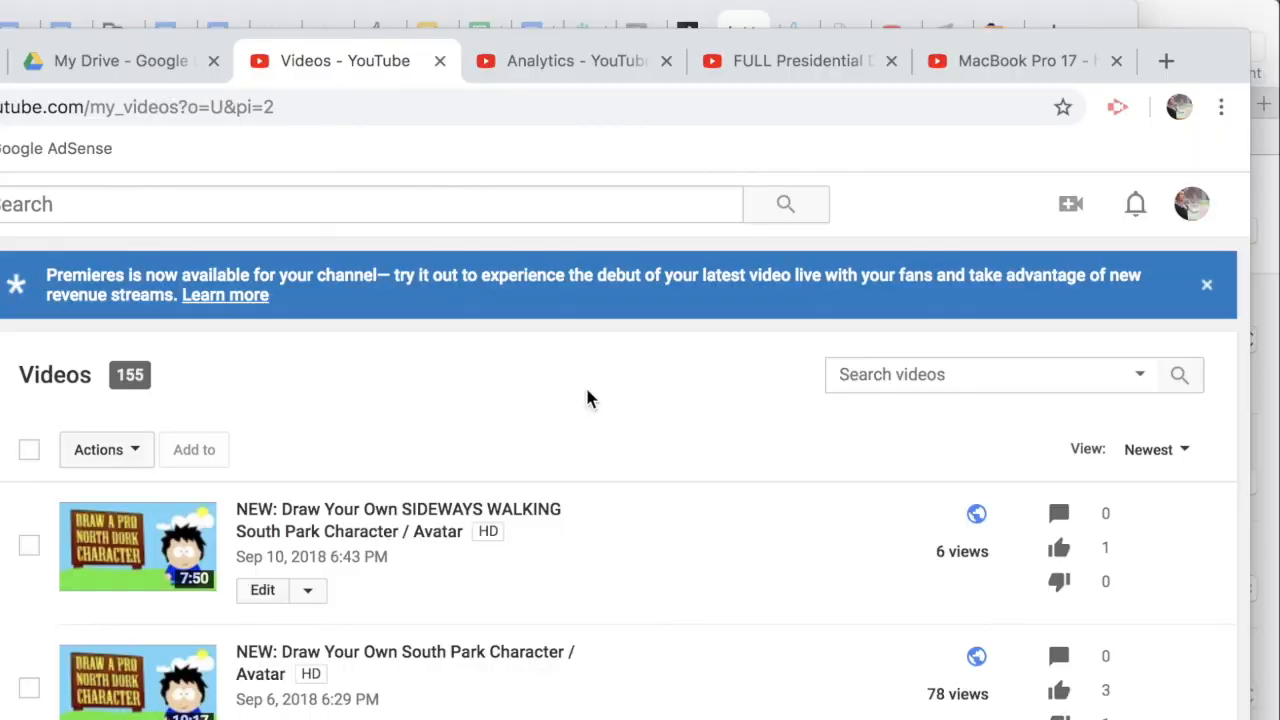
mouse_move(1069, 205)
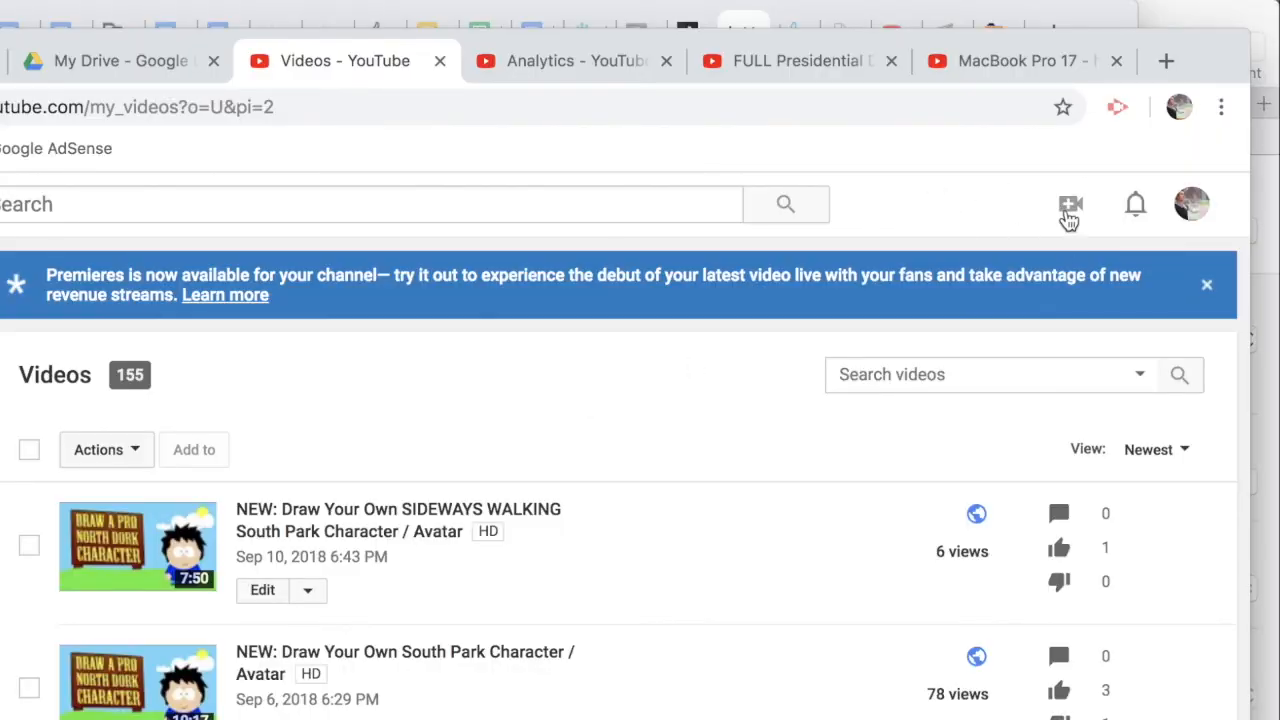
Step: Upload the Halloween .m4v movie from the Movies folder through YouTube's Upload video
click(1070, 204)
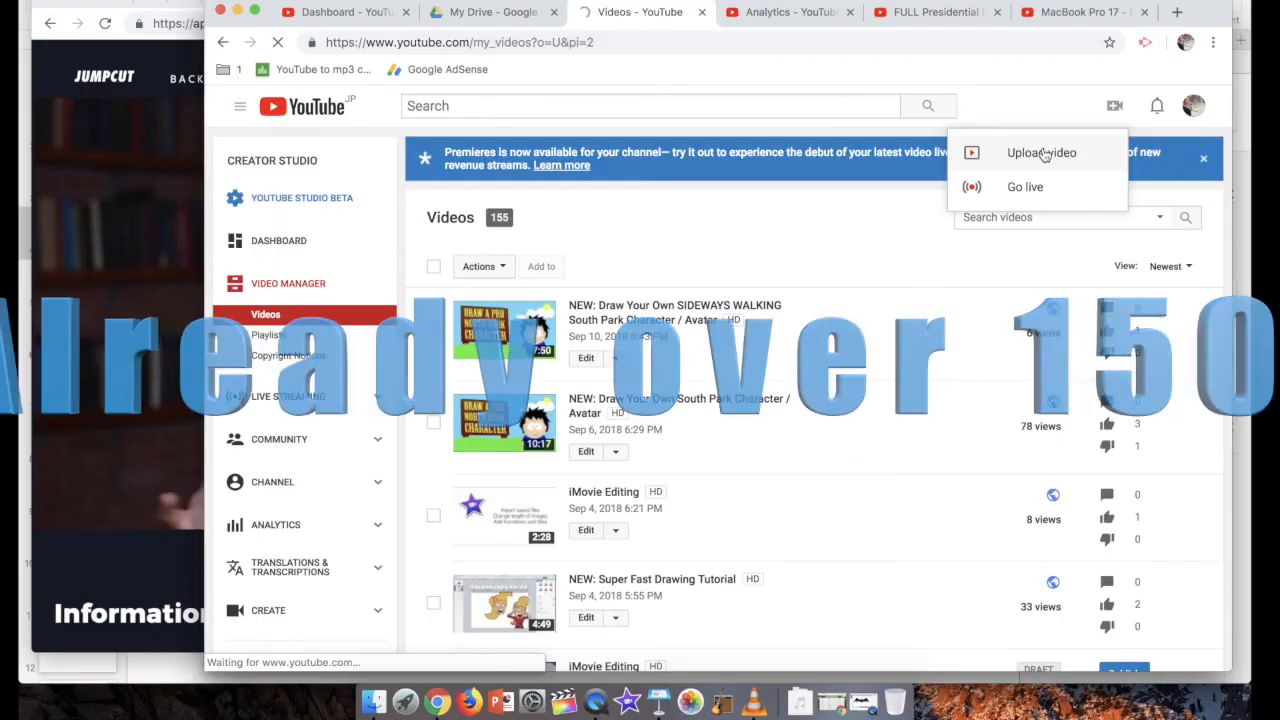
click(1041, 152)
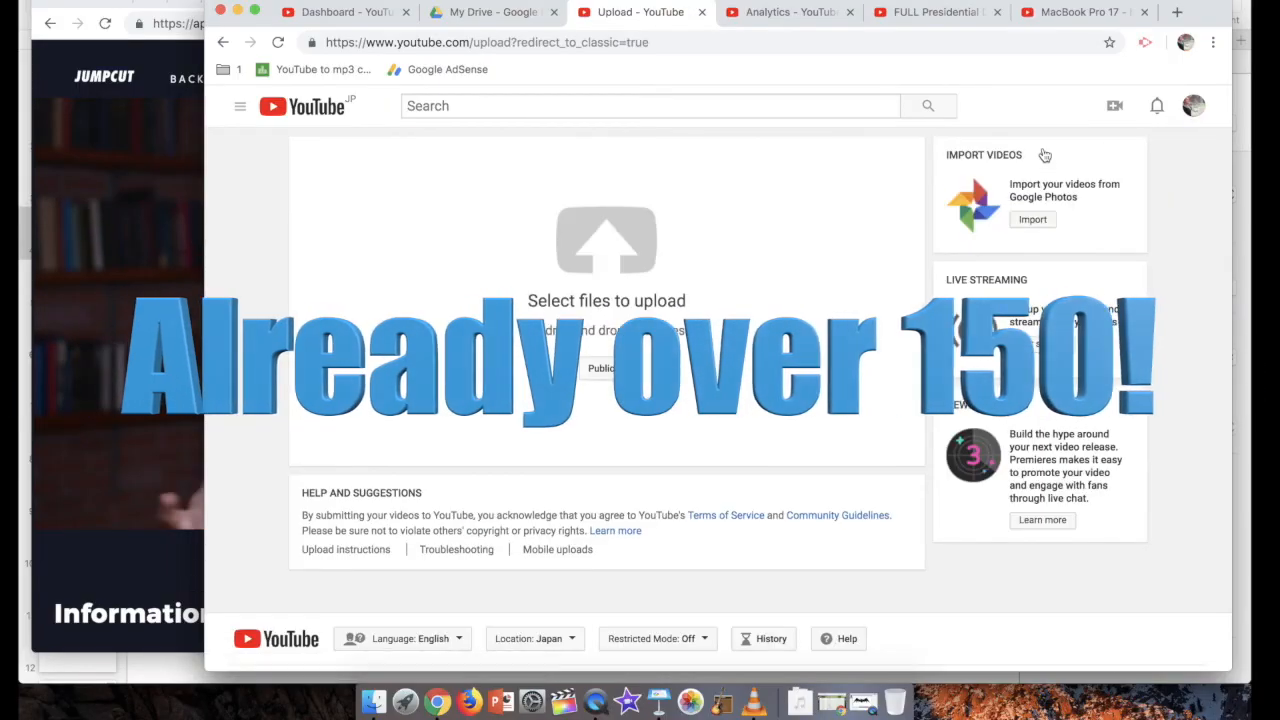
mouse_move(606, 240)
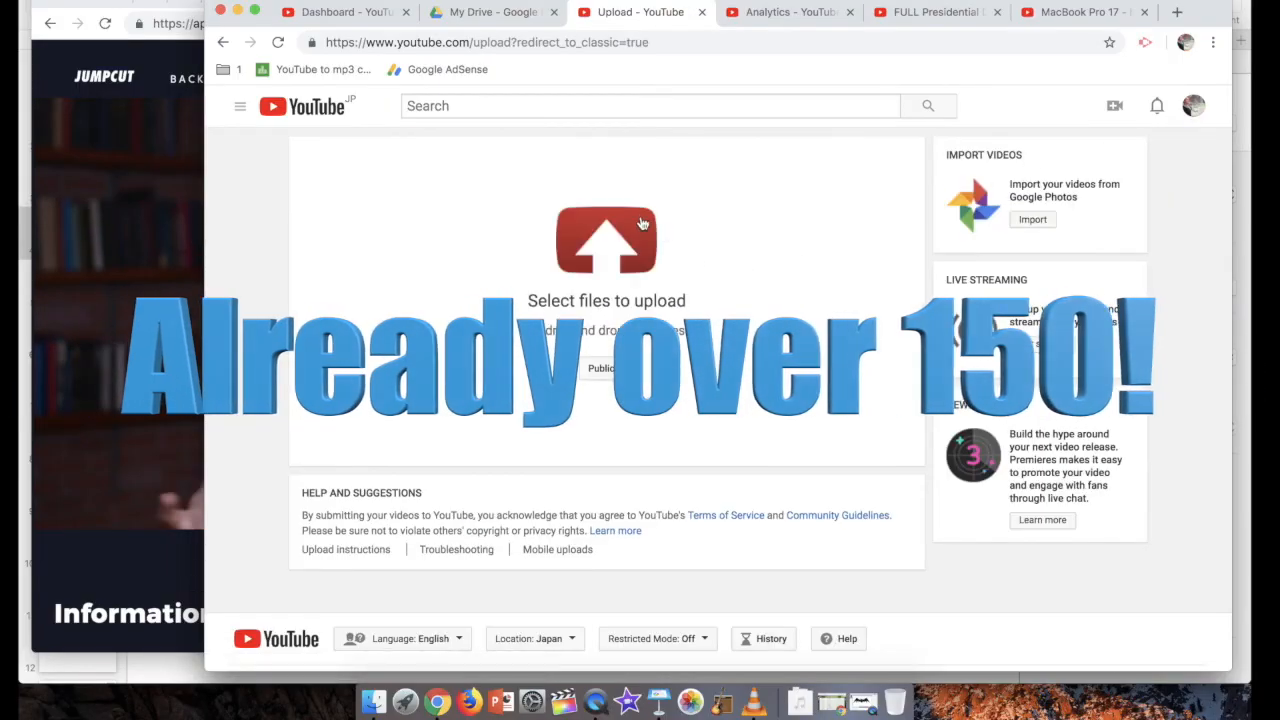
click(605, 240)
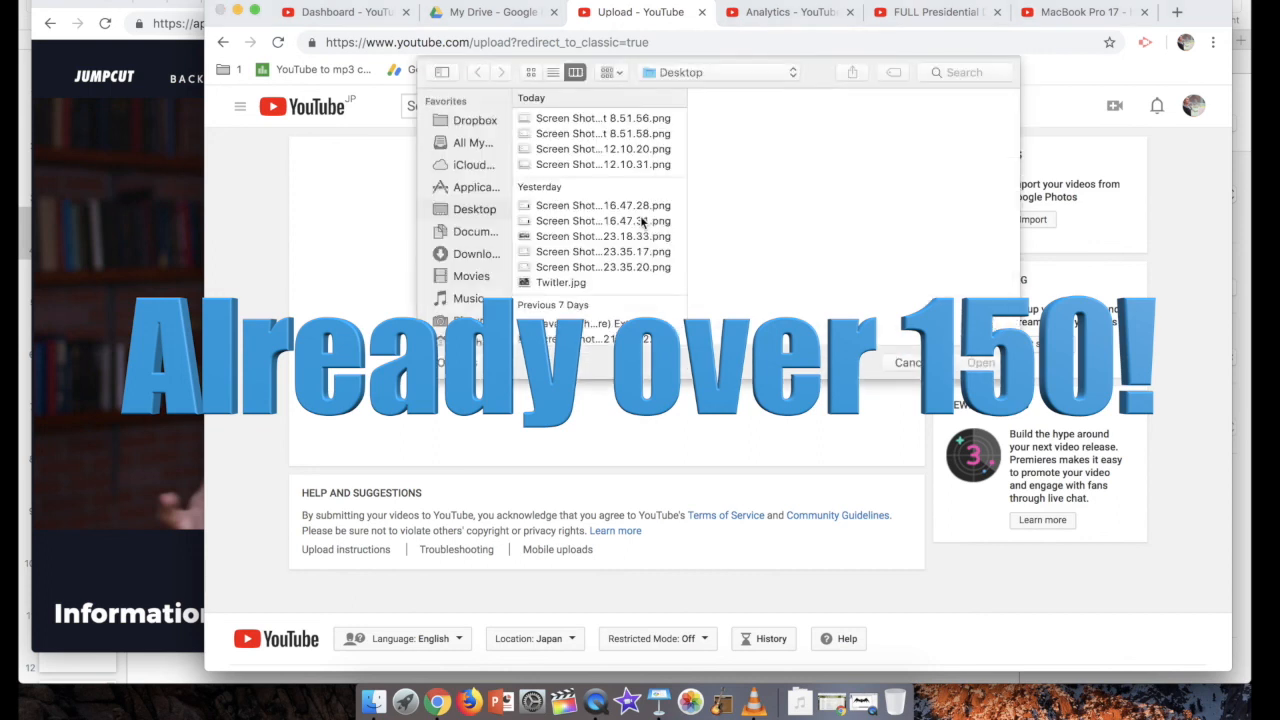
click(471, 275)
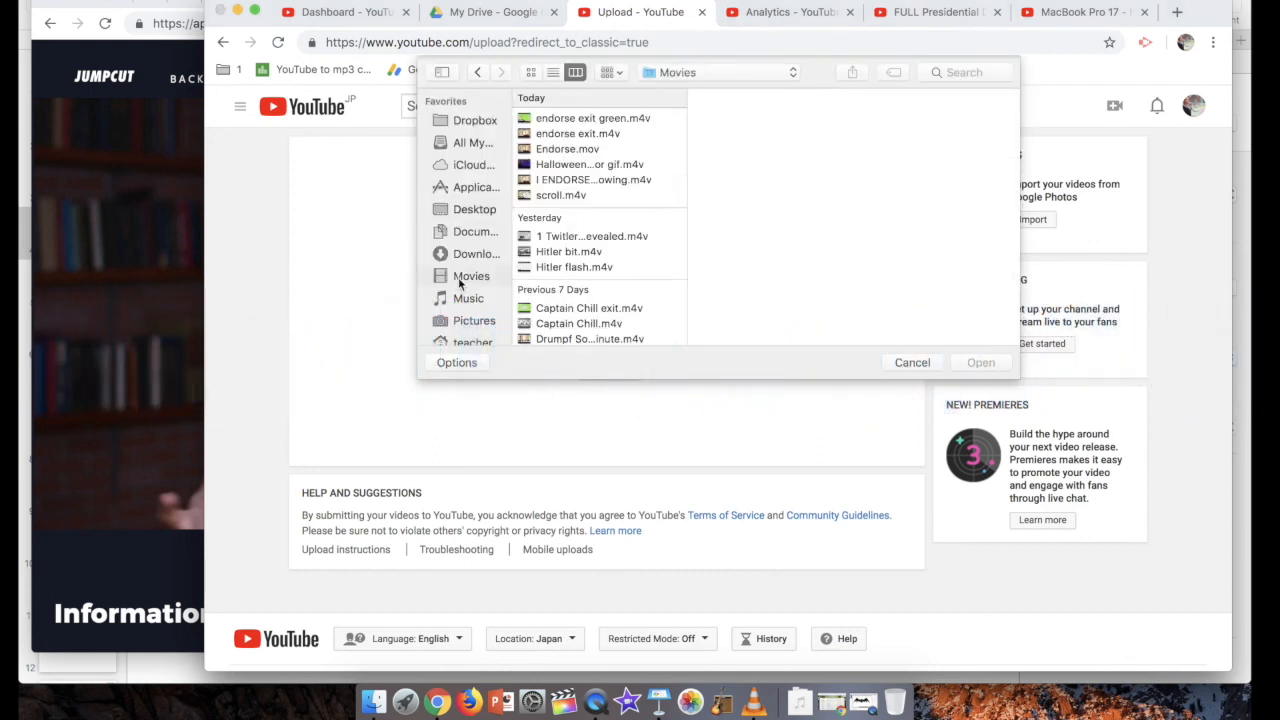
click(911, 362)
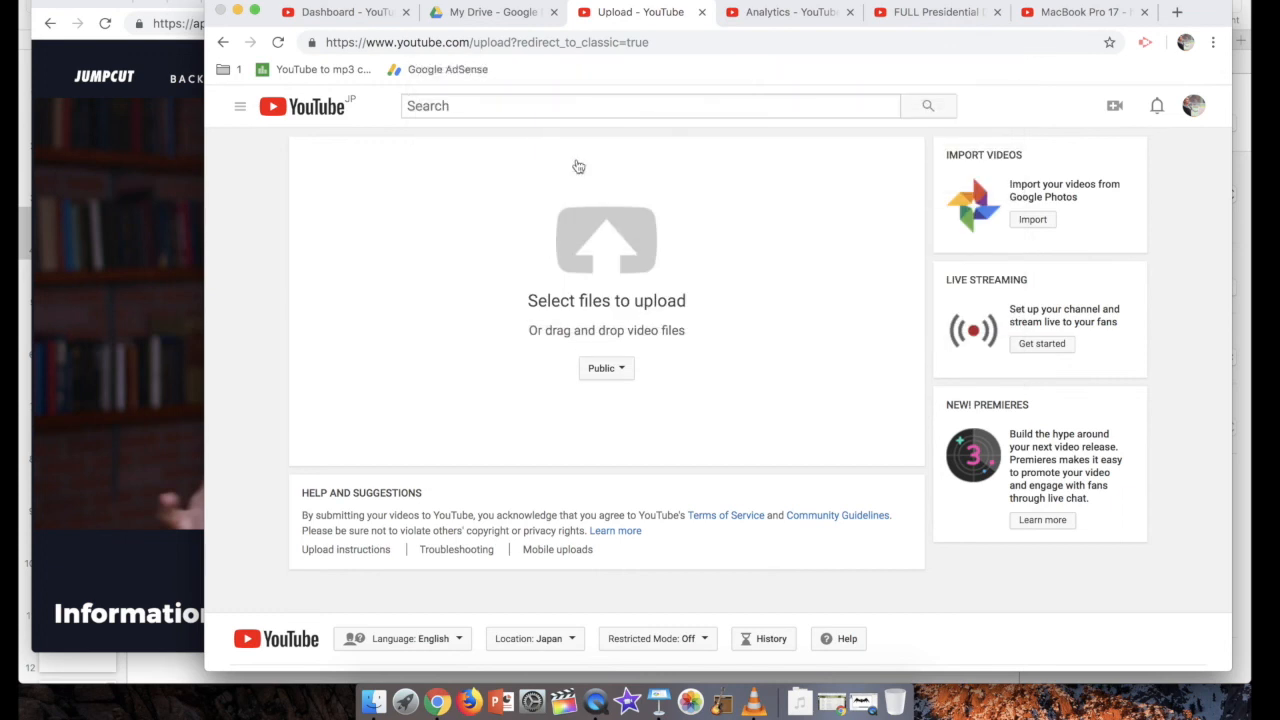
click(606, 240)
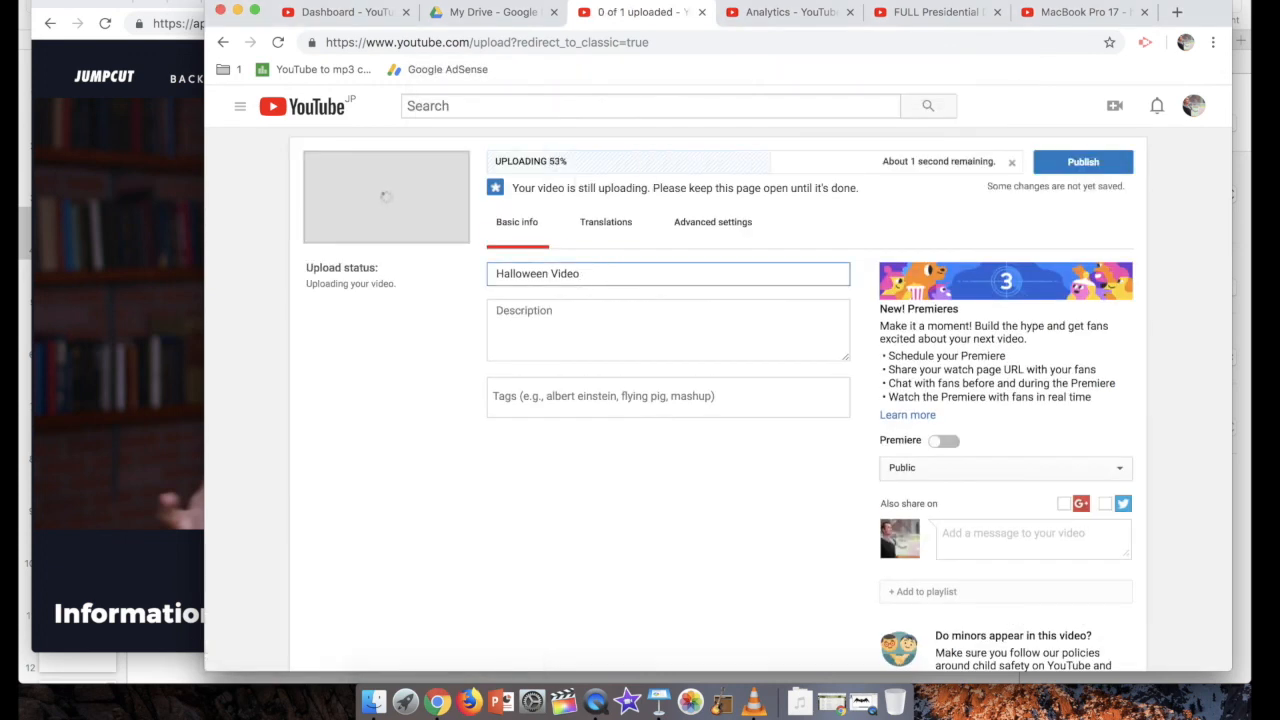
Step: Add a Halloween description and tags Haloween, Creativity, Digital, story, literacy, then publish
text(I hope you enjoy this example of a simple Halloween Video created in)
text(Happy )
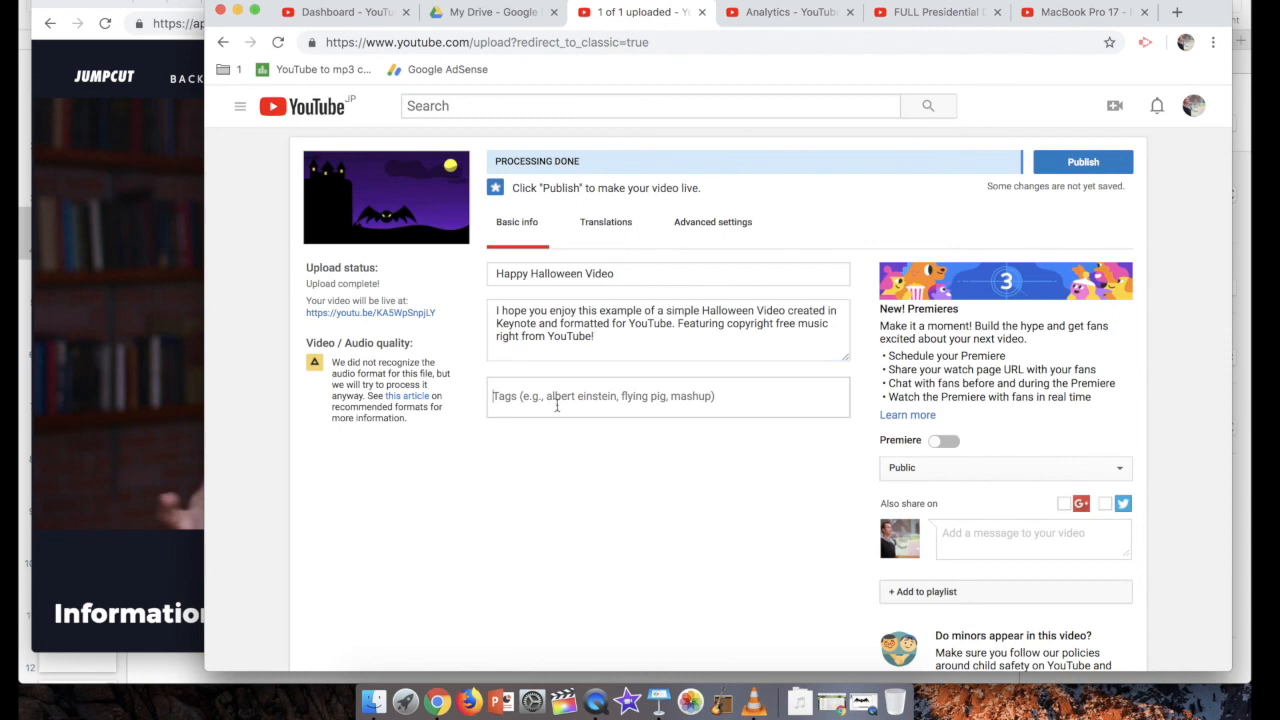
text(Haloween)
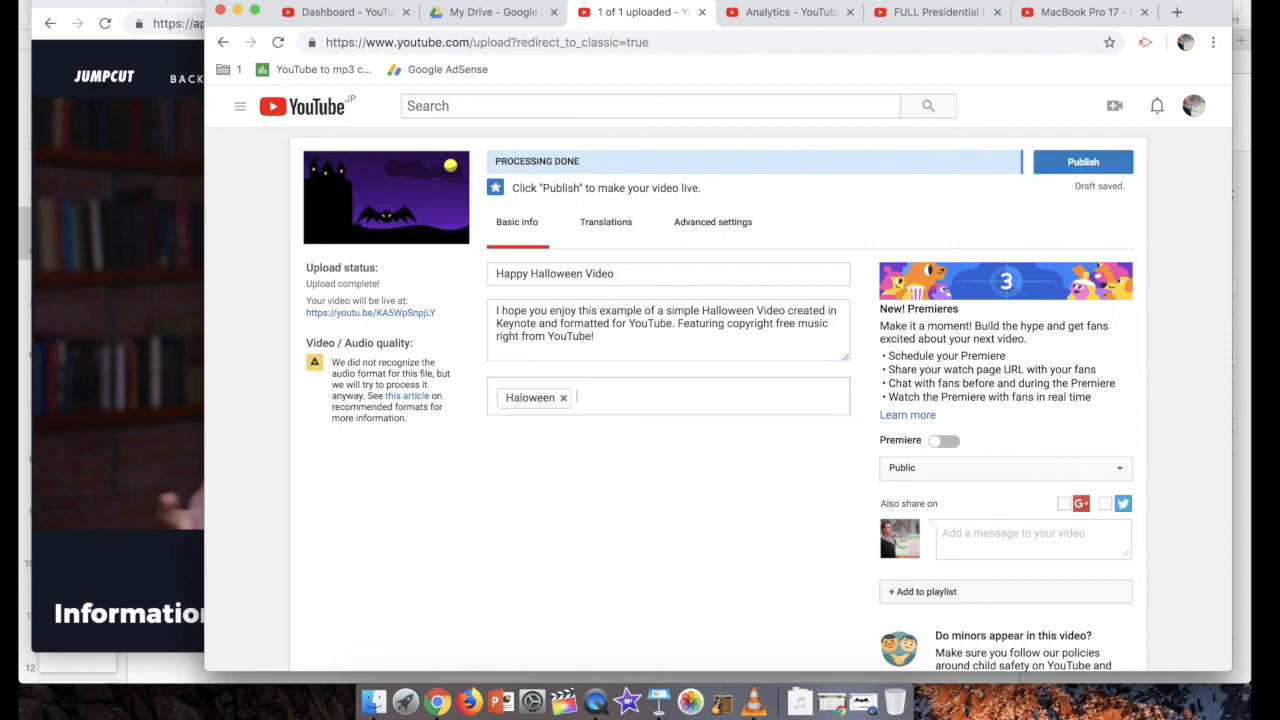
text(Creativity)
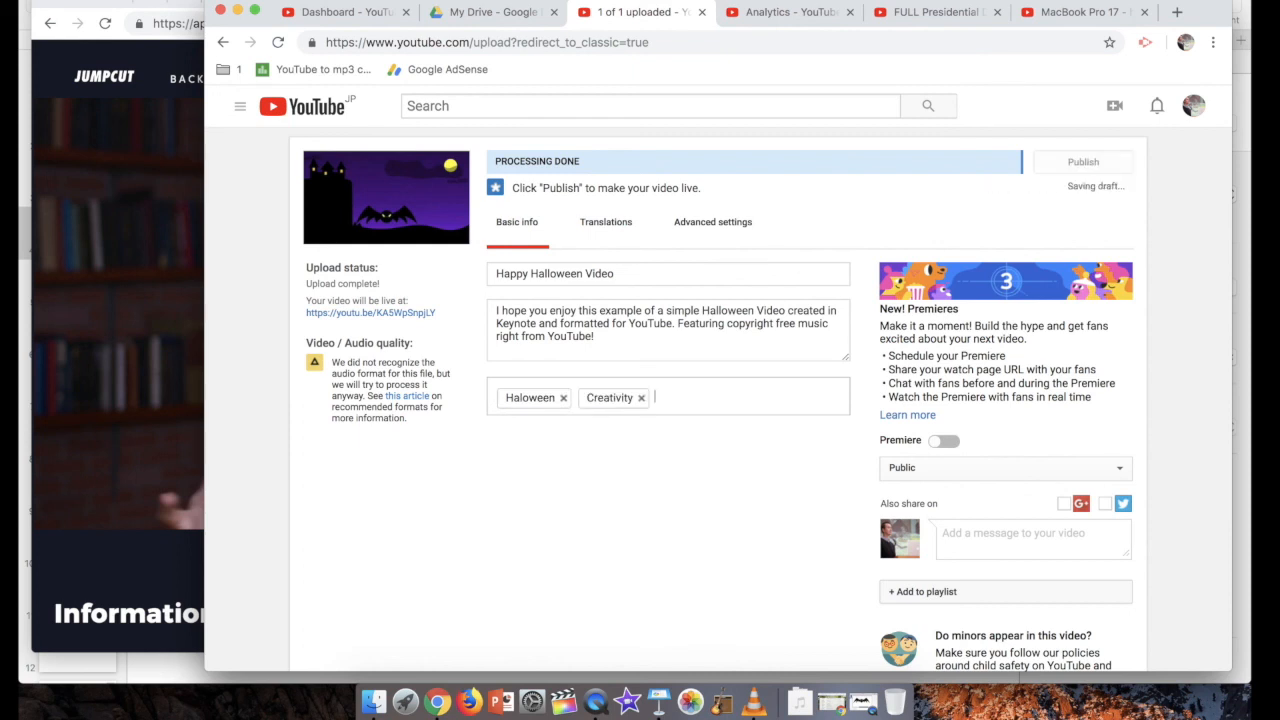
text(Digital)
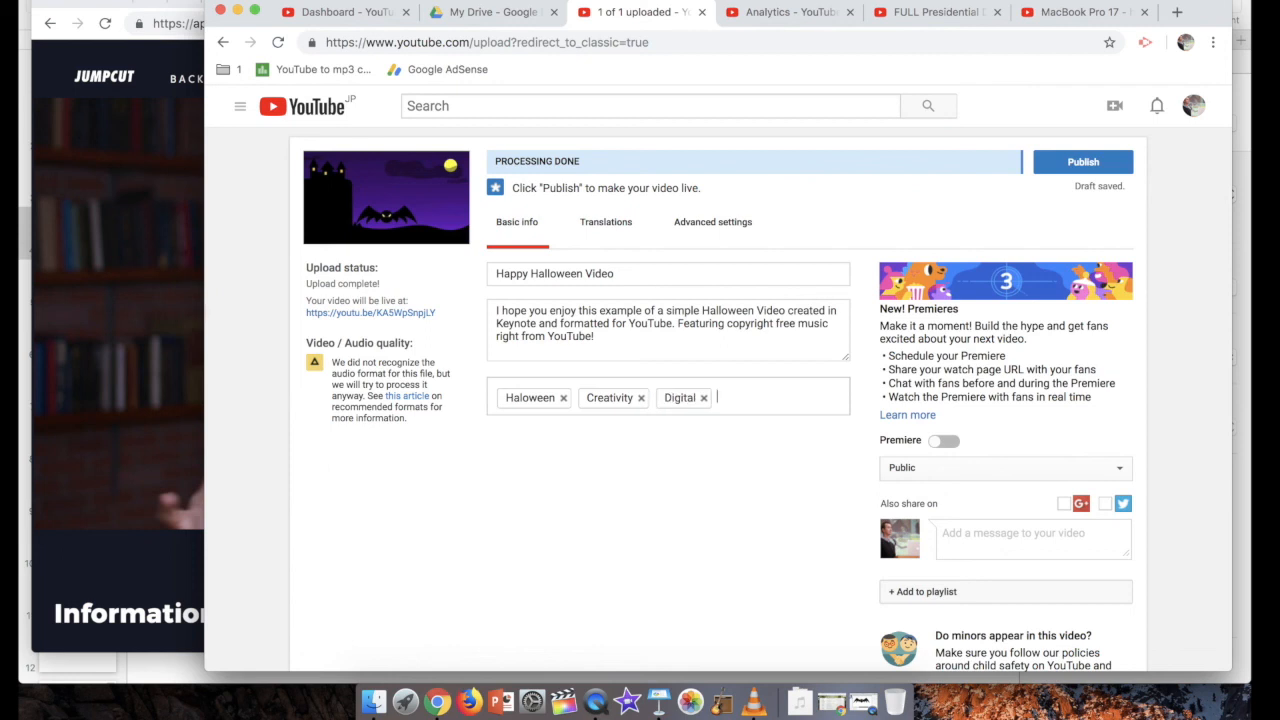
text(story)
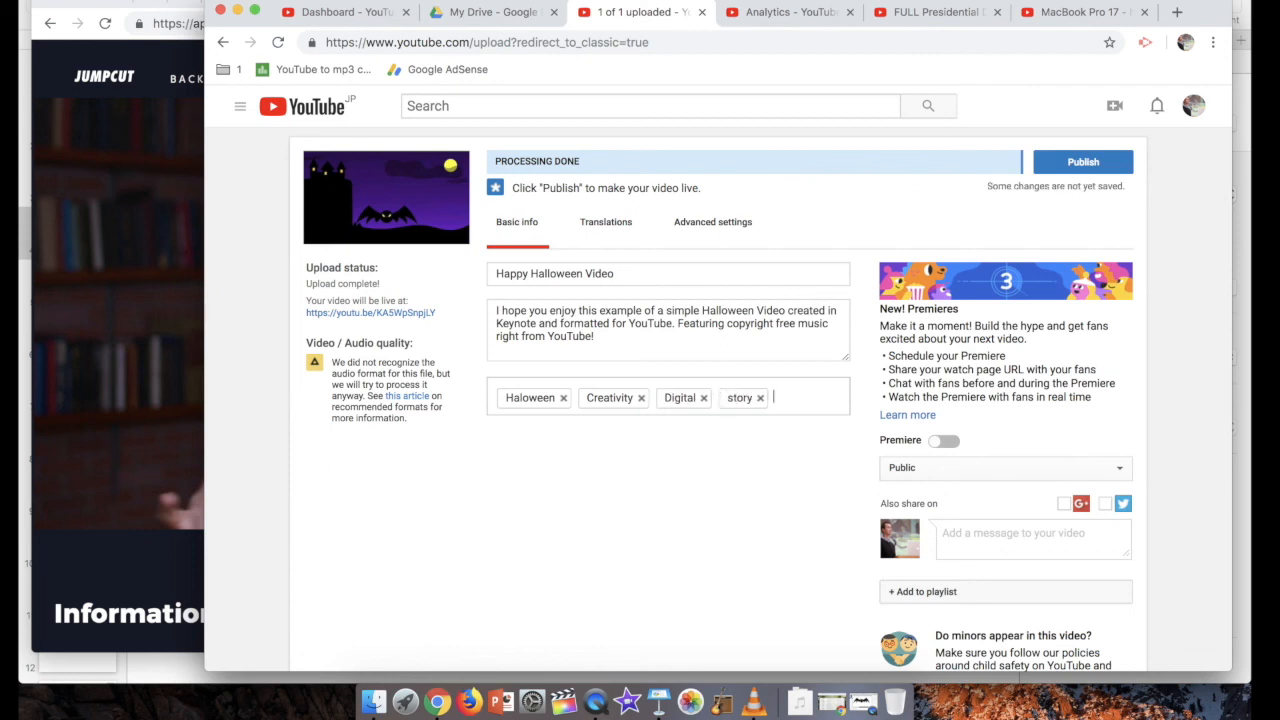
text(literacy)
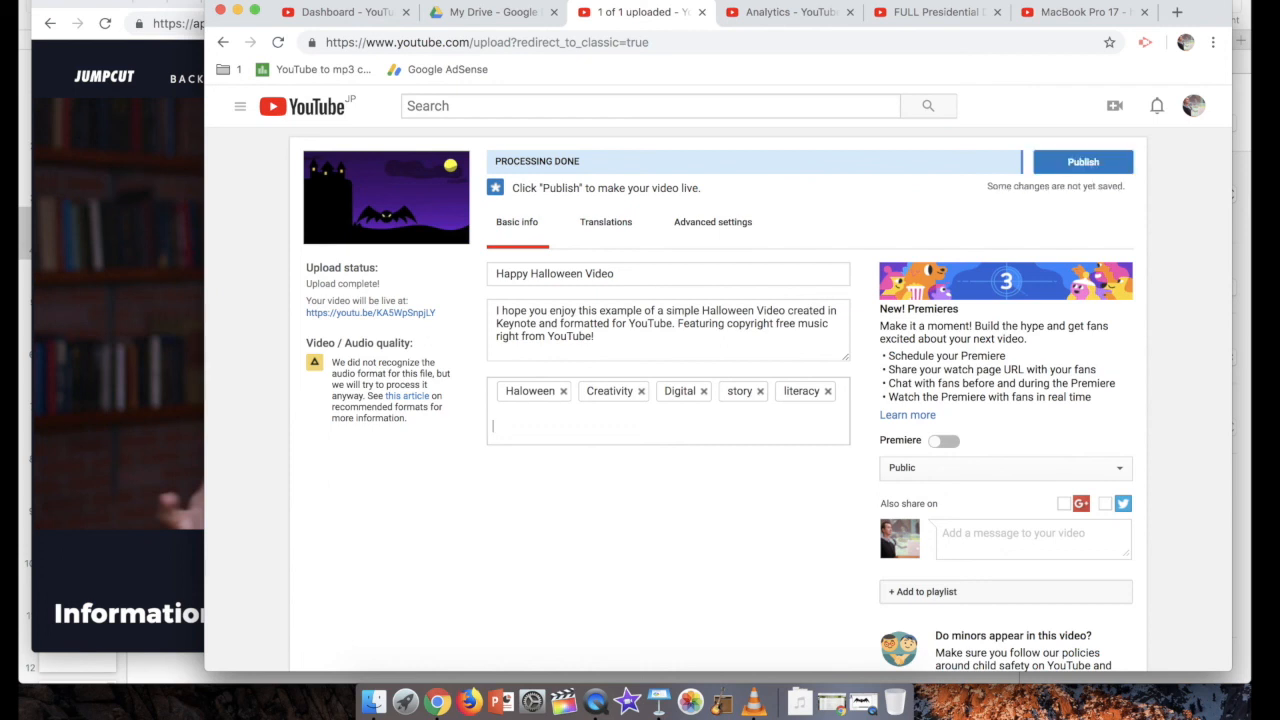
mouse_move(1083, 162)
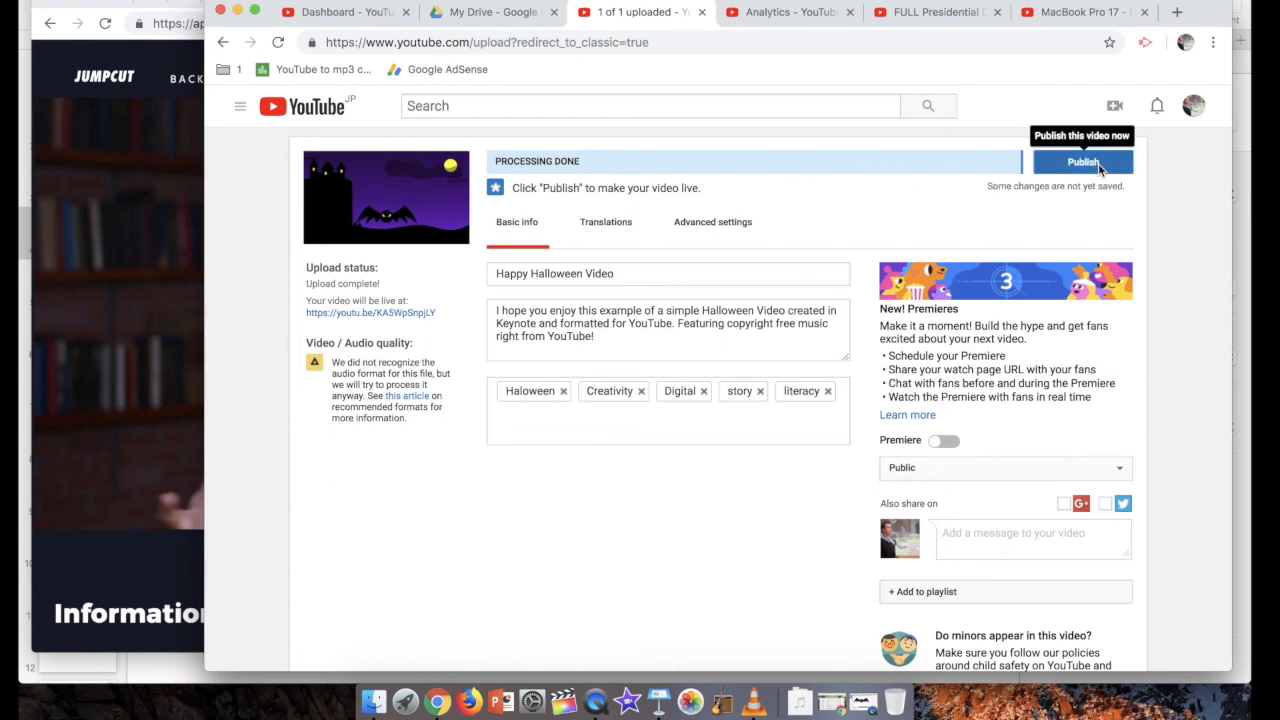
click(1083, 162)
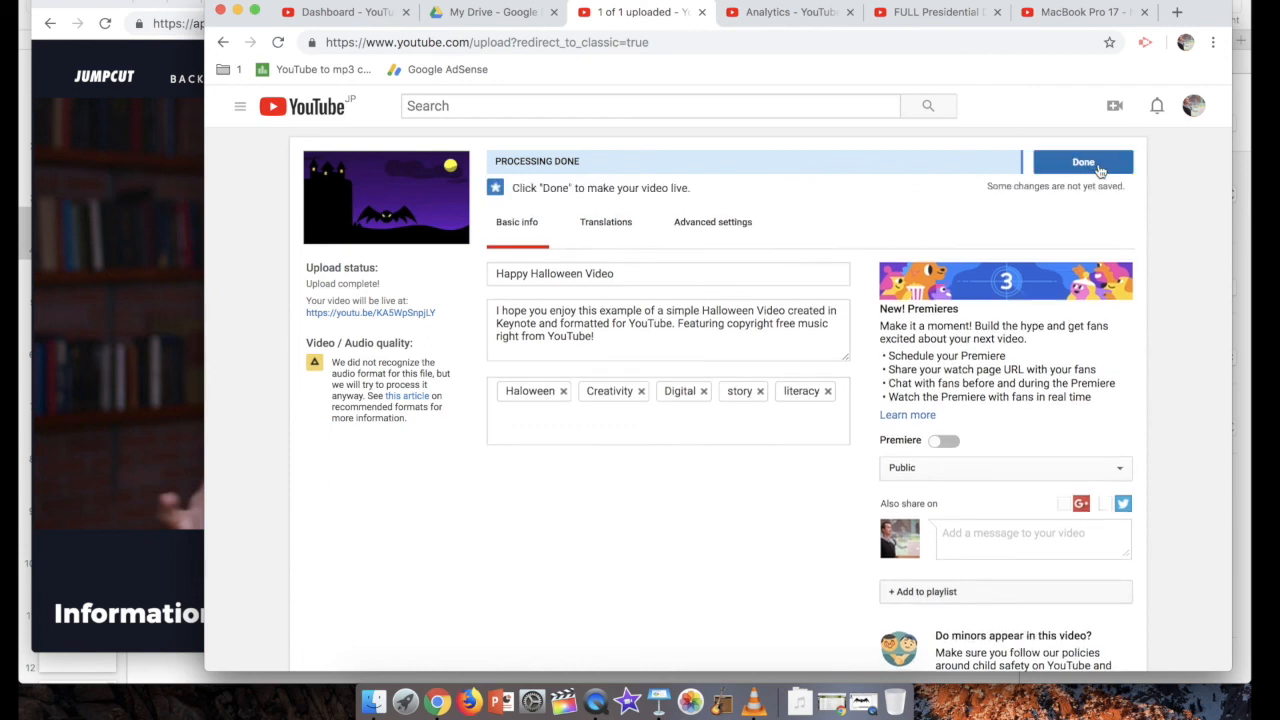
click(1082, 162)
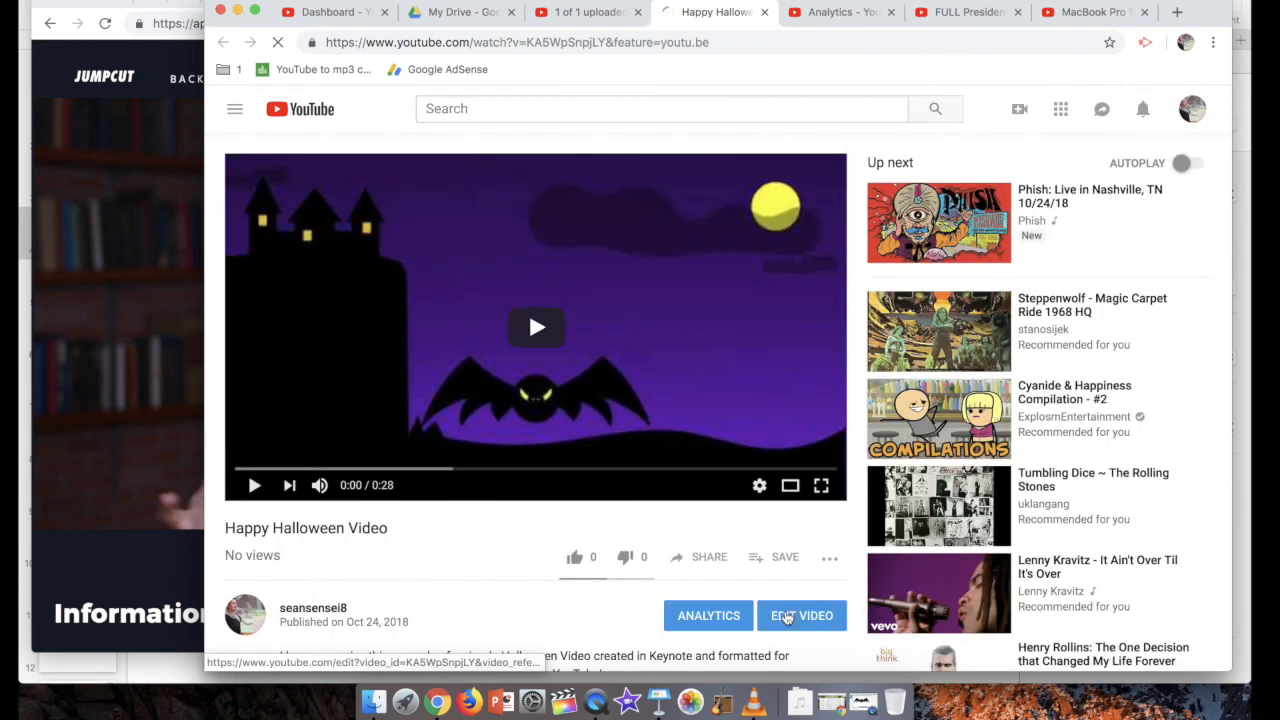
Step: Search the audio library for 'scary', pick the dramatic Grieg track, and save the change
click(801, 615)
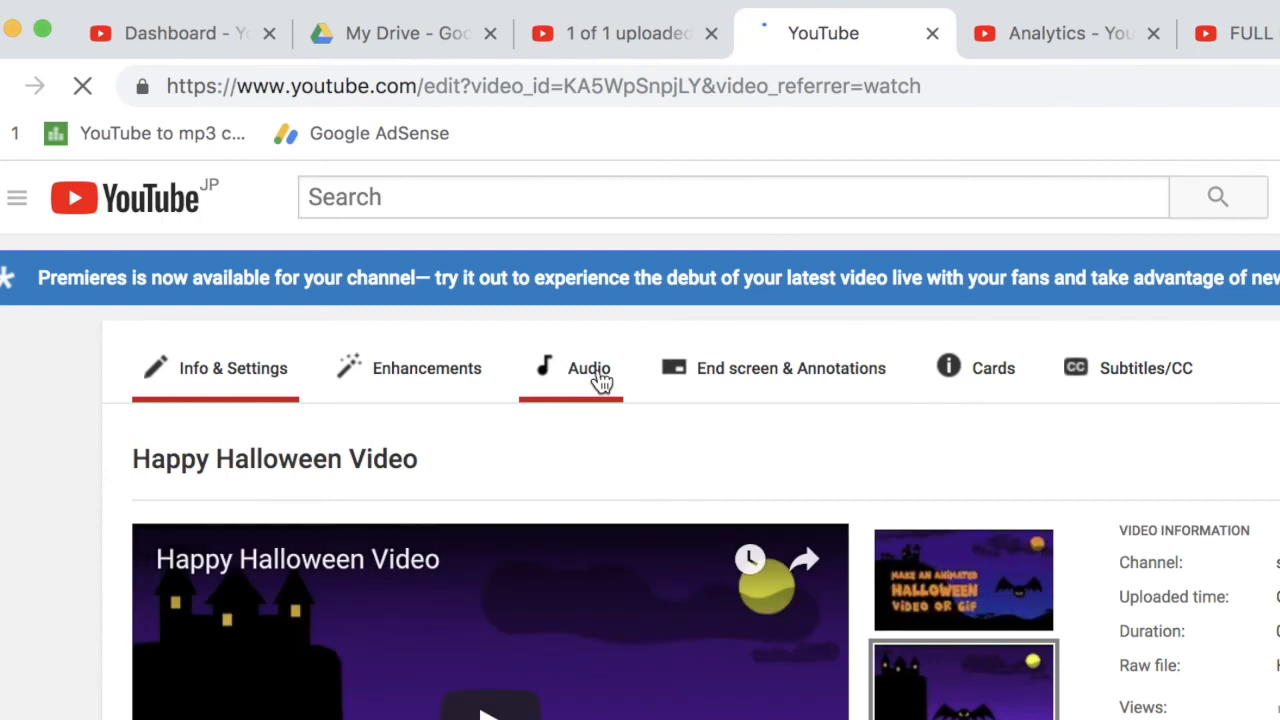
click(589, 368)
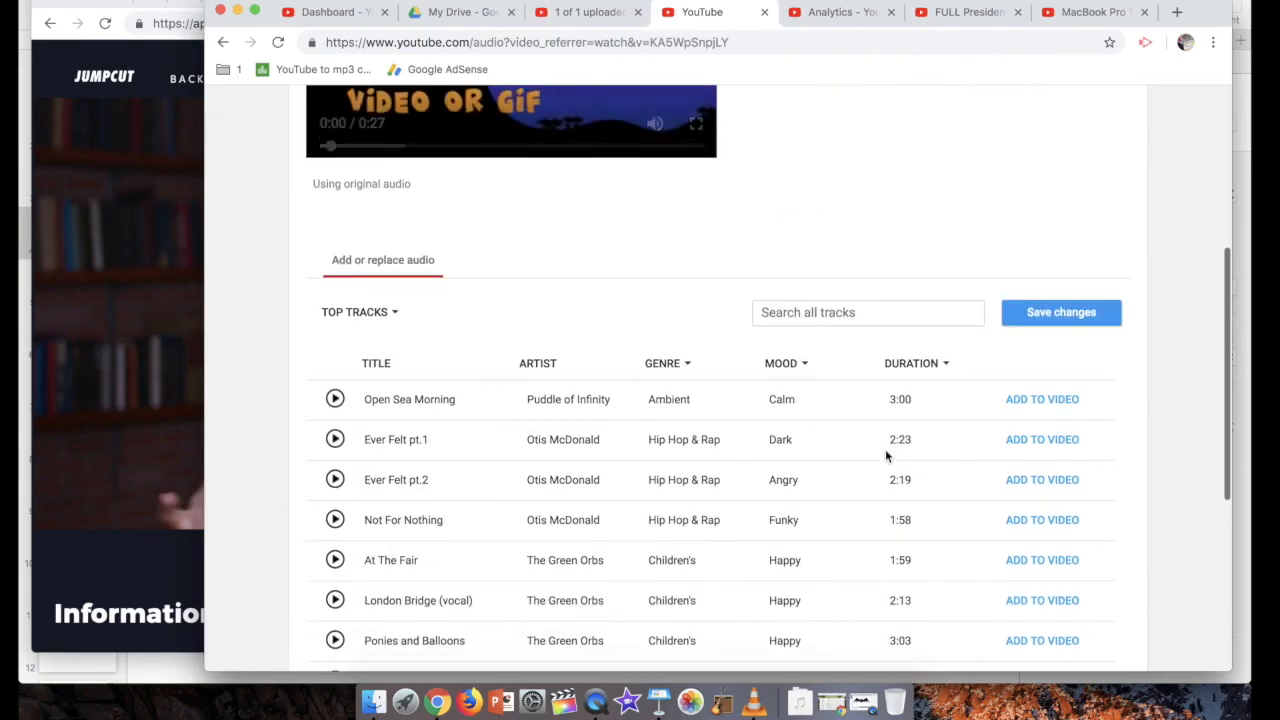
text(scary)
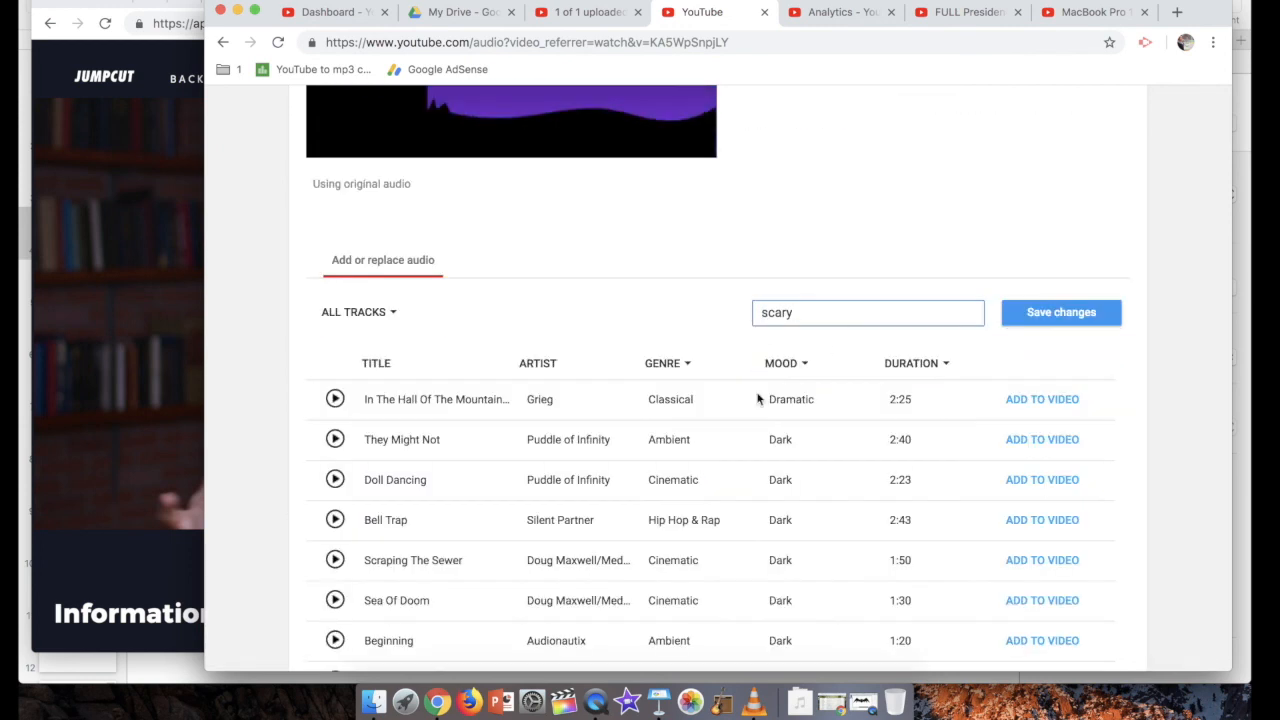
click(335, 399)
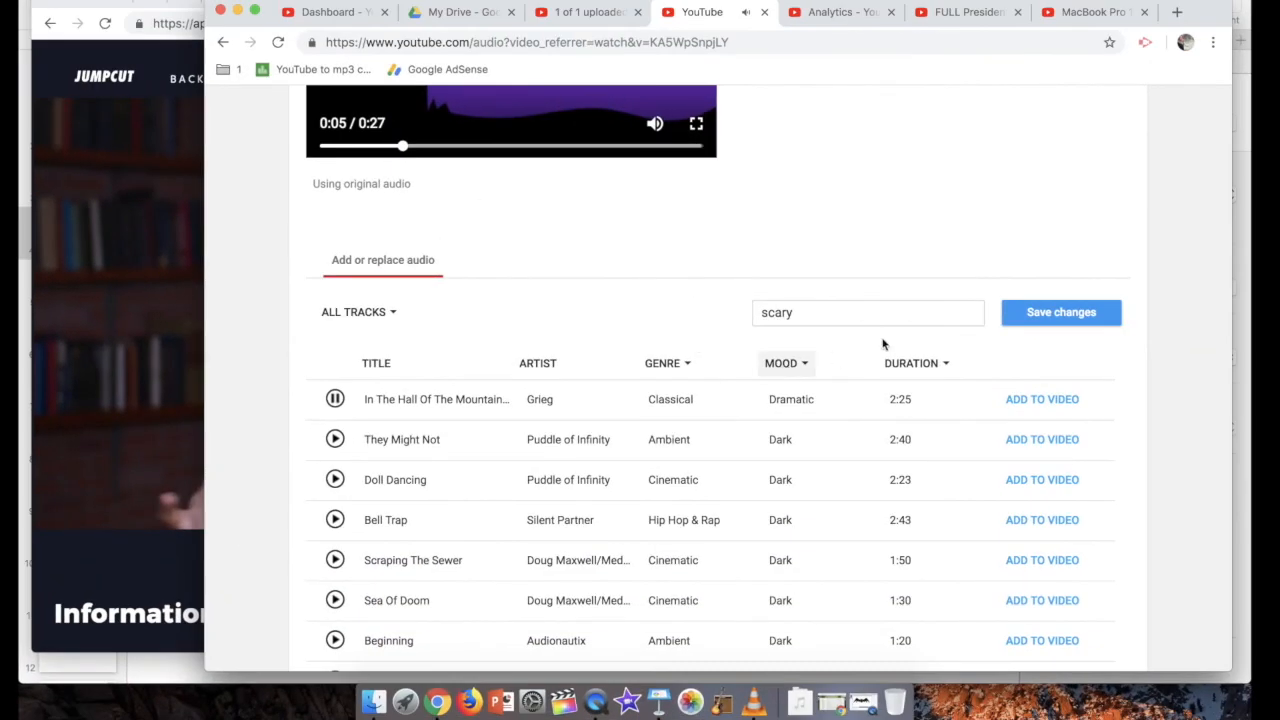
click(1061, 312)
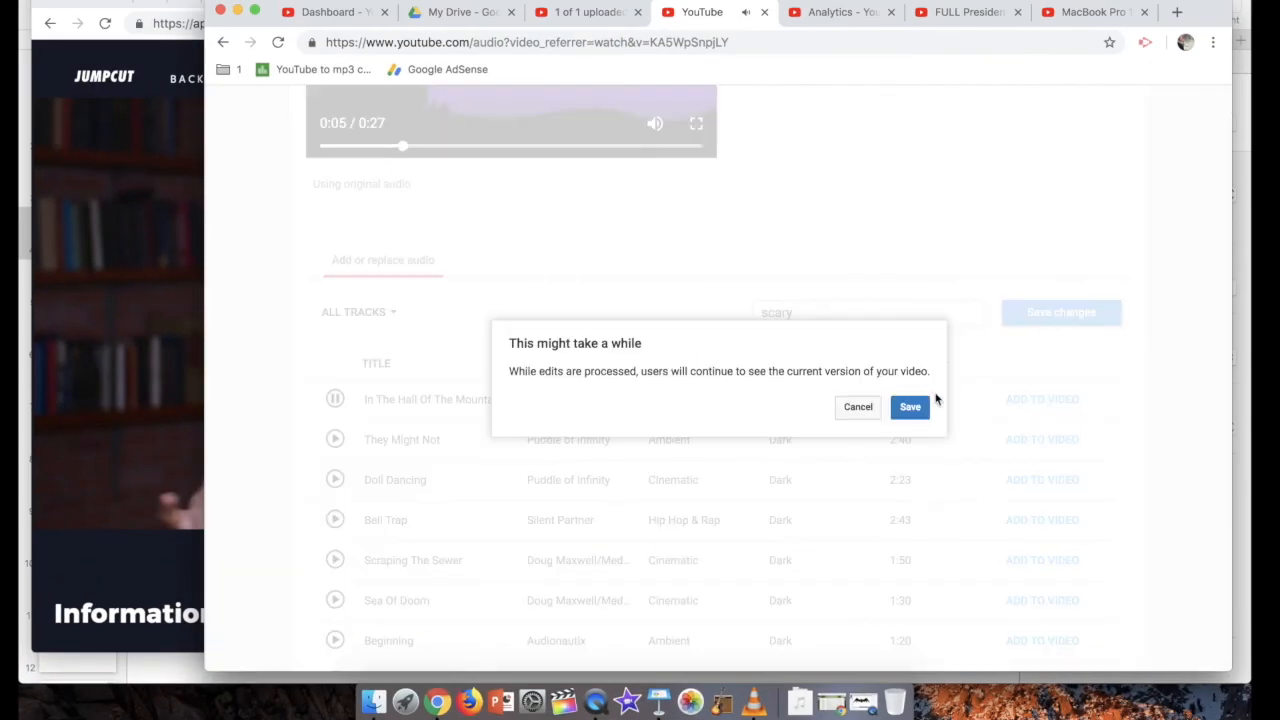
click(909, 407)
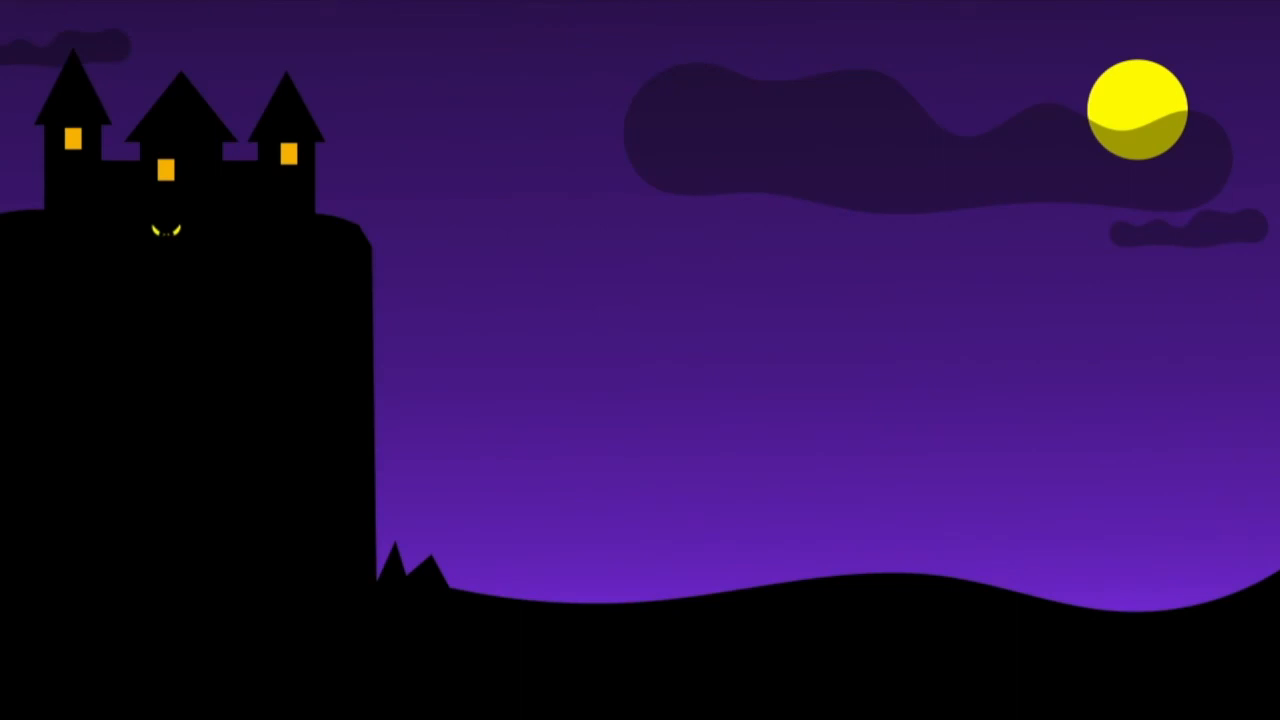